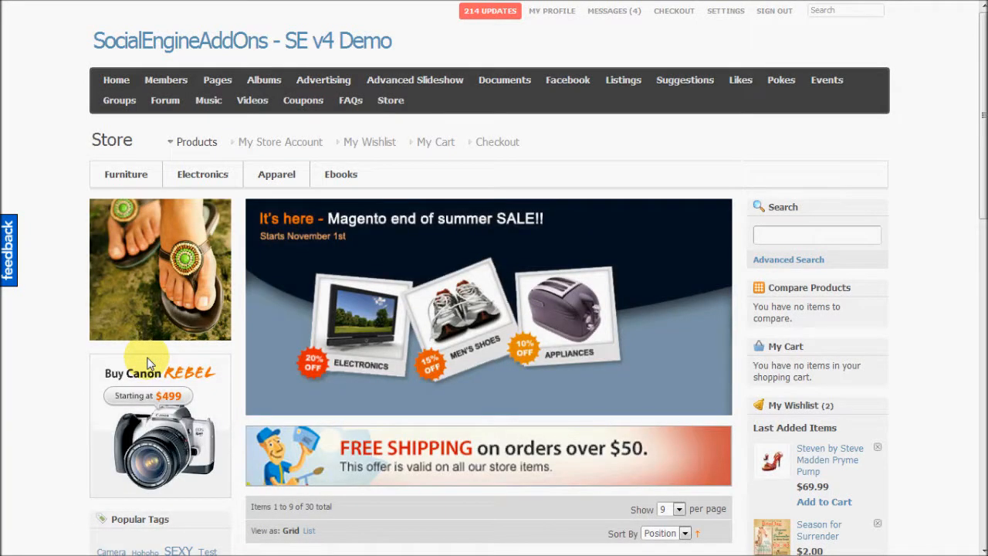
Open the Sony VAIO VGN-TXN27N/B notebook from the product grid.
scroll(down, 3)
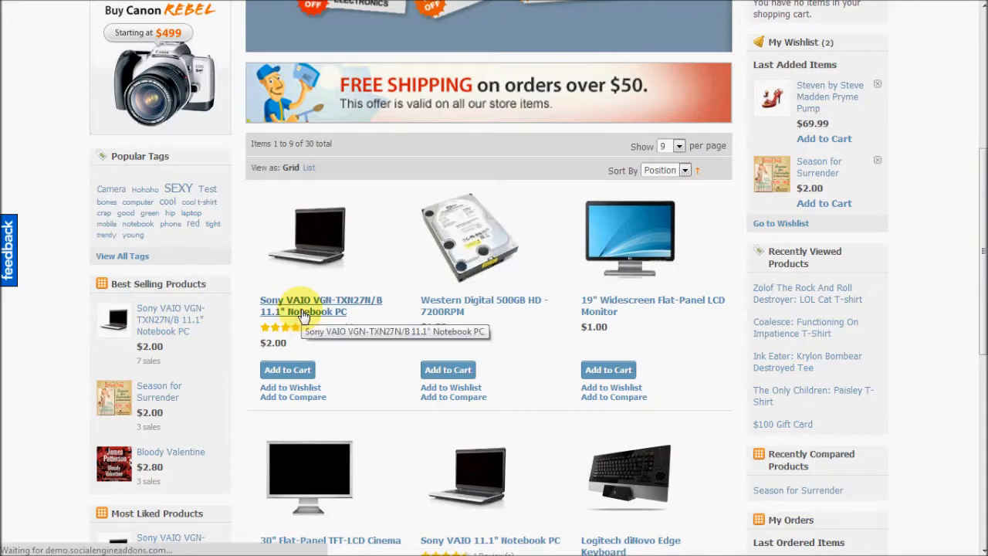
click(322, 306)
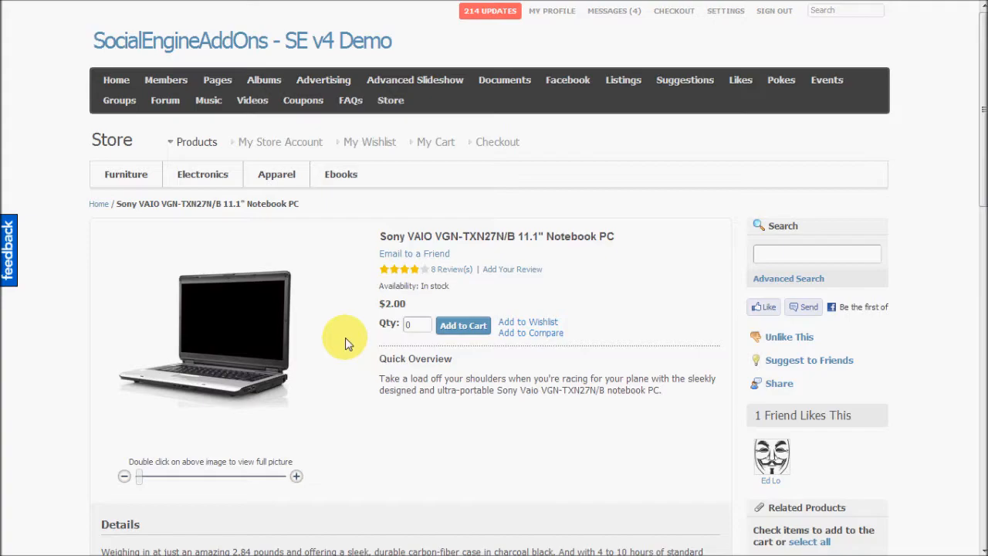
mouse_move(339, 340)
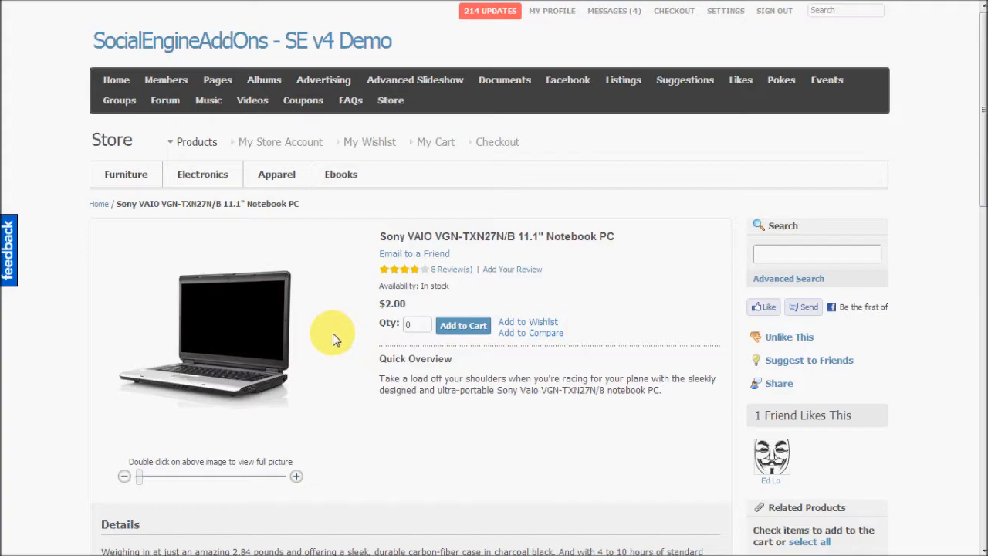
mouse_move(330, 338)
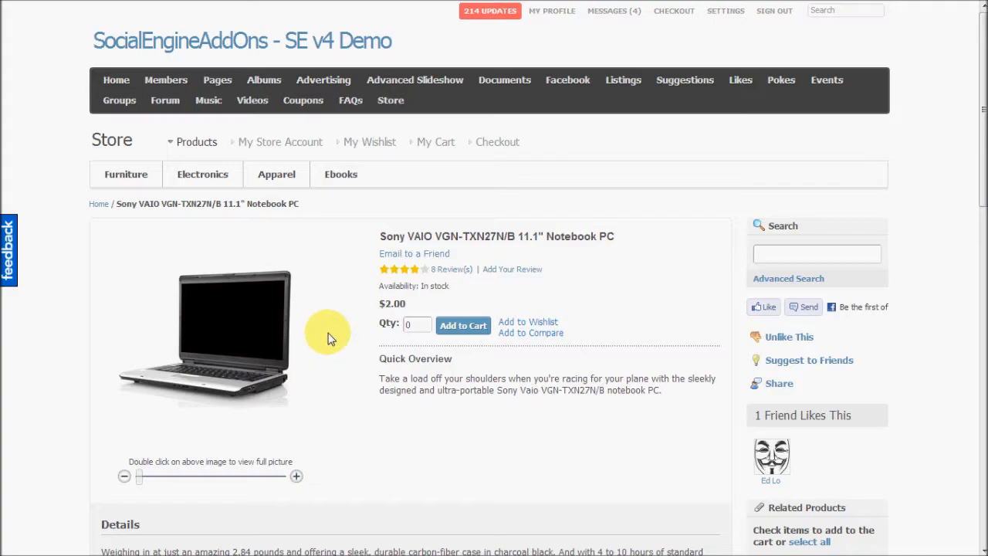
mouse_move(463, 324)
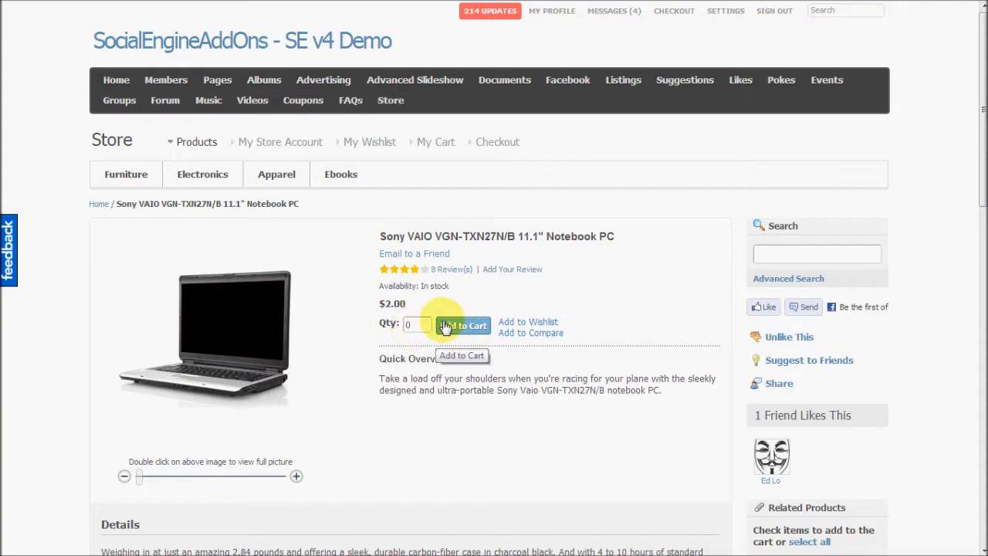
Review the notebook's details, specifications, related products and tags.
scroll(down, 3)
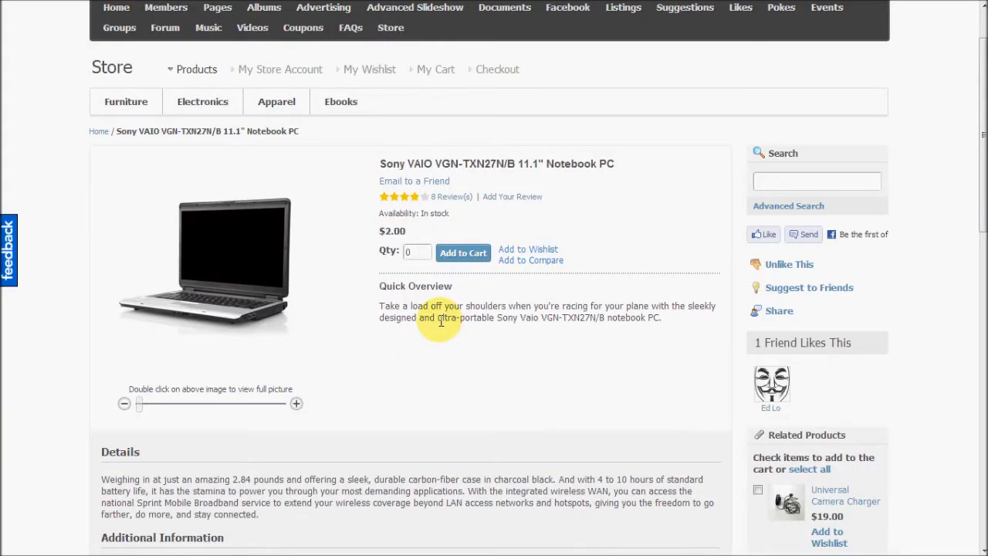
scroll(down, 3)
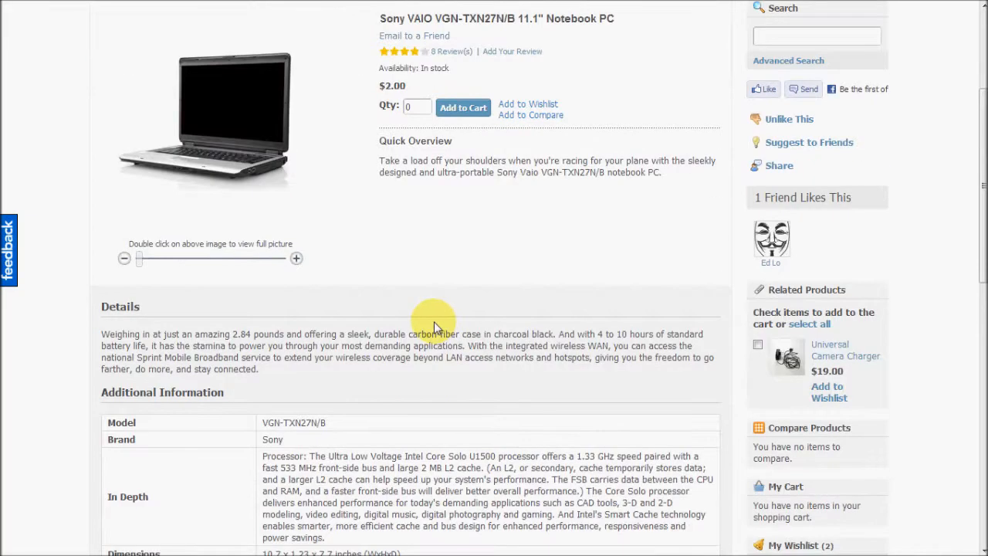
scroll(down, 3)
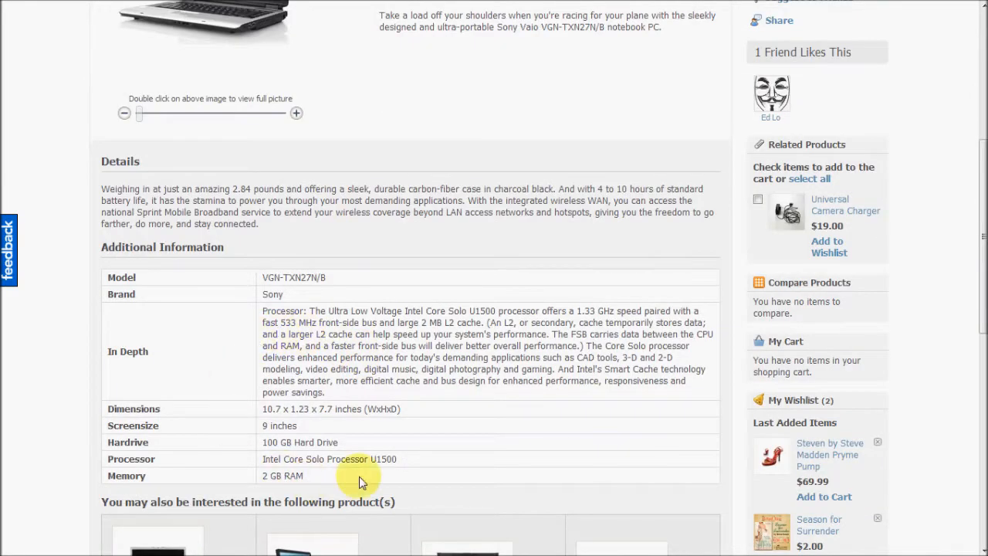
mouse_move(232, 285)
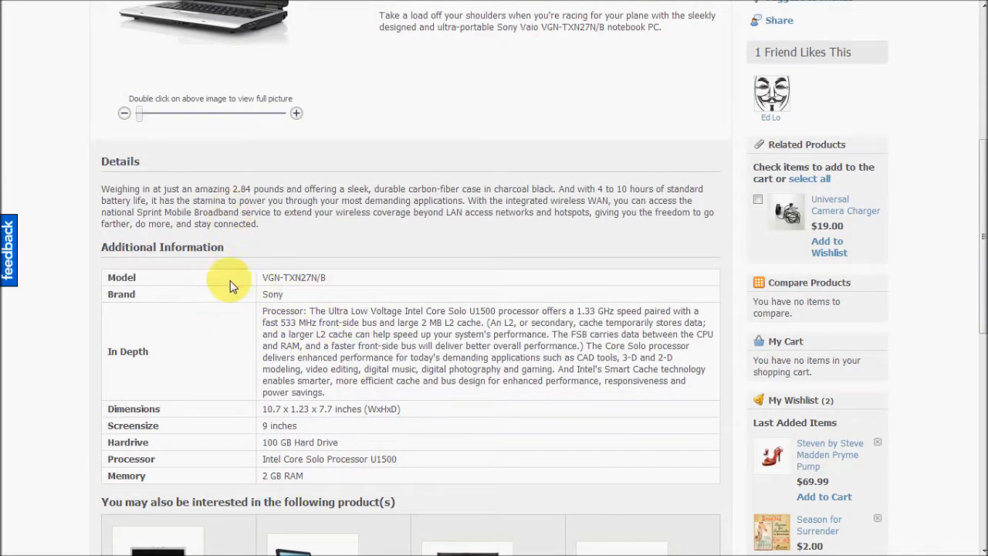
scroll(down, 3)
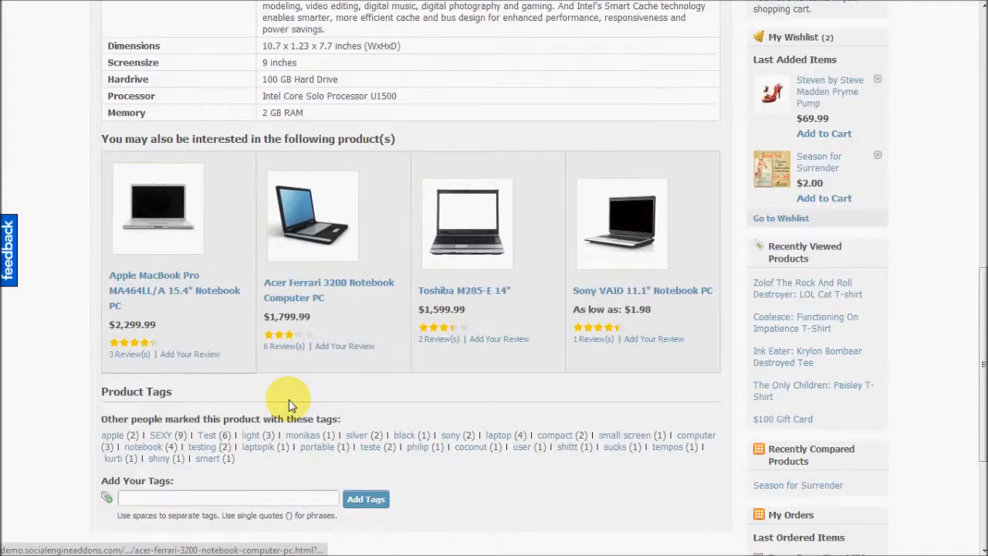
mouse_move(408, 245)
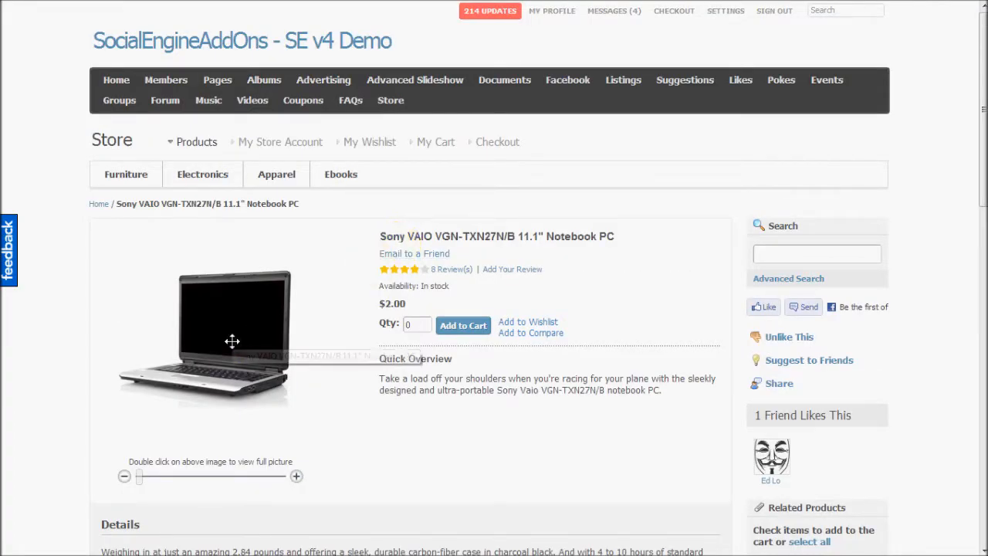
Enlarge the notebook photo and zoom further in with the zoom slider.
double_click(231, 341)
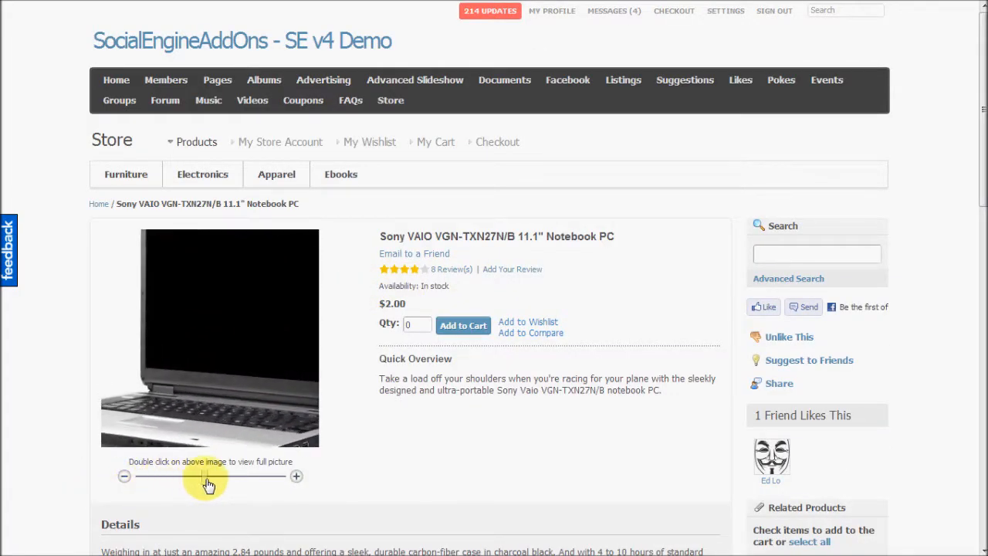
drag(209, 476, 238, 476)
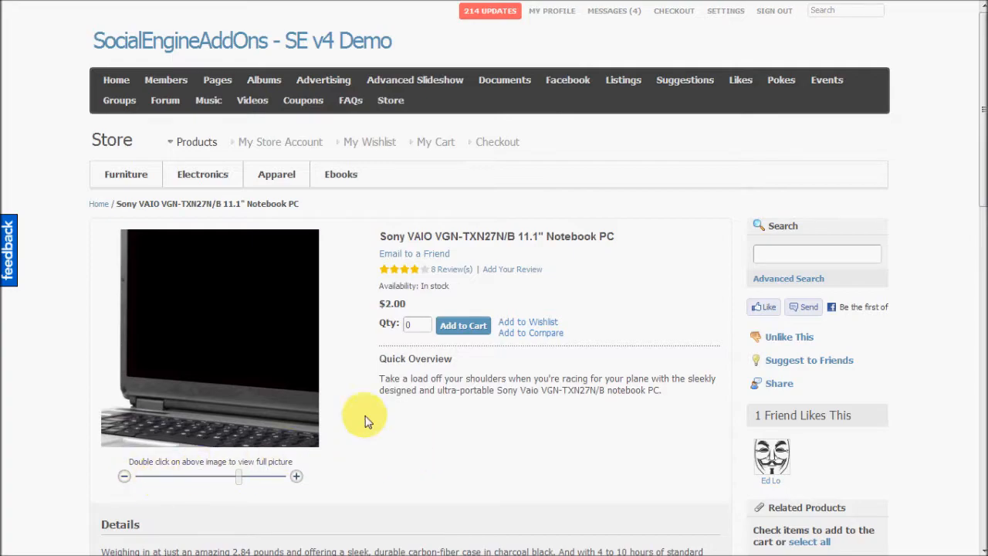
mouse_move(513, 269)
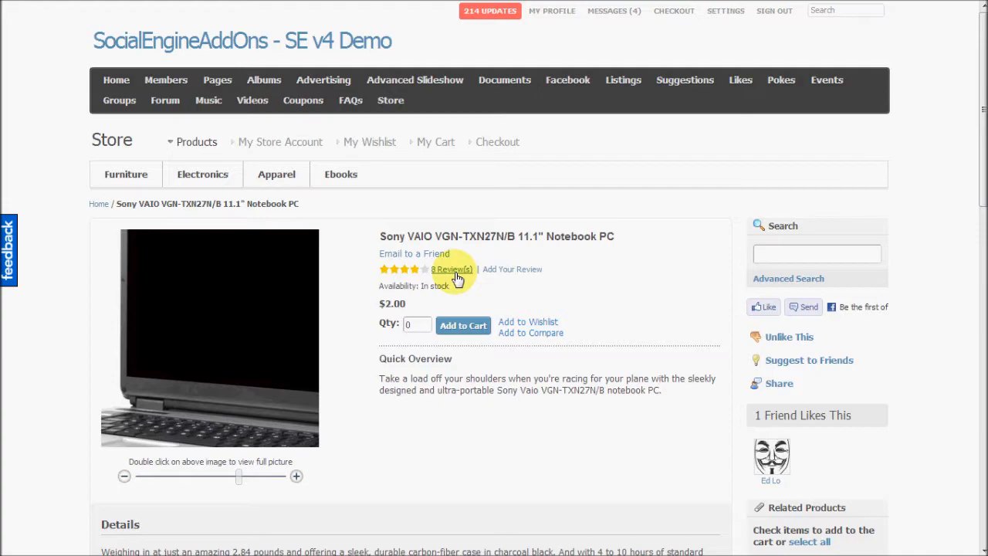
View the notebook's eight customer reviews via '8 Review(s)' and the Write Your Own Review form.
click(451, 268)
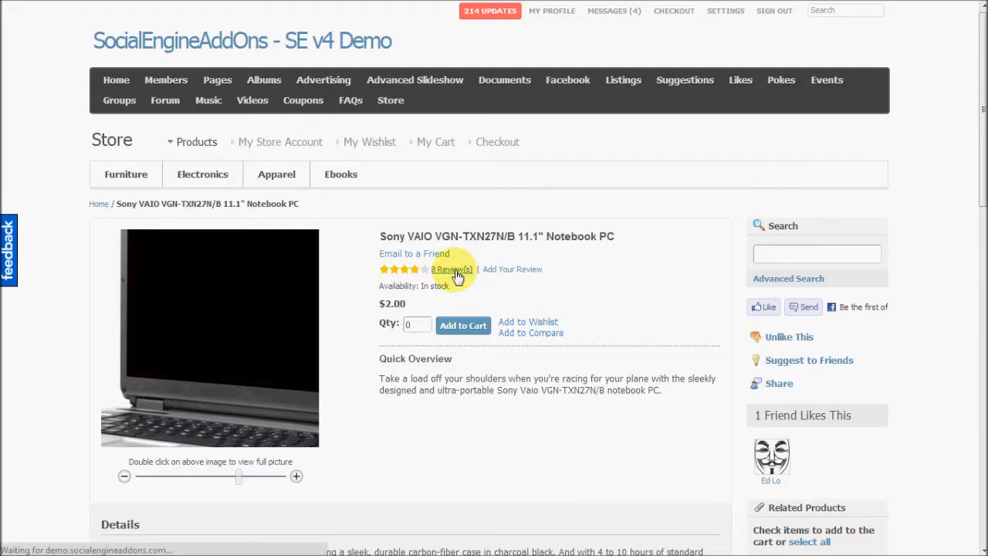
click(451, 269)
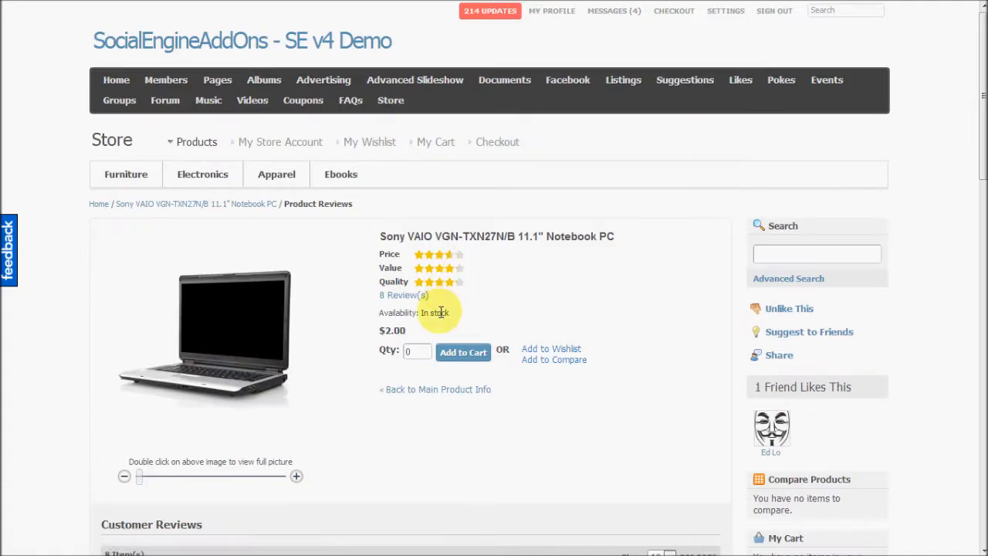
scroll(down, 3)
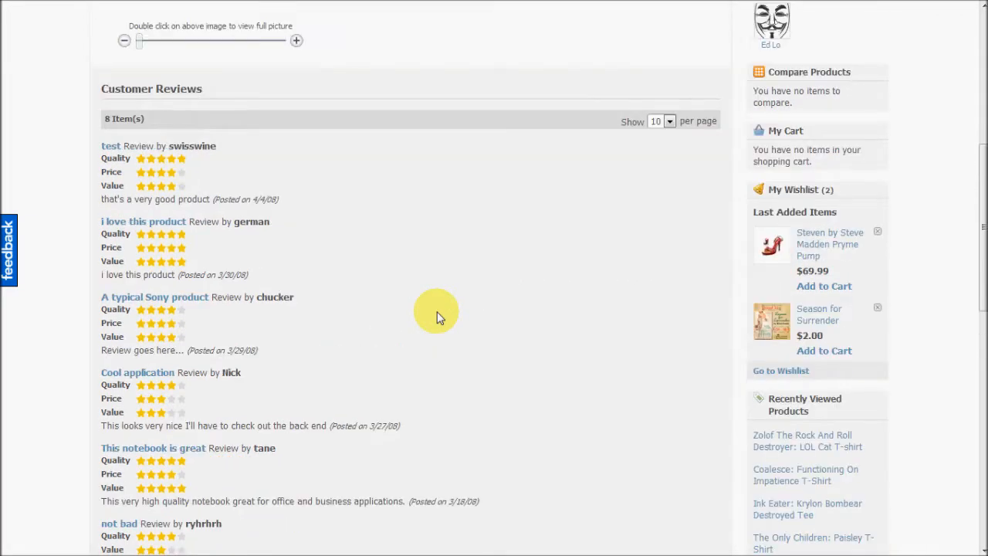
mouse_move(191, 192)
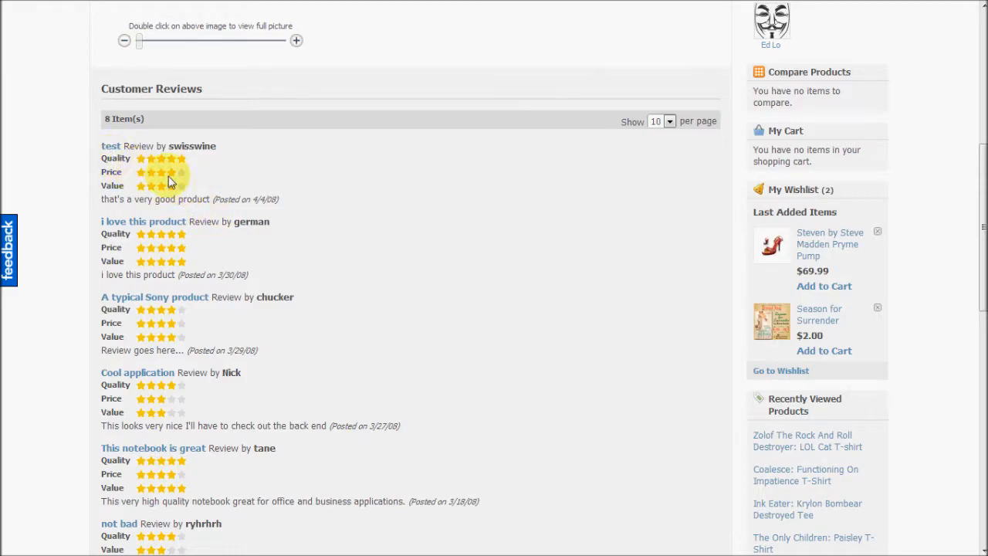
scroll(down, 3)
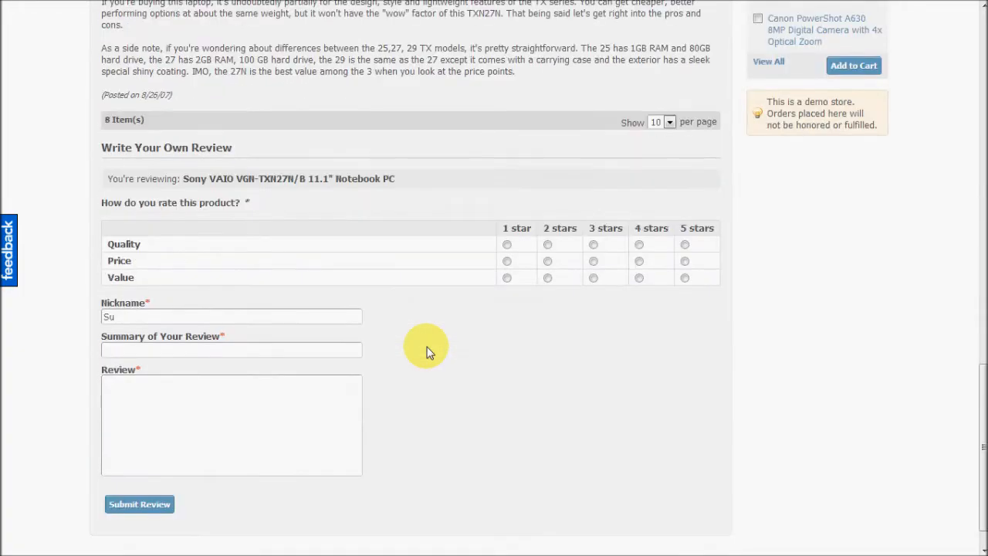
scroll(down, 3)
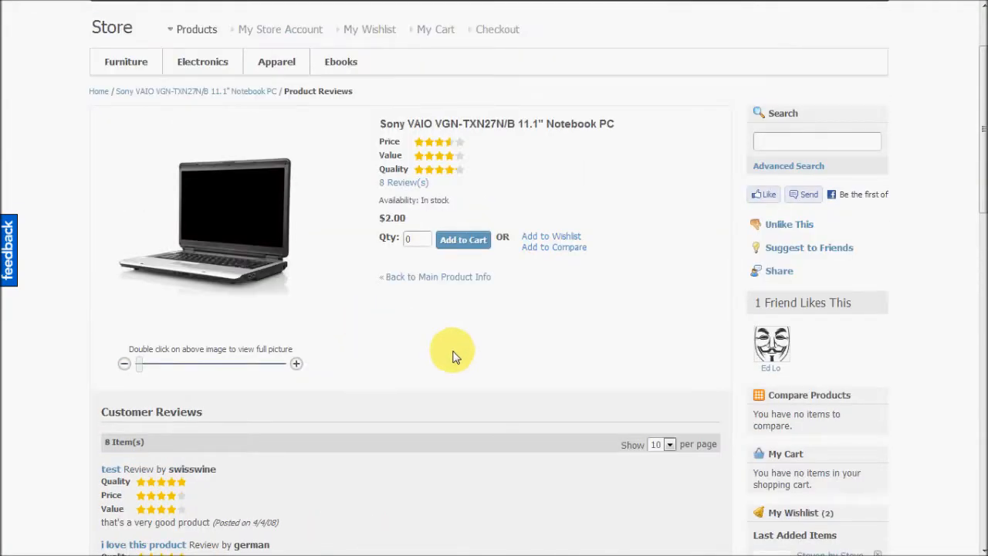
mouse_move(701, 361)
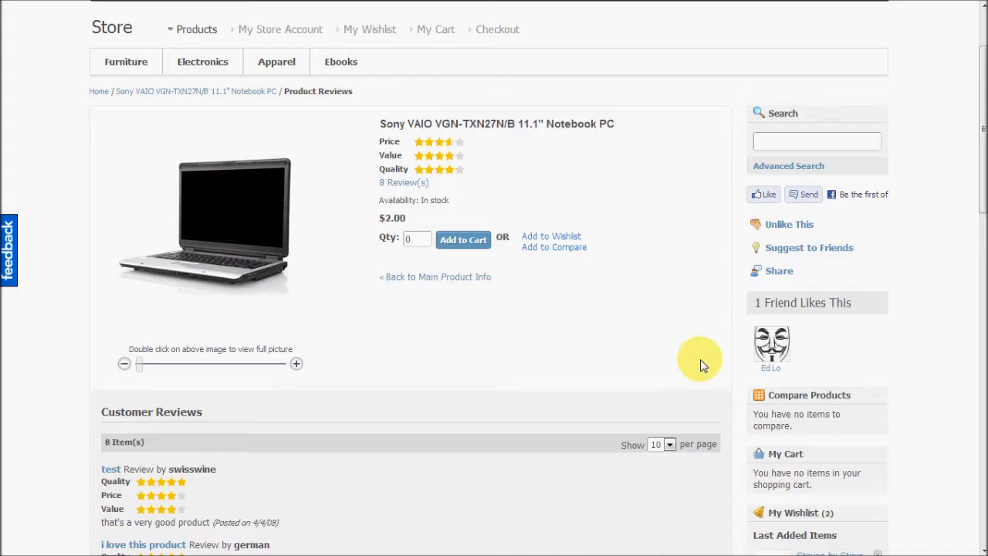
mouse_move(693, 356)
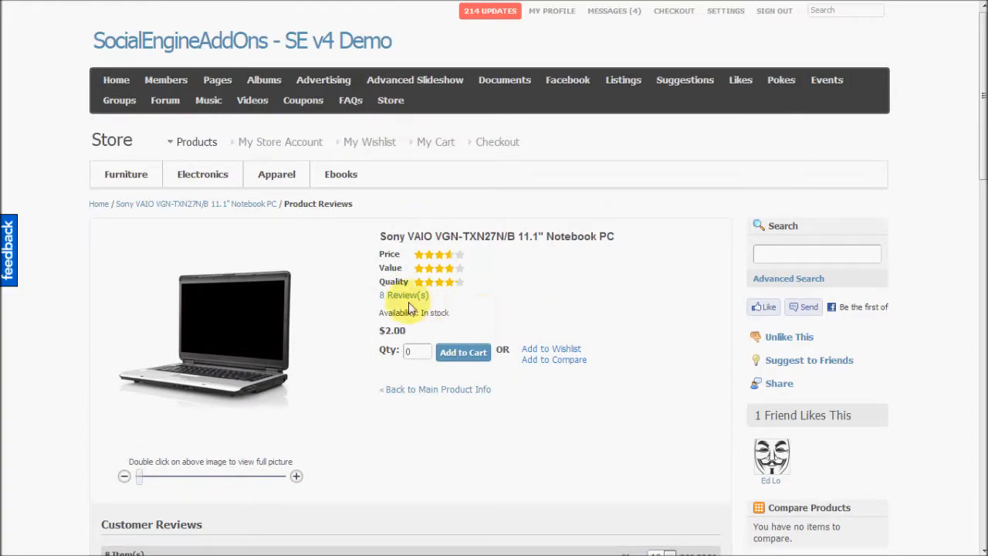
Go to the Furniture category and open the Couch product with its price and overview.
click(202, 173)
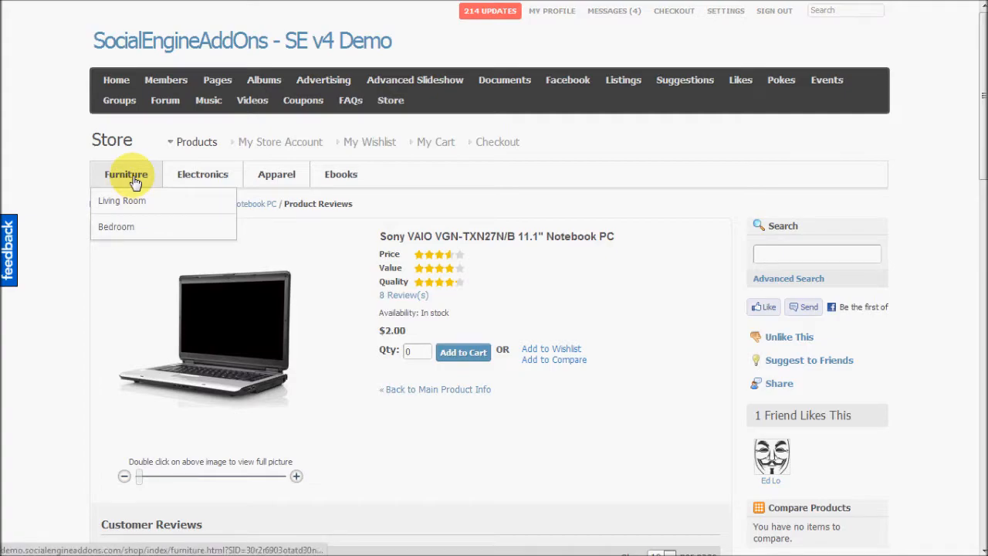
click(126, 172)
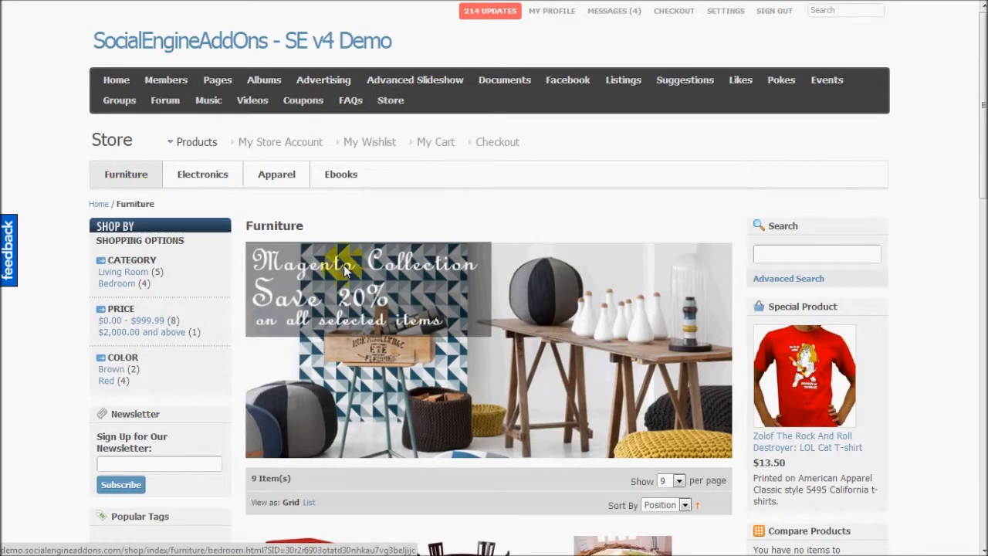
scroll(down, 3)
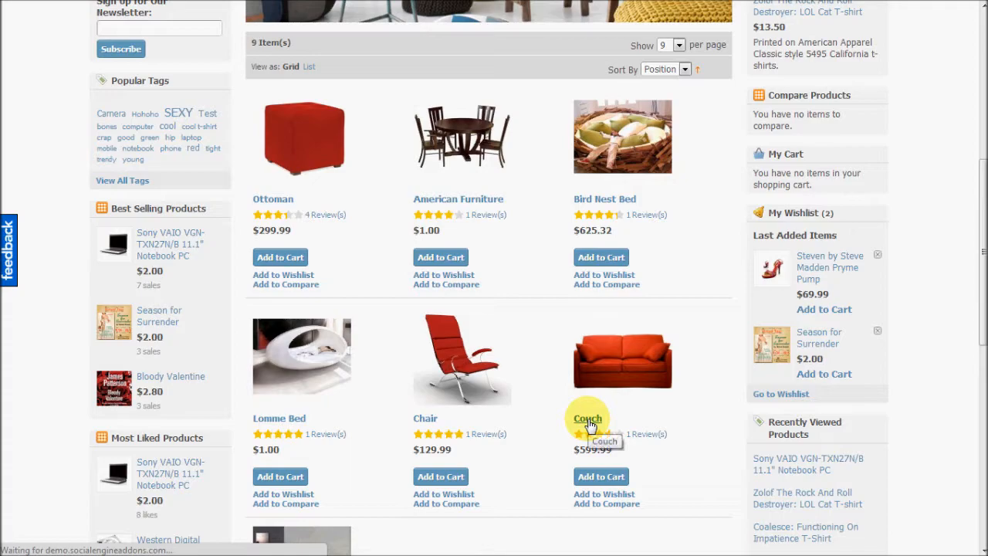
click(589, 418)
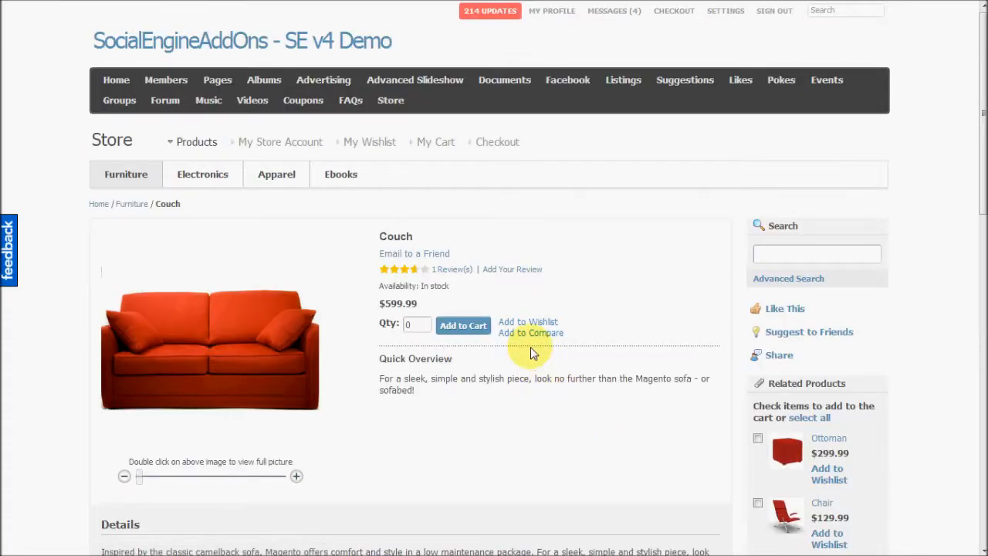
scroll(down, 3)
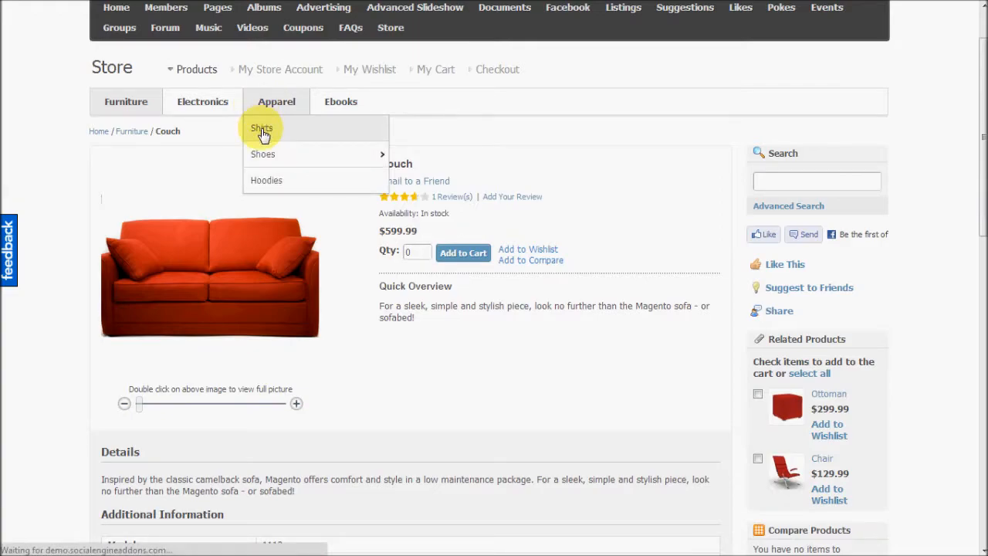
Go to the Shirts apparel category and open The Only Children: Paisley T-Shirt.
click(263, 129)
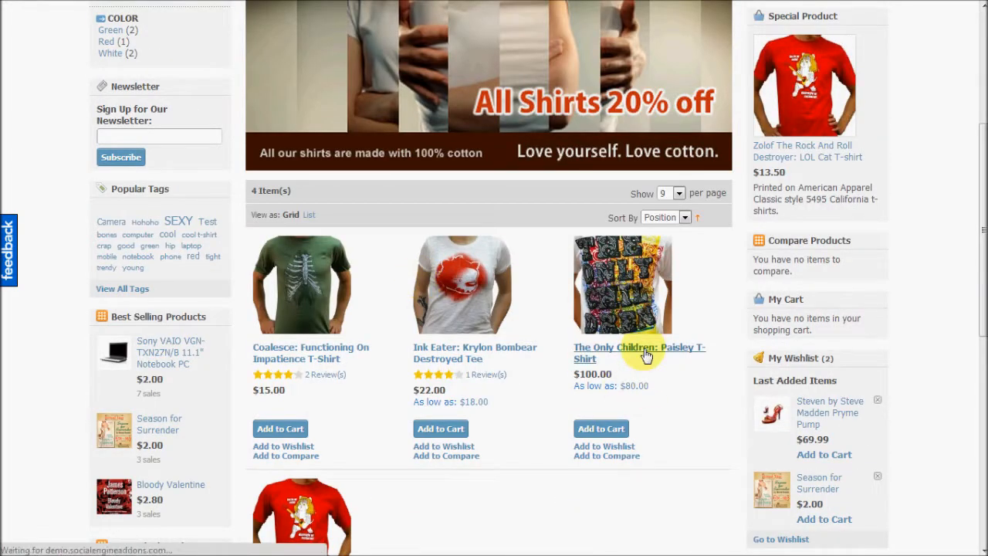
mouse_move(645, 355)
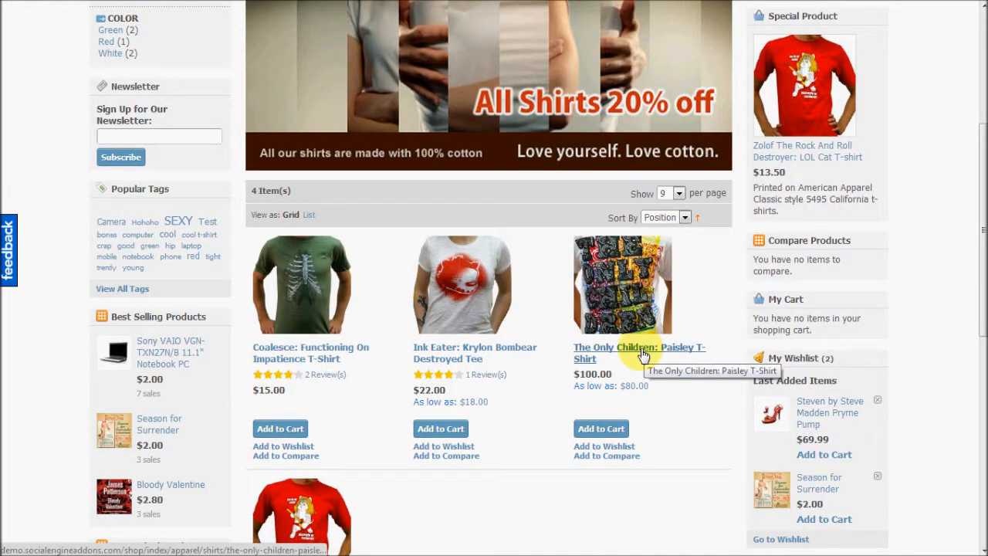
click(640, 352)
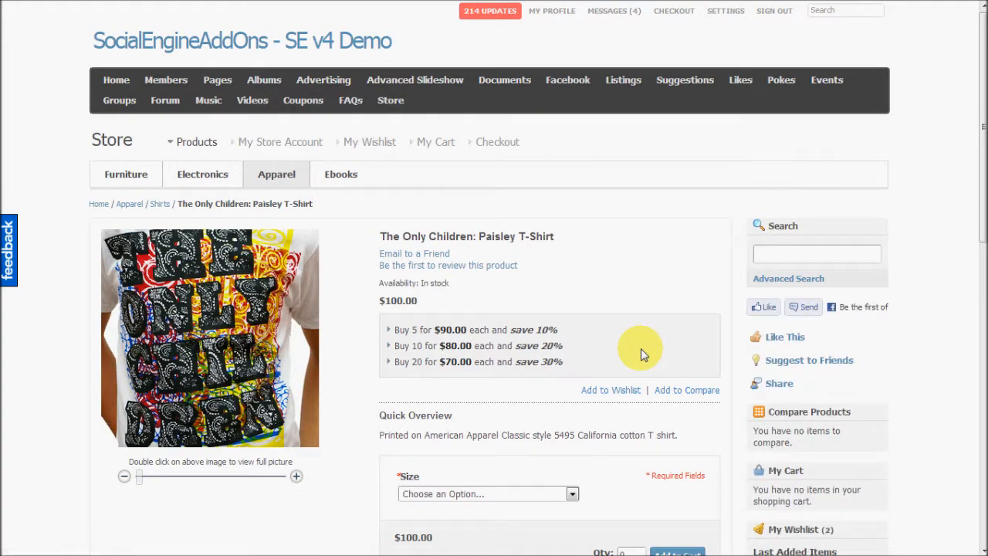
scroll(down, 3)
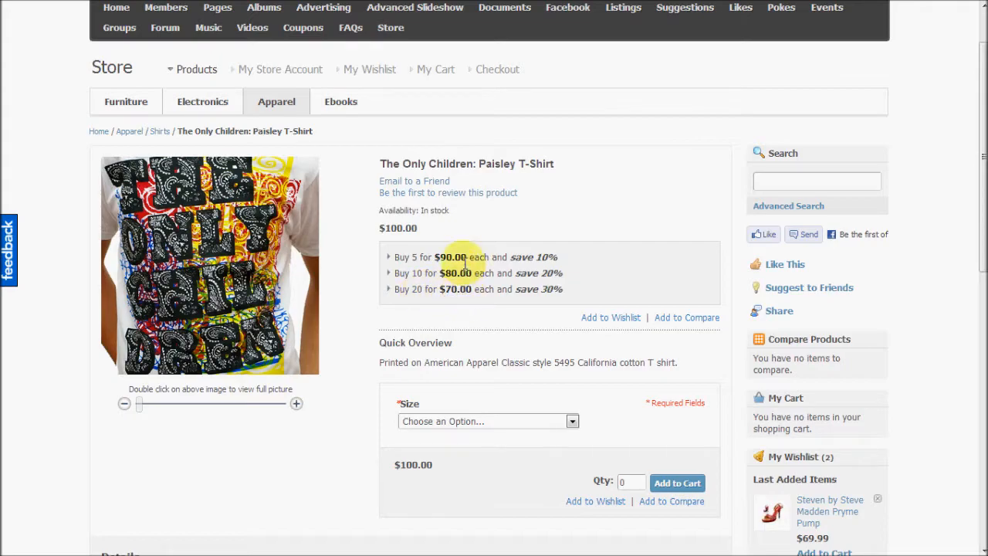
mouse_move(420, 256)
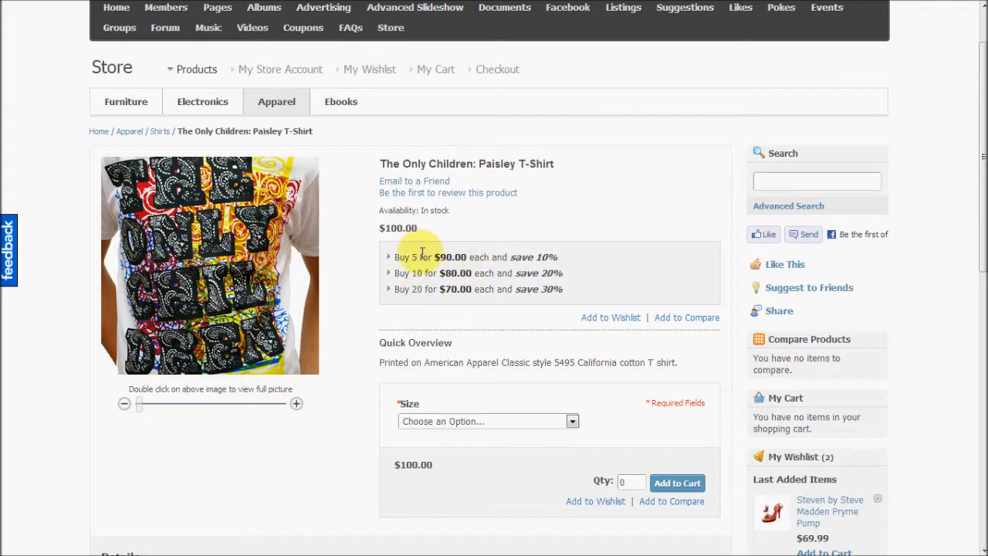
Review the T-shirt's tiered bulk pricing and size options with surcharges.
scroll(down, 3)
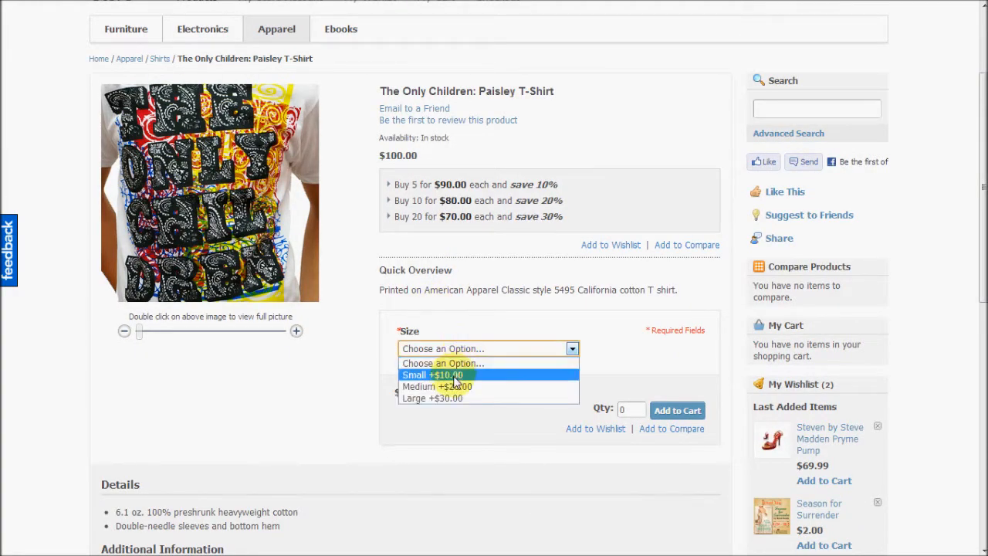
mouse_move(437, 386)
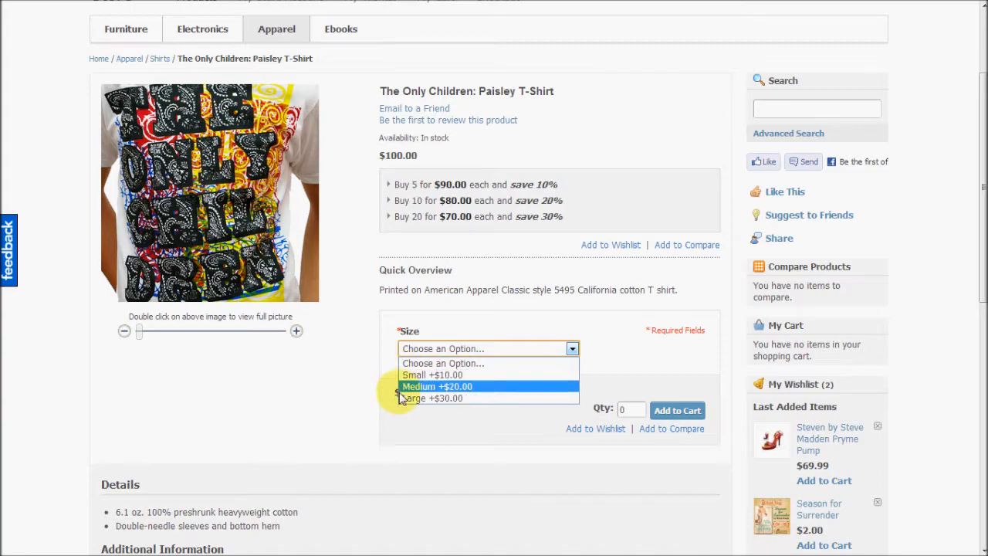
mouse_move(525, 378)
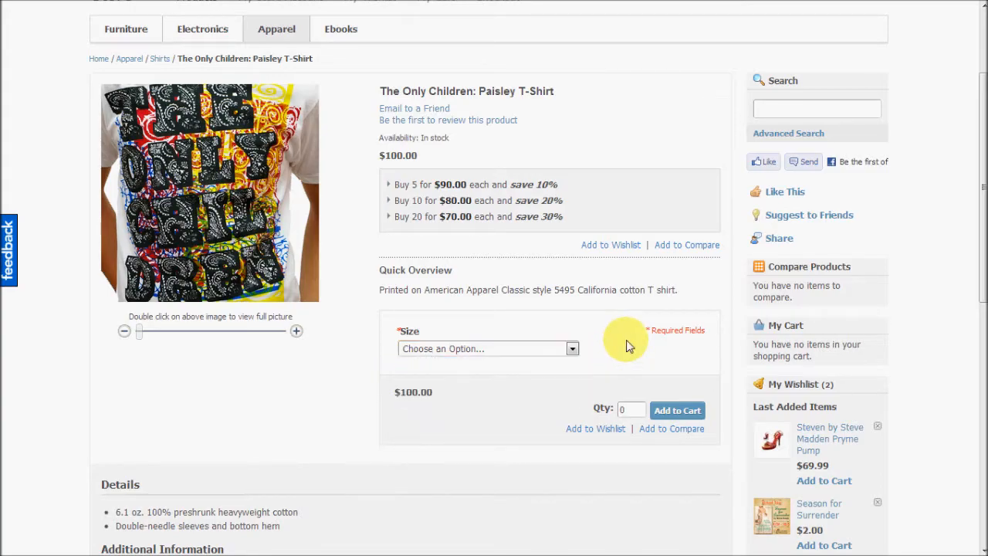
mouse_move(541, 358)
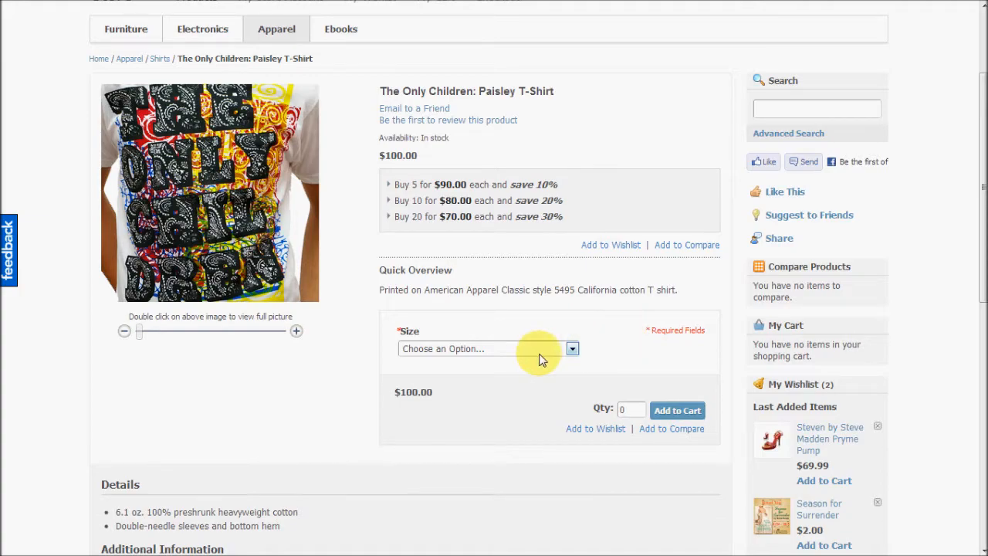
scroll(down, 3)
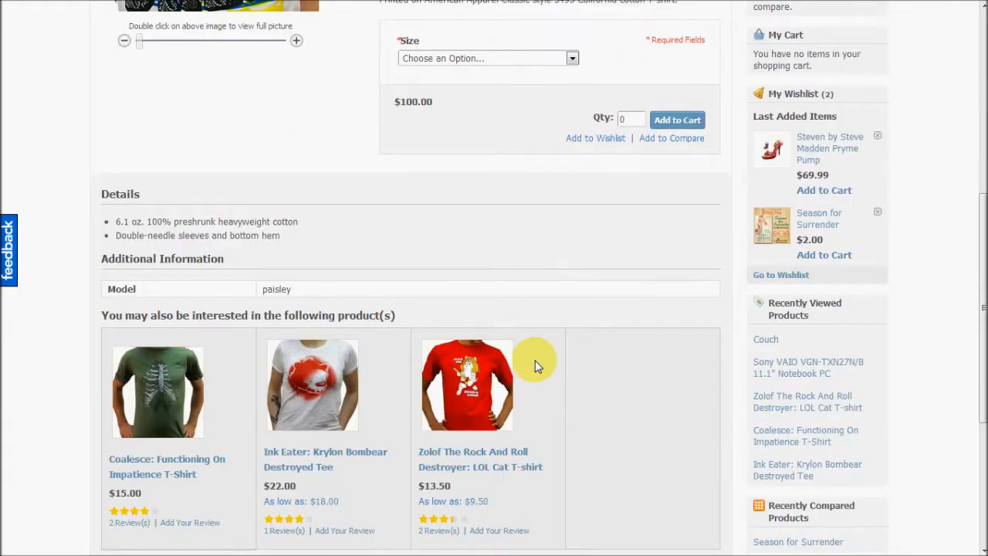
scroll(up, 3)
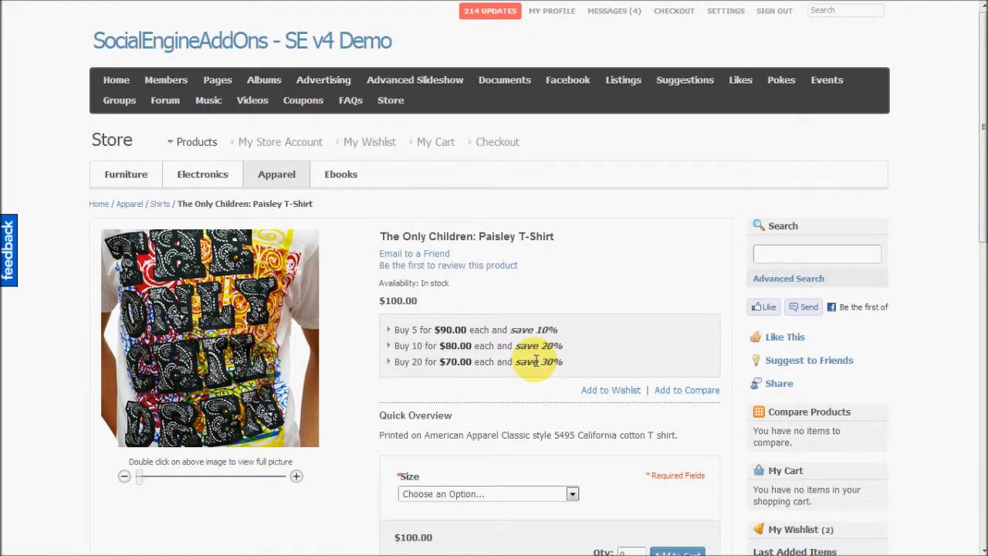
mouse_move(535, 346)
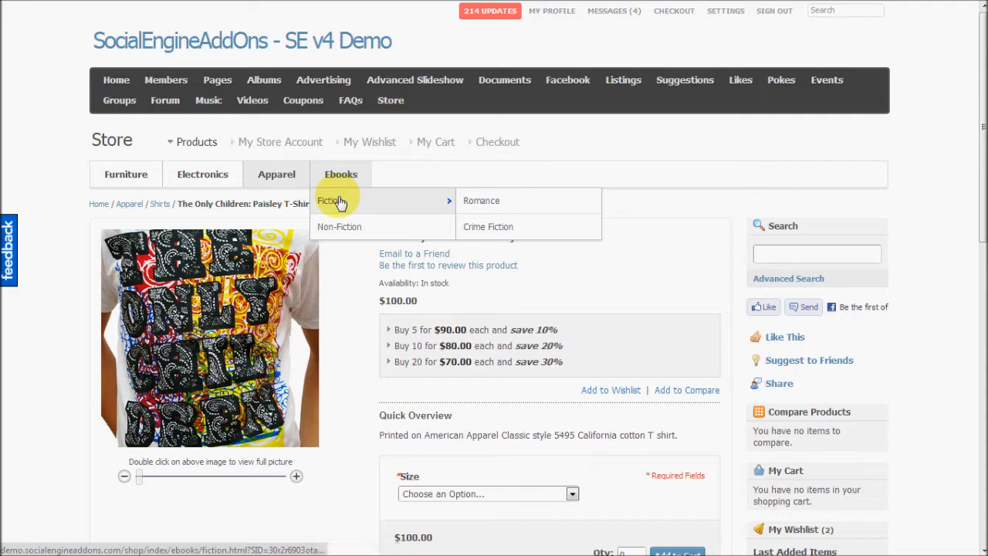
Go to Ebooks › Fiction and open the Bloody Valentine ebook.
click(330, 201)
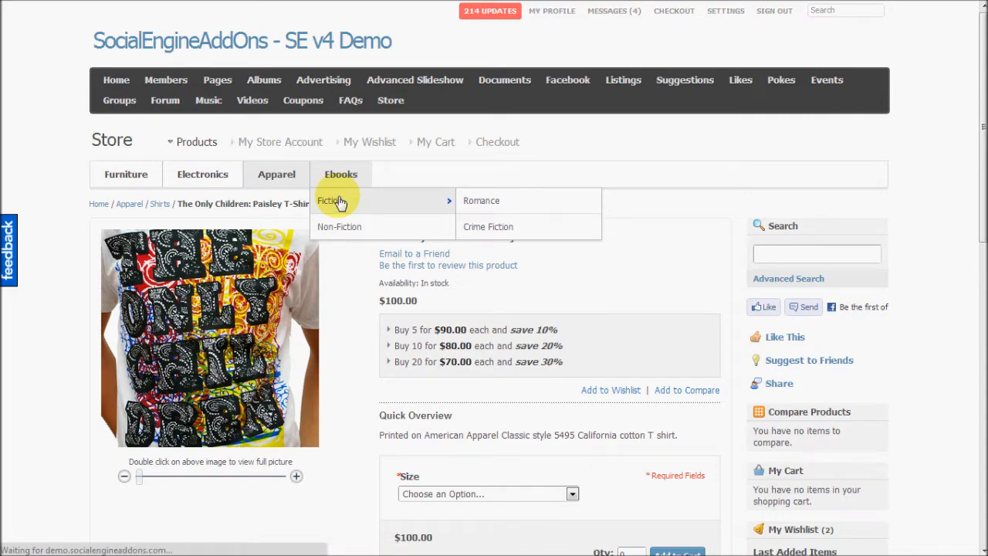
click(330, 201)
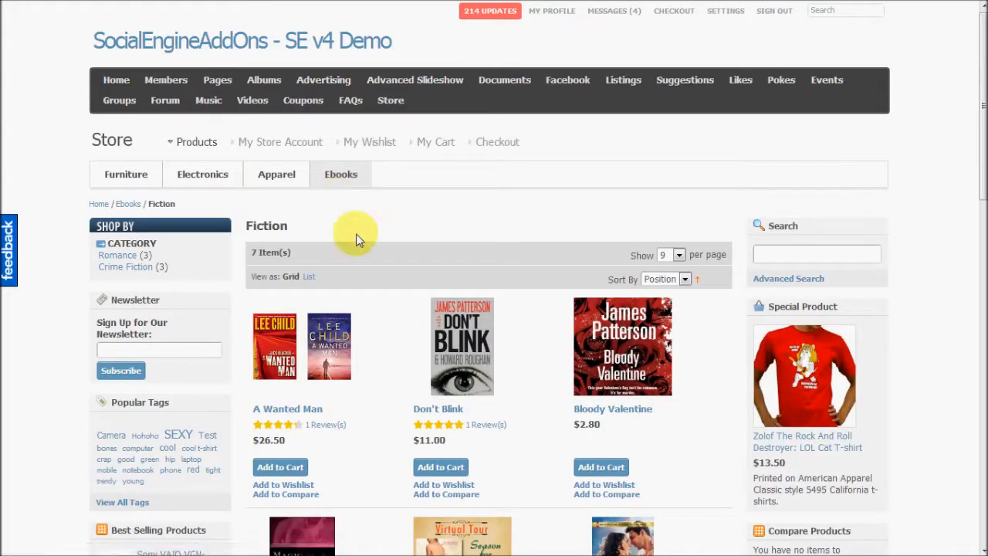
click(612, 407)
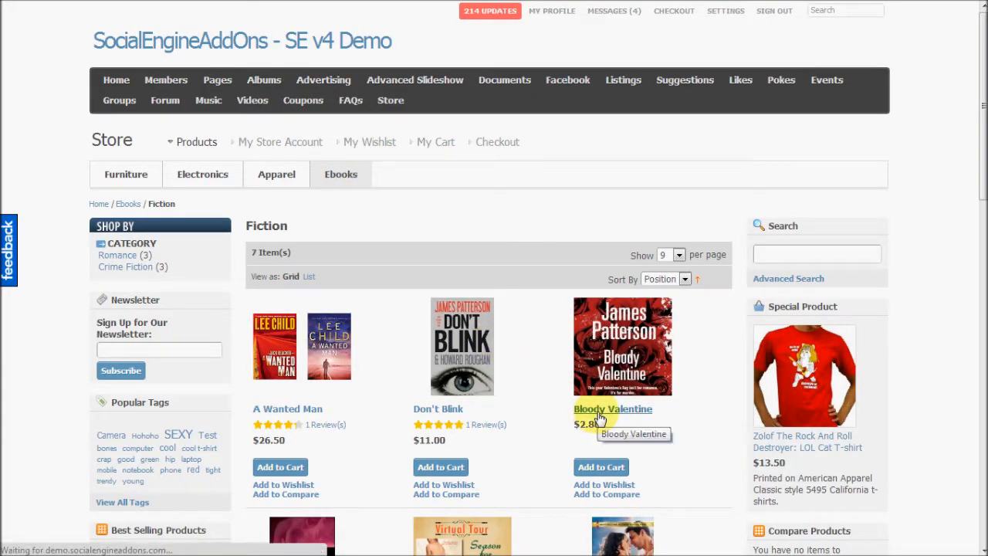
click(613, 408)
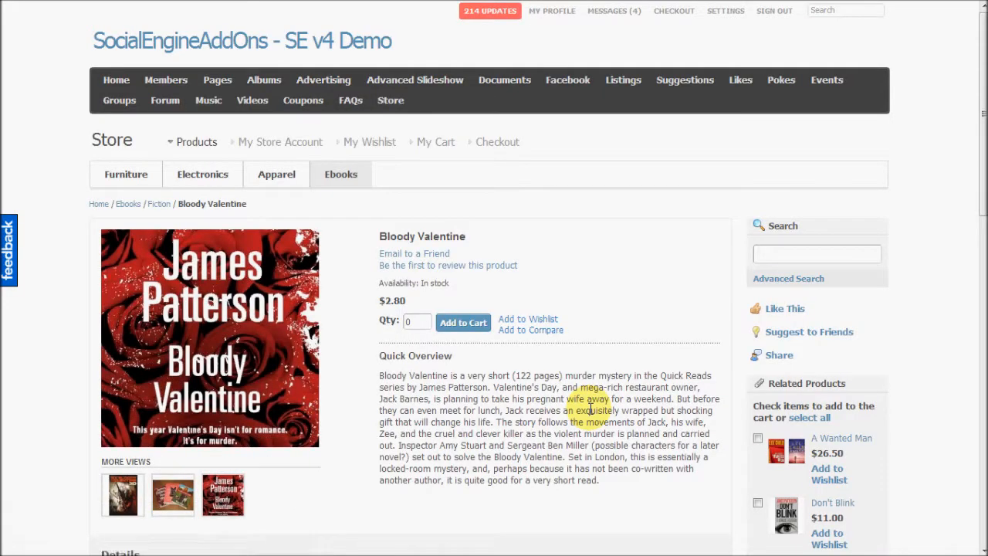
Review the ebook's price, overview and available reading devices.
scroll(down, 3)
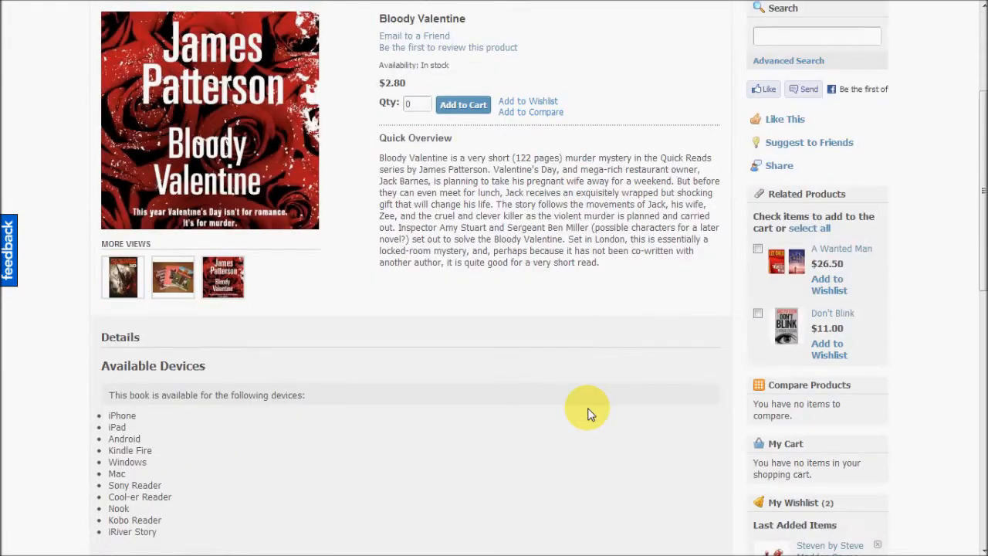
scroll(down, 3)
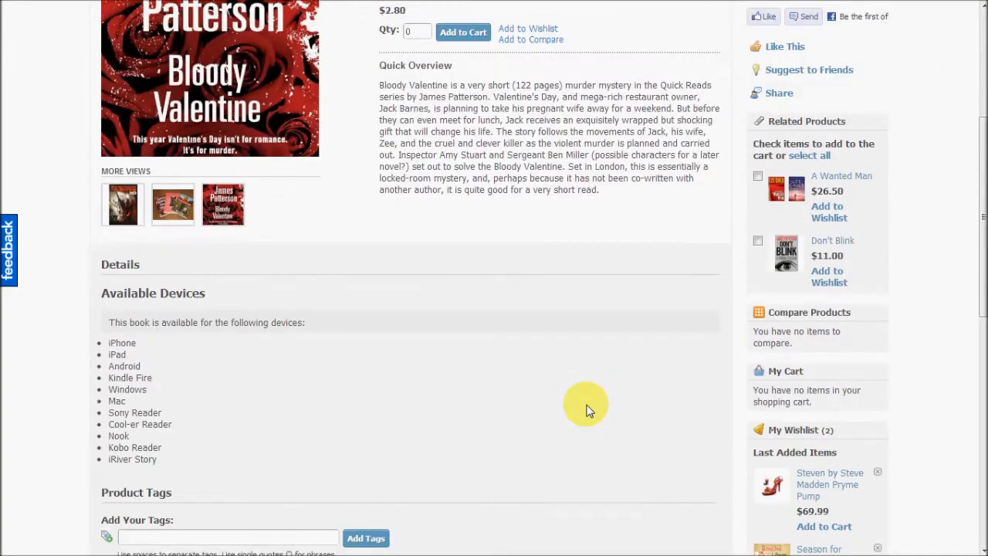
scroll(up, 3)
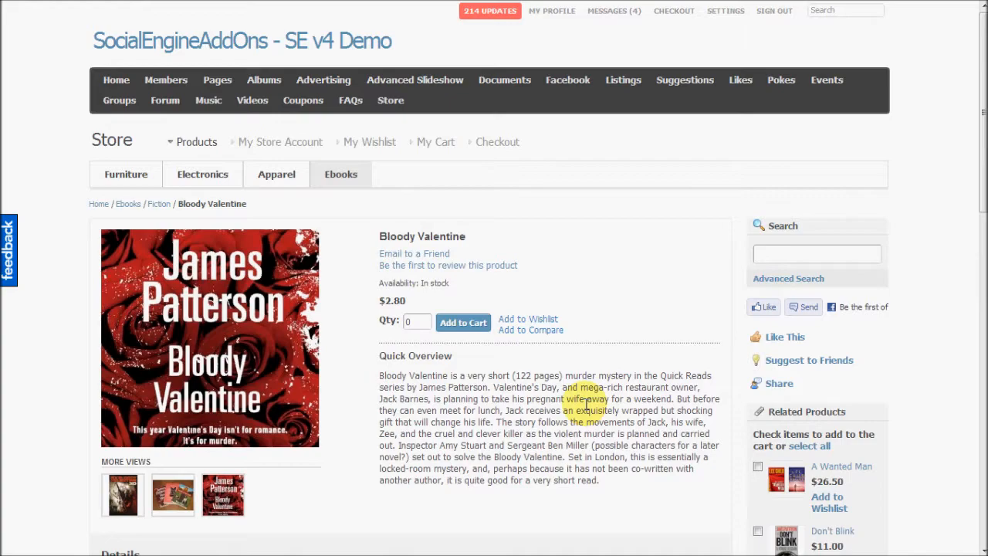
scroll(down, 3)
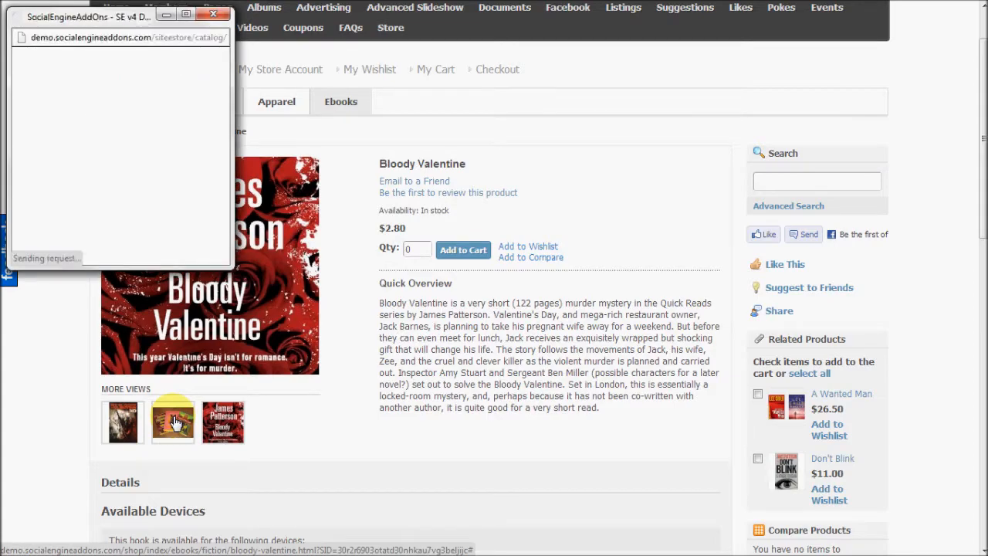
click(173, 421)
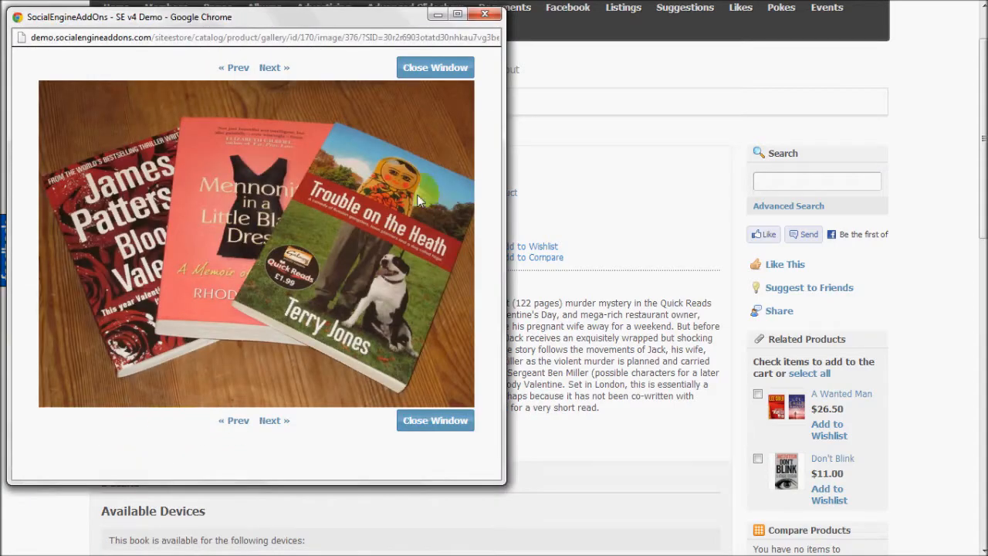
click(270, 68)
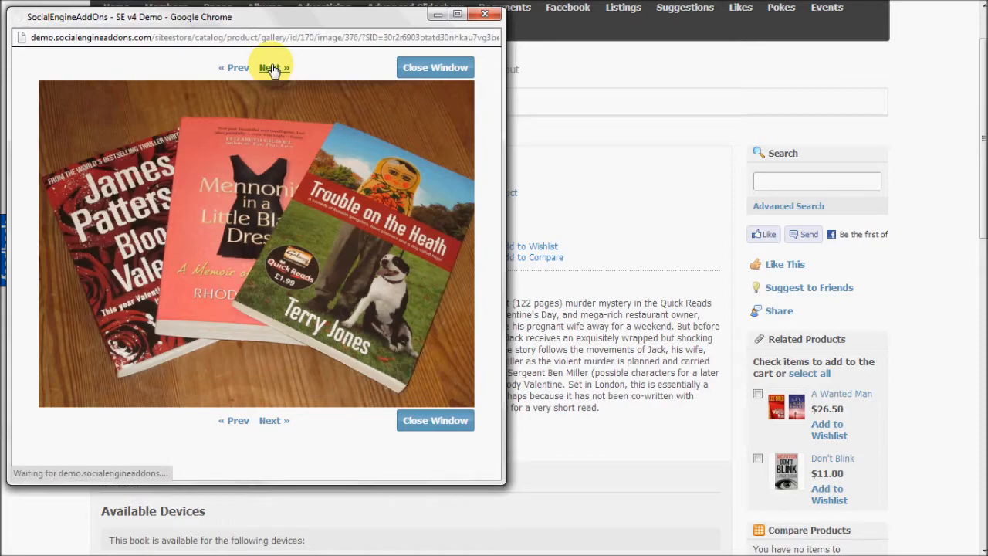
click(272, 68)
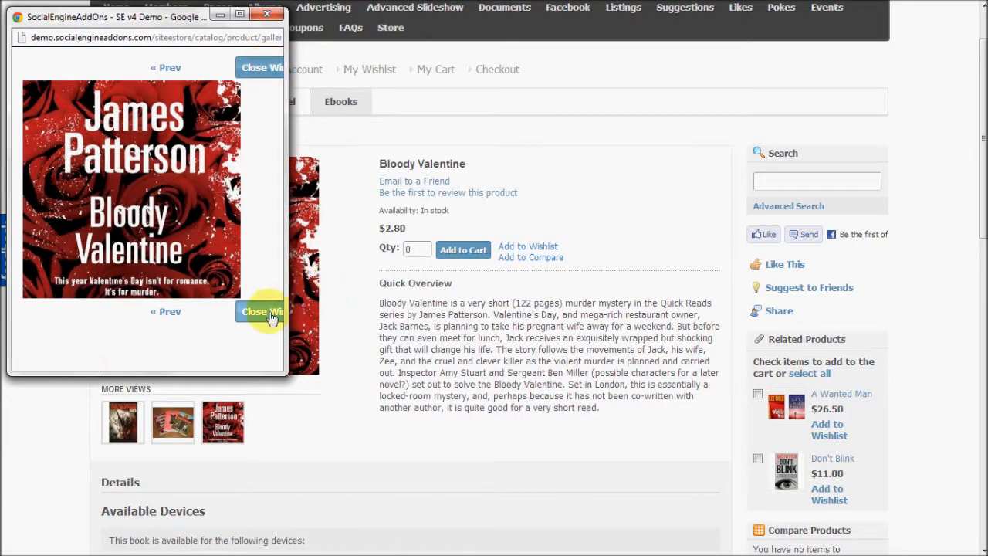
click(262, 312)
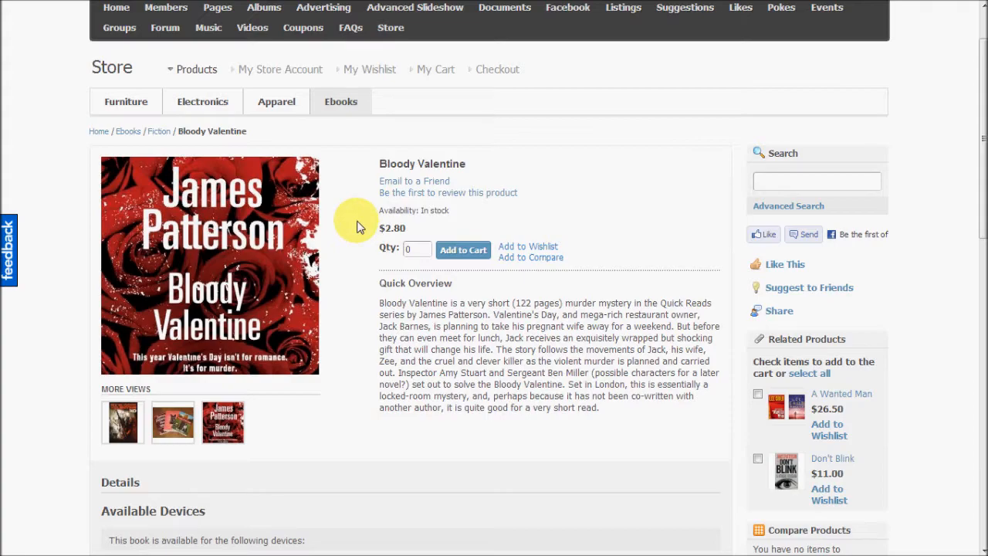
mouse_move(361, 182)
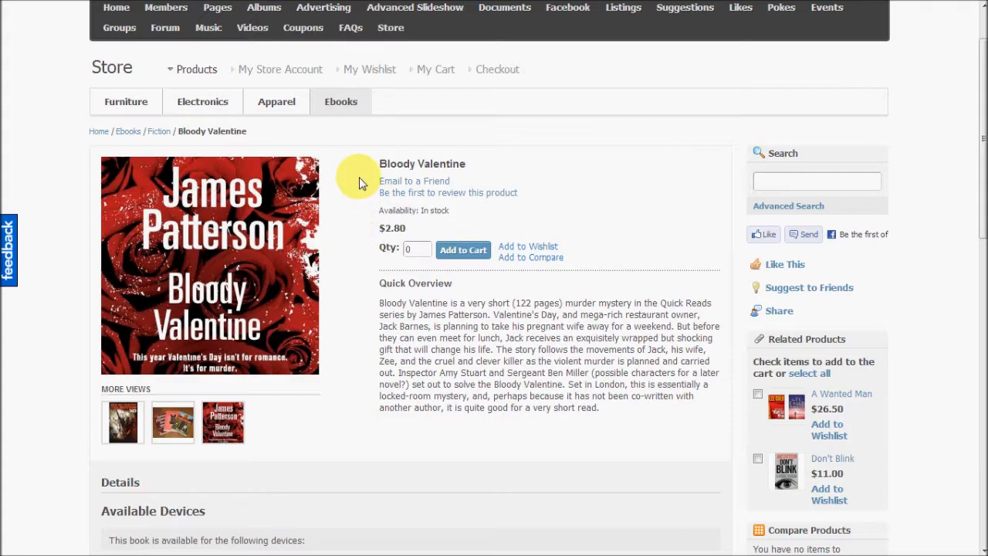
click(202, 102)
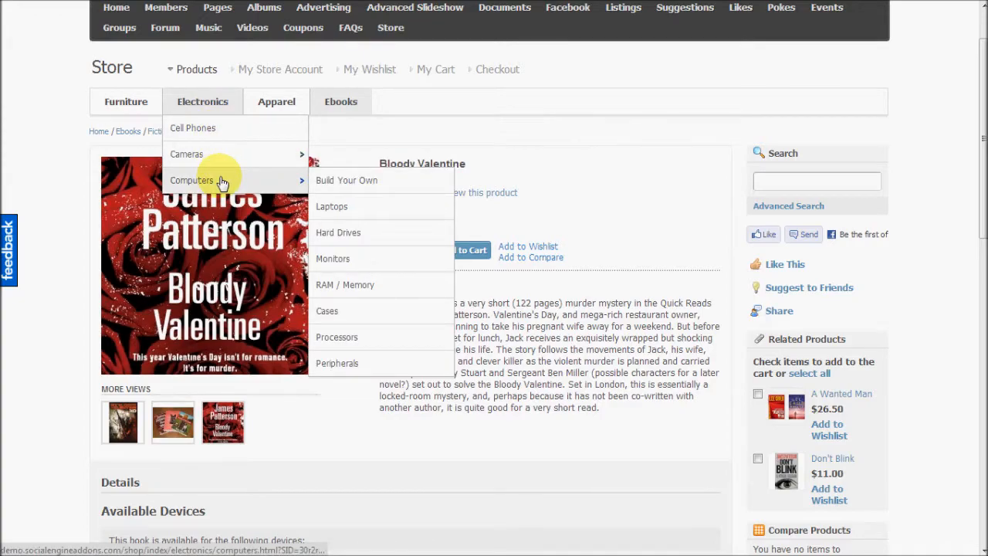
Go to Electronics › Computers › Build Your Own and open the Gaming Computer product.
click(191, 179)
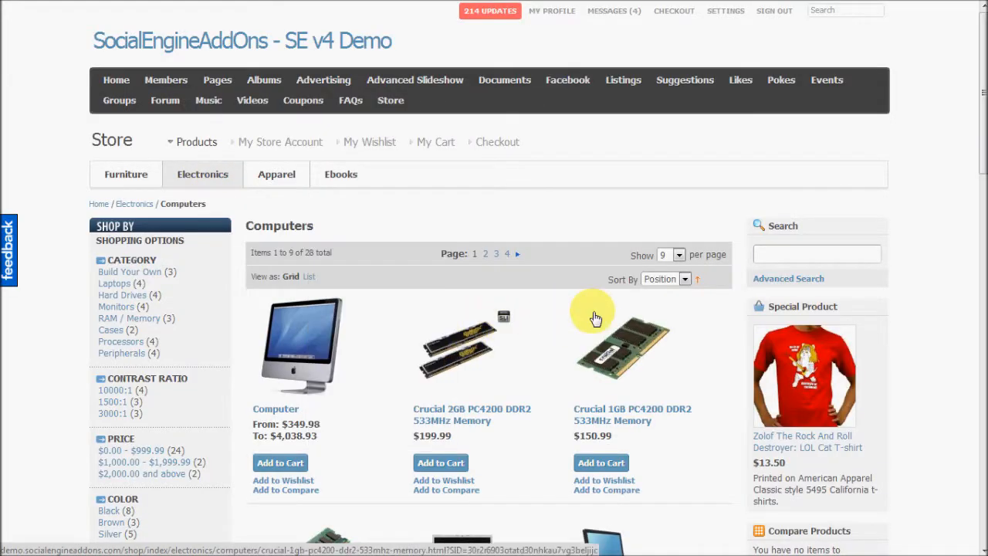
scroll(down, 3)
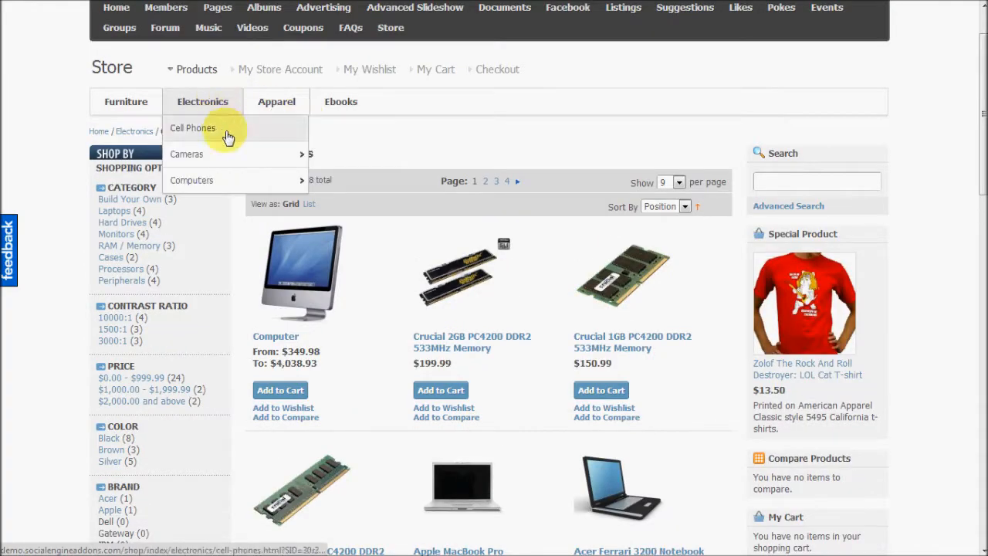
mouse_move(191, 179)
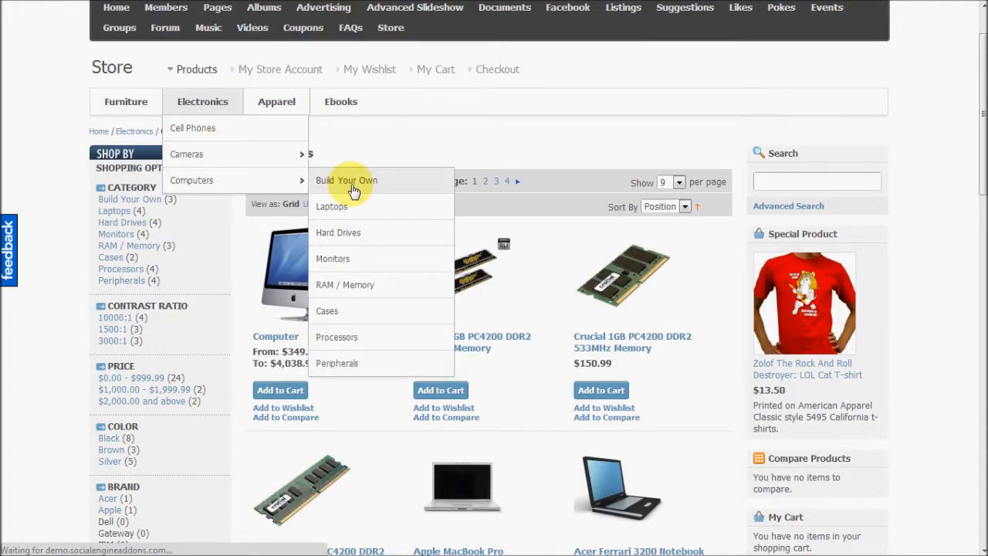
click(346, 179)
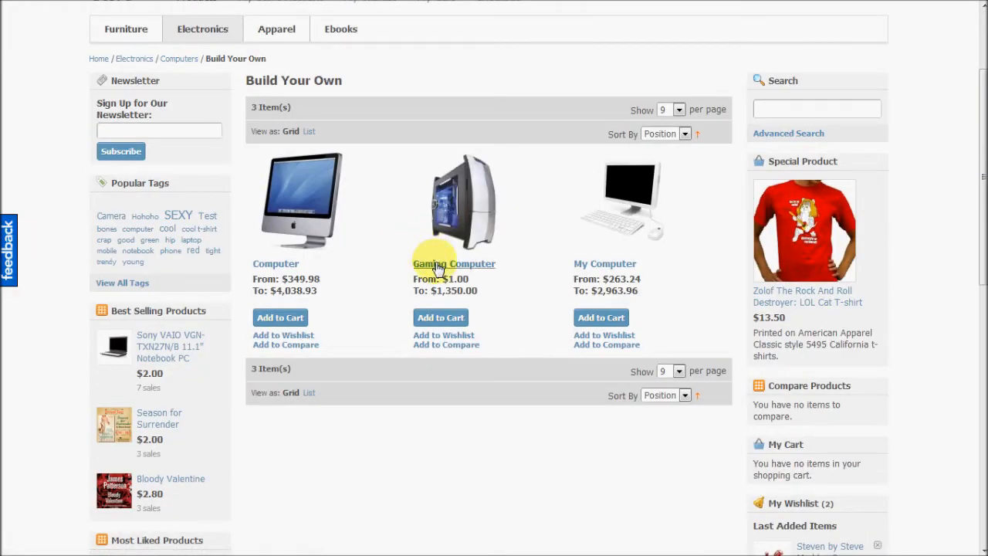
mouse_move(454, 262)
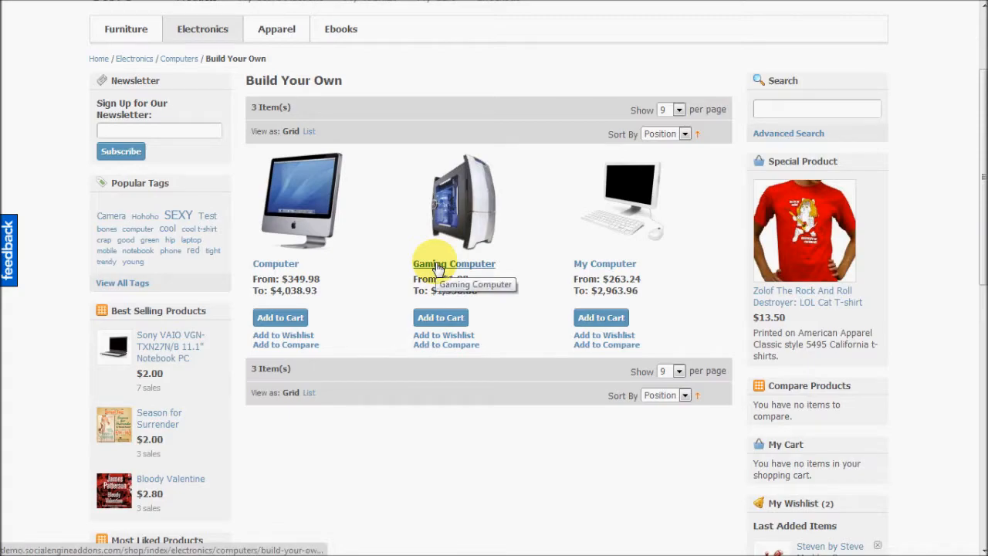
click(454, 263)
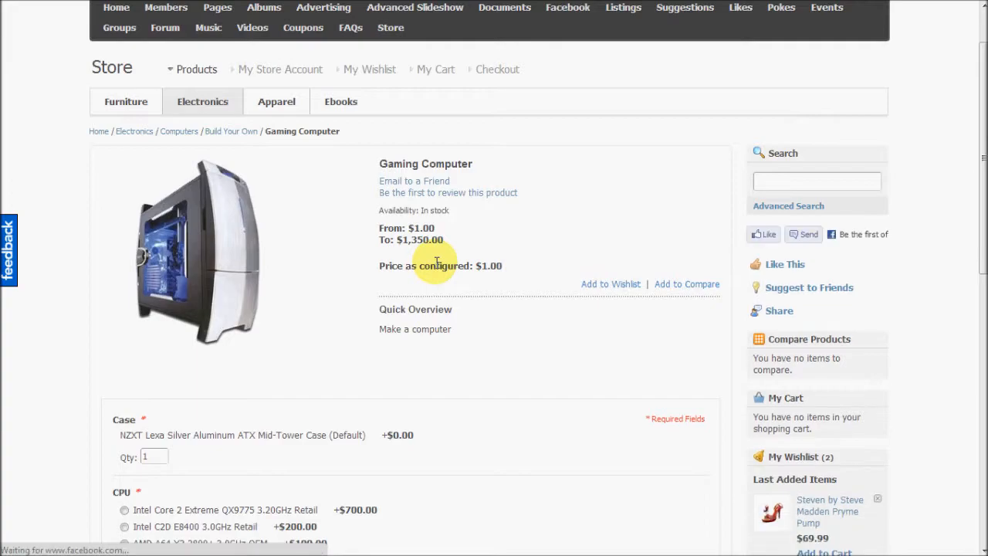
Choose the Intel Core 2 Extreme CPU and add the Logitech diNovo Edge Keyboard peripheral ($950).
scroll(down, 3)
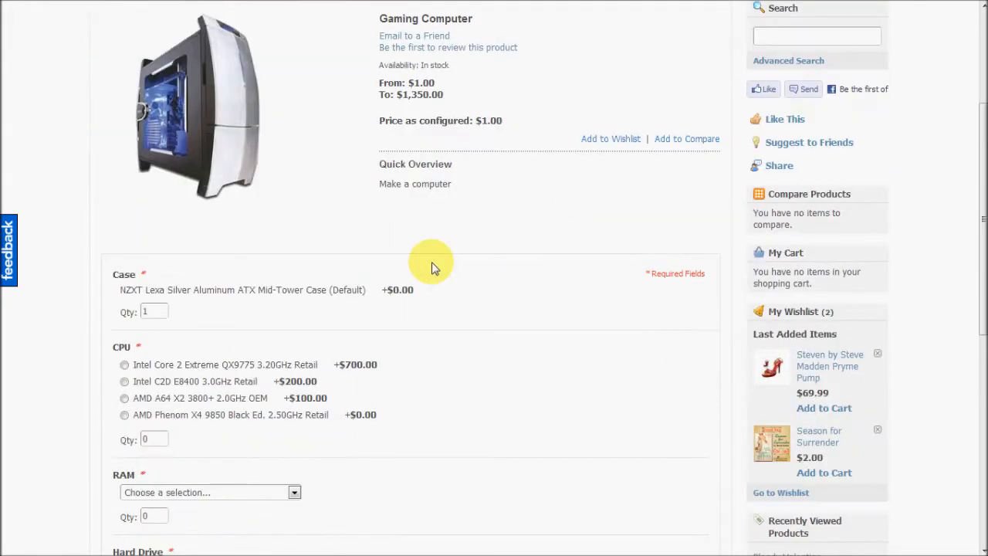
scroll(down, 3)
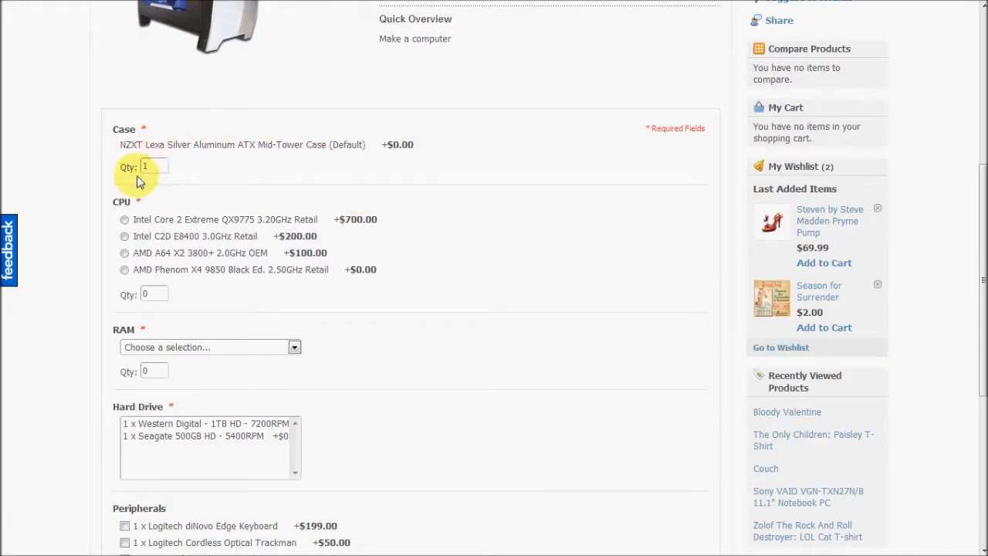
scroll(down, 3)
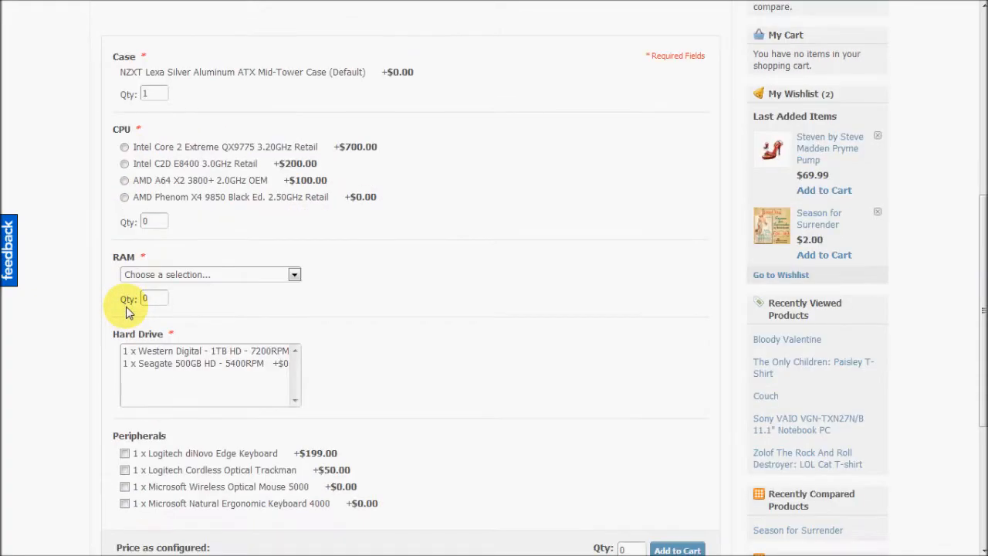
scroll(down, 3)
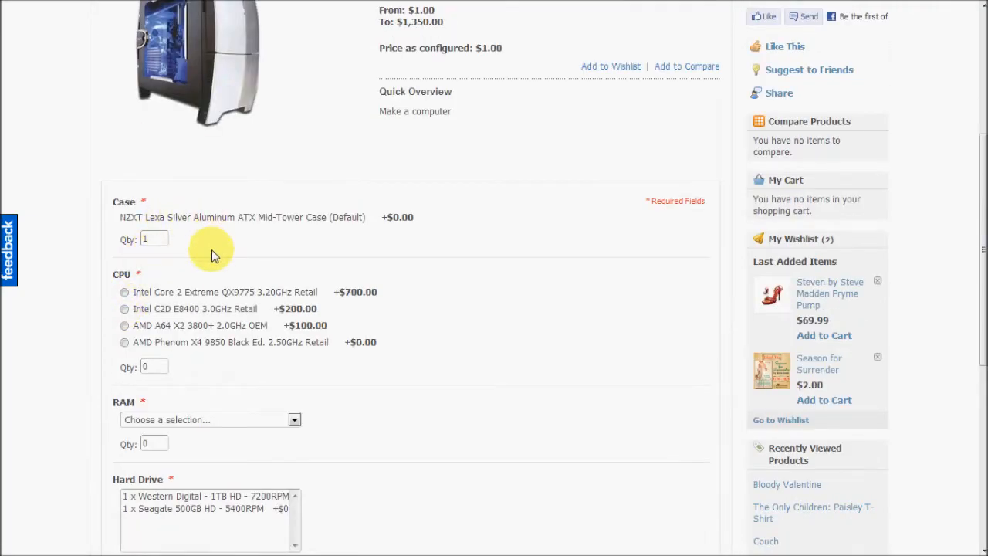
scroll(down, 3)
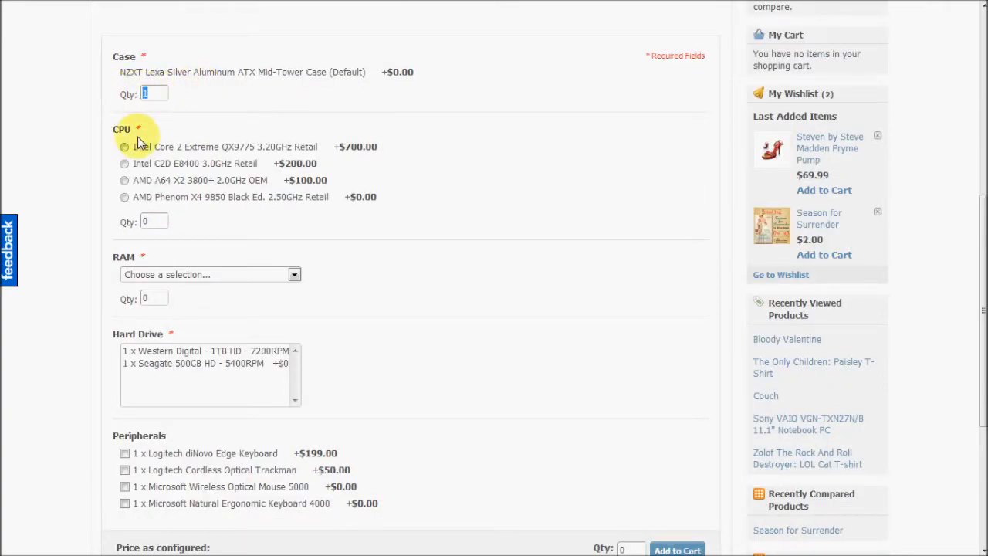
click(123, 147)
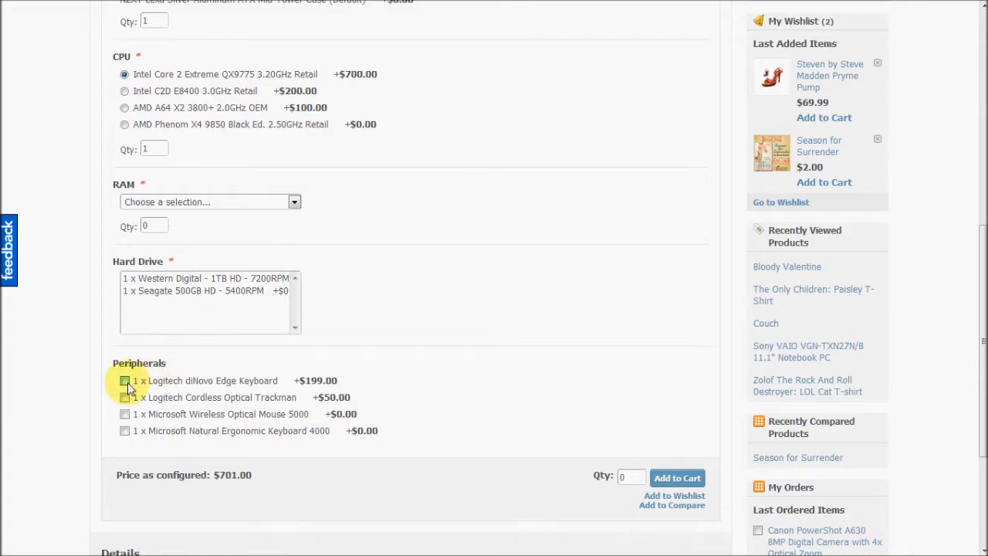
click(123, 380)
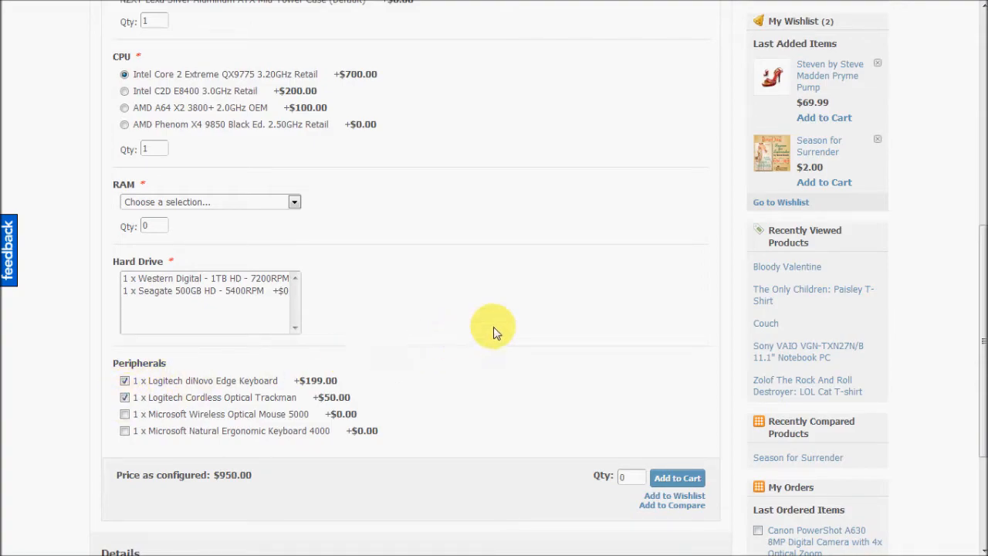
scroll(down, 3)
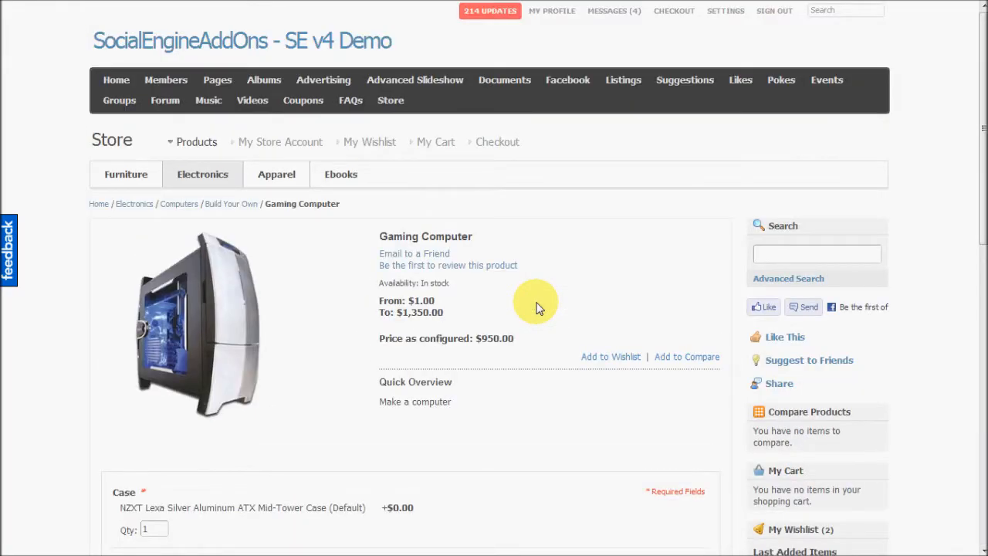
Return to the Furniture category listing.
click(203, 173)
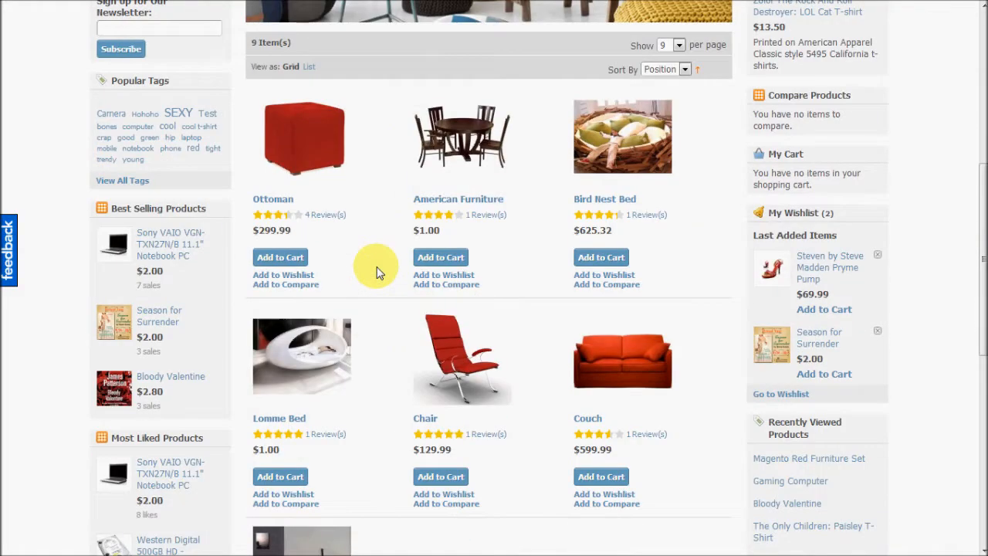
Open the Magento Red Furniture Set and select the Chair quantity among Couch, Ottoman and Chair.
scroll(down, 3)
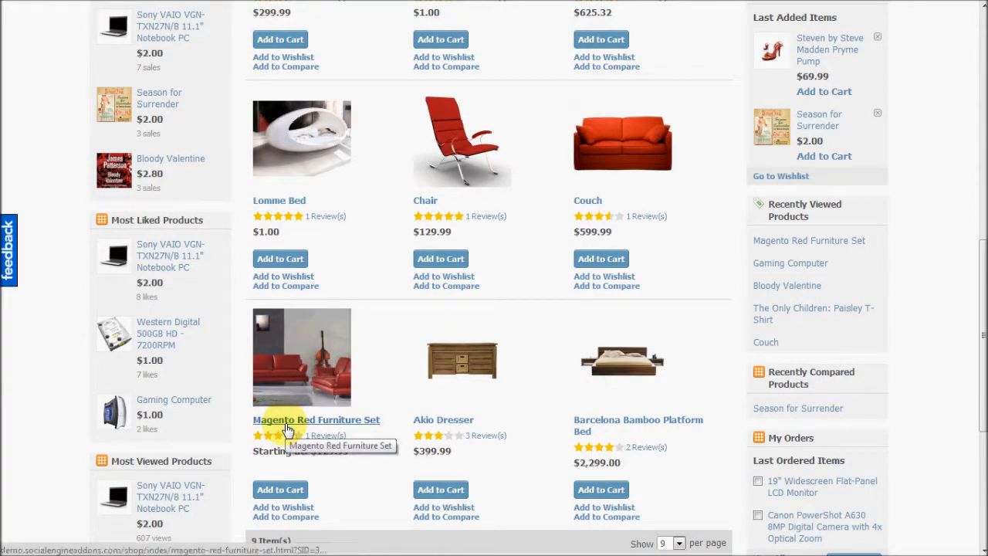
click(315, 420)
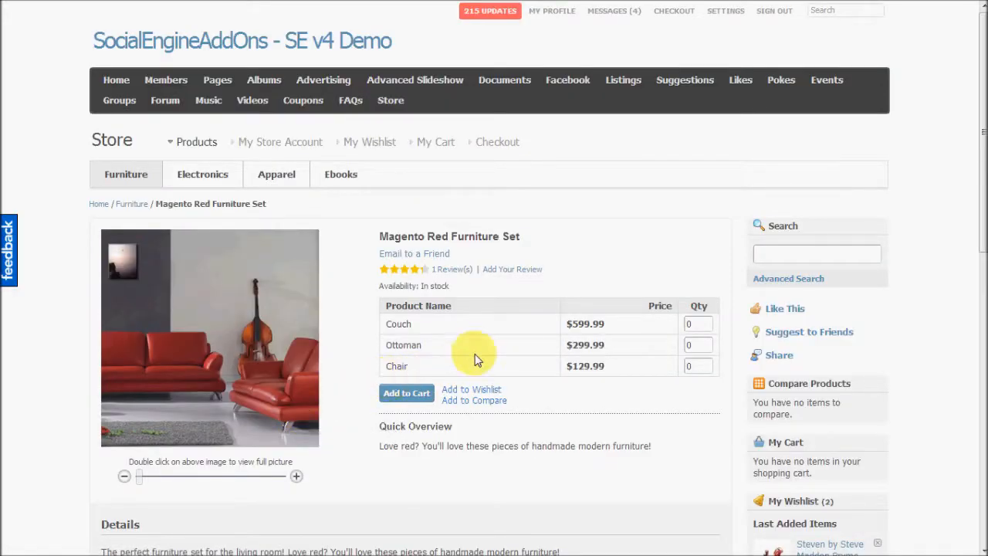
scroll(down, 3)
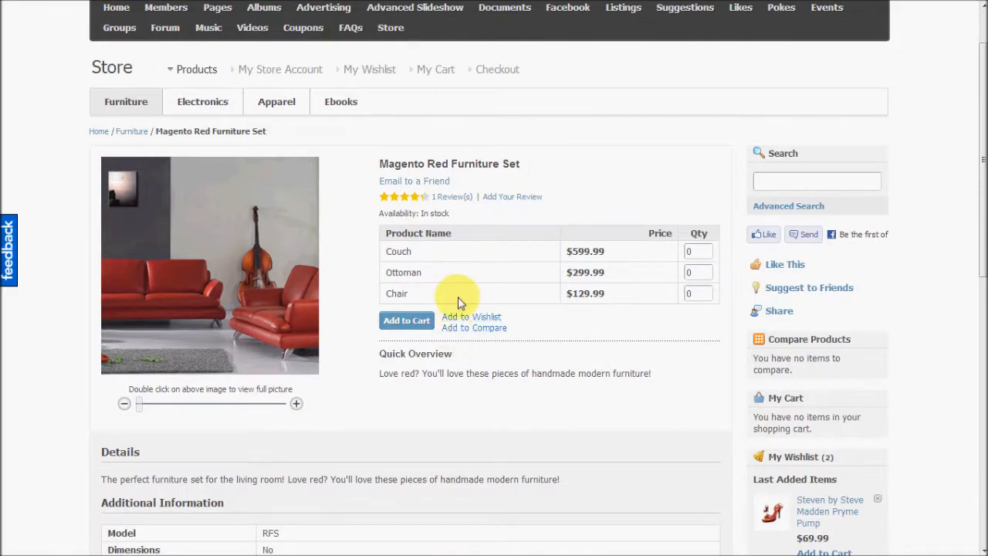
mouse_move(389, 253)
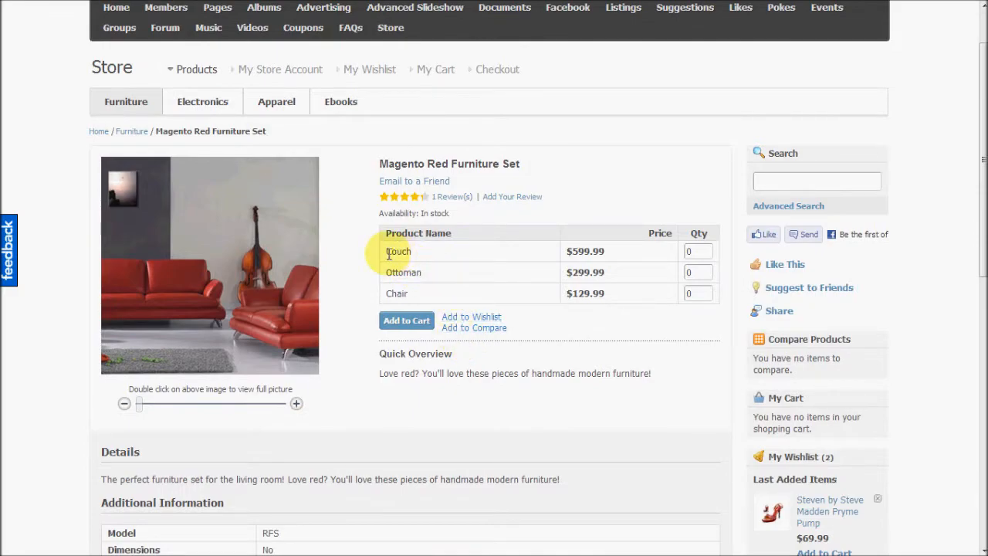
double_click(399, 250)
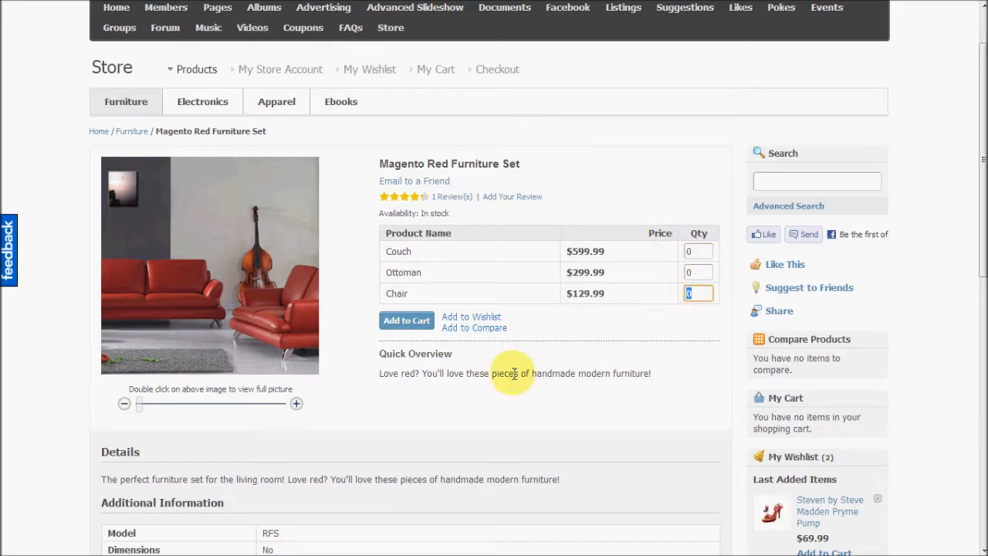
scroll(down, 3)
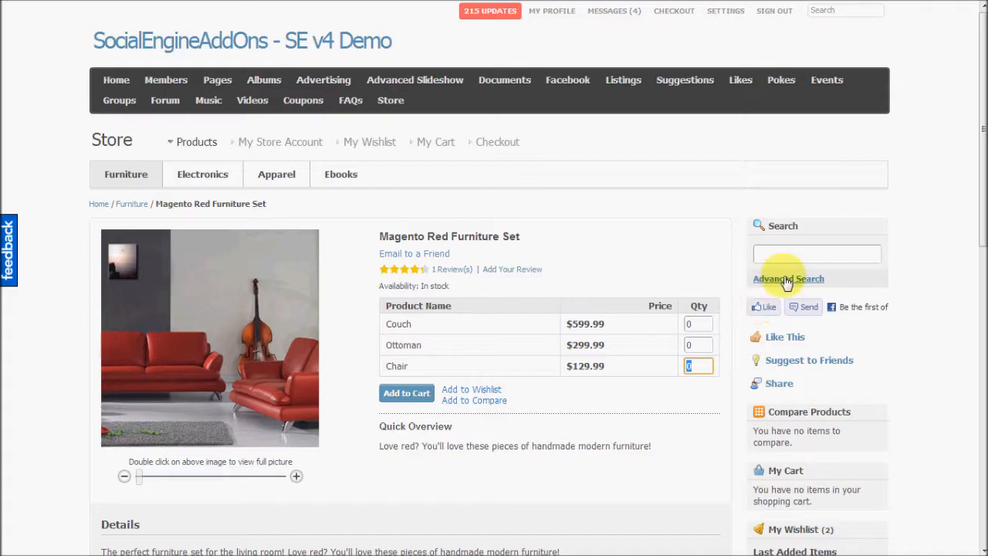
Search the store for 'Gift', listing Bloody Valentine, The Ascent of Man and the $100 Gift Card.
click(817, 253)
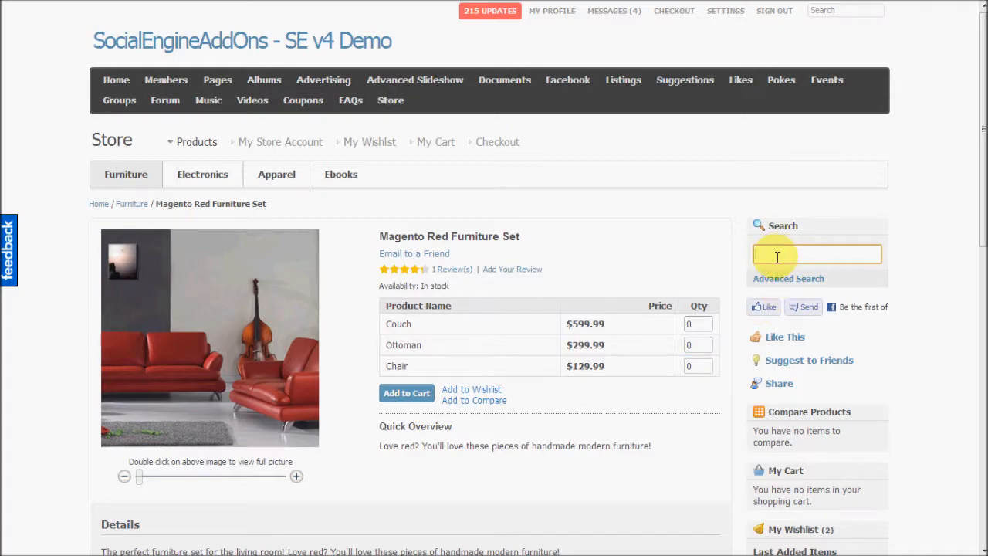
text(Gift)
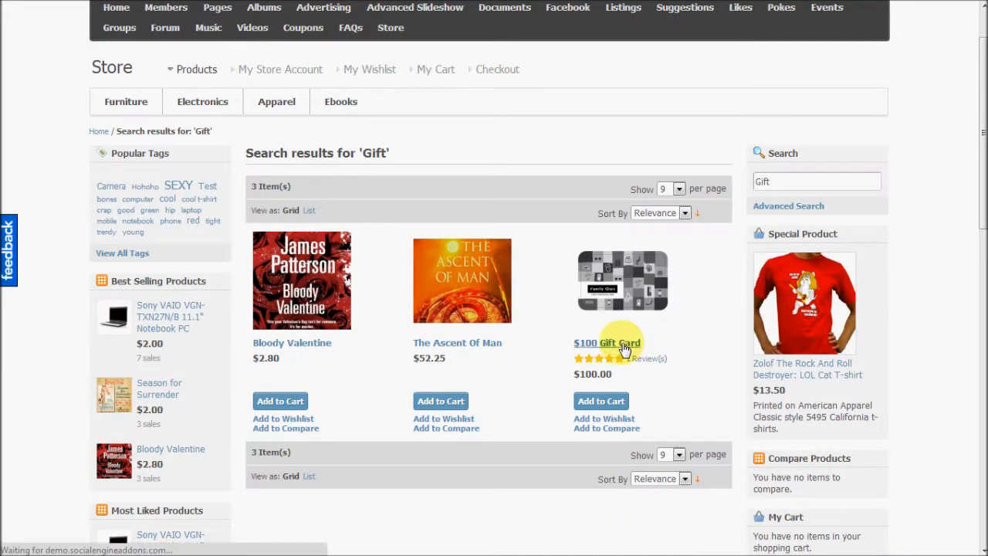
mouse_move(709, 332)
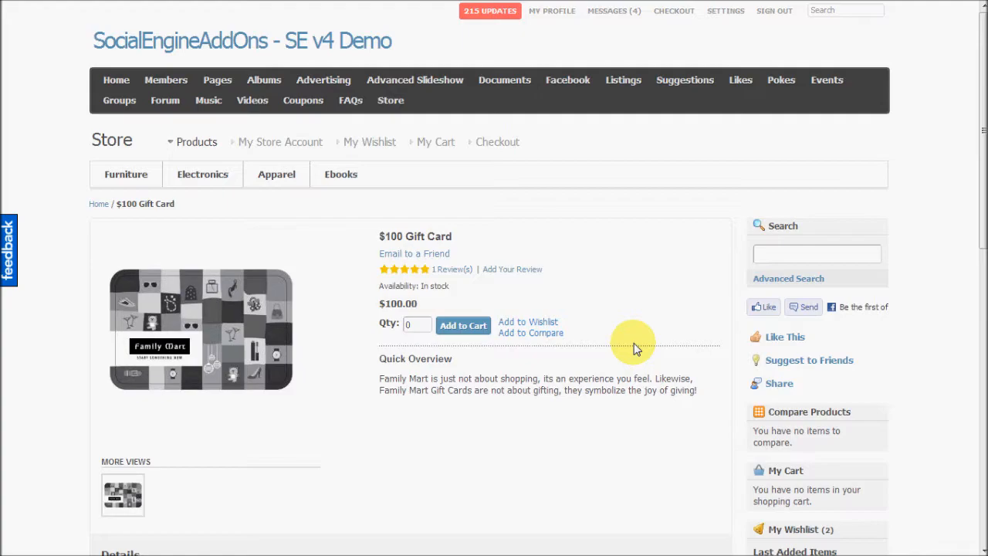
mouse_move(632, 343)
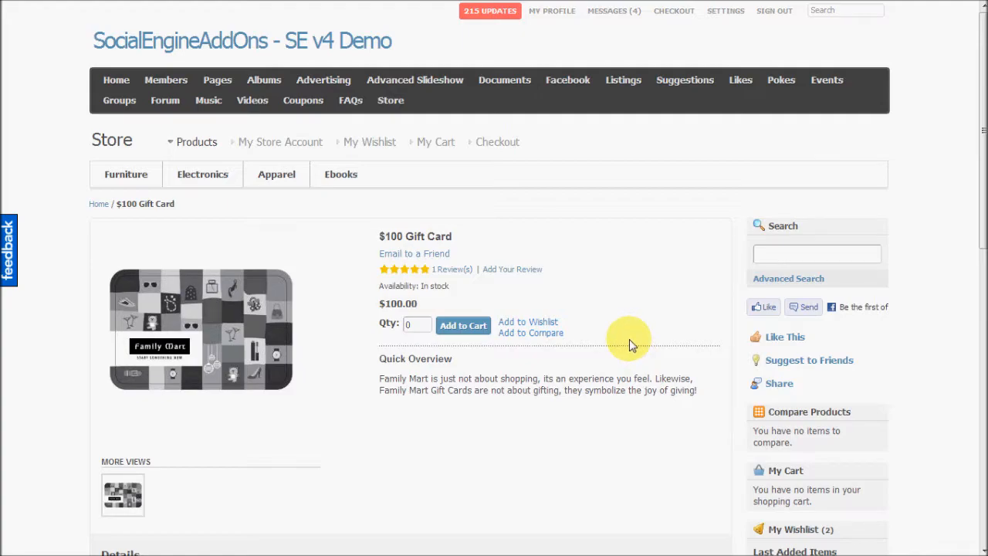
mouse_move(116, 139)
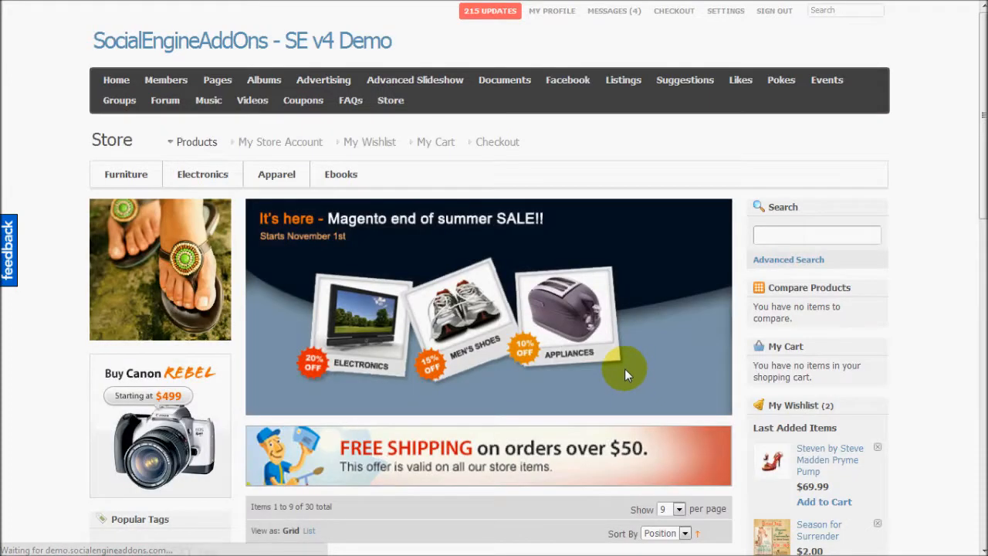
Add the American Furniture item from the product grid to My Wishlist.
scroll(down, 3)
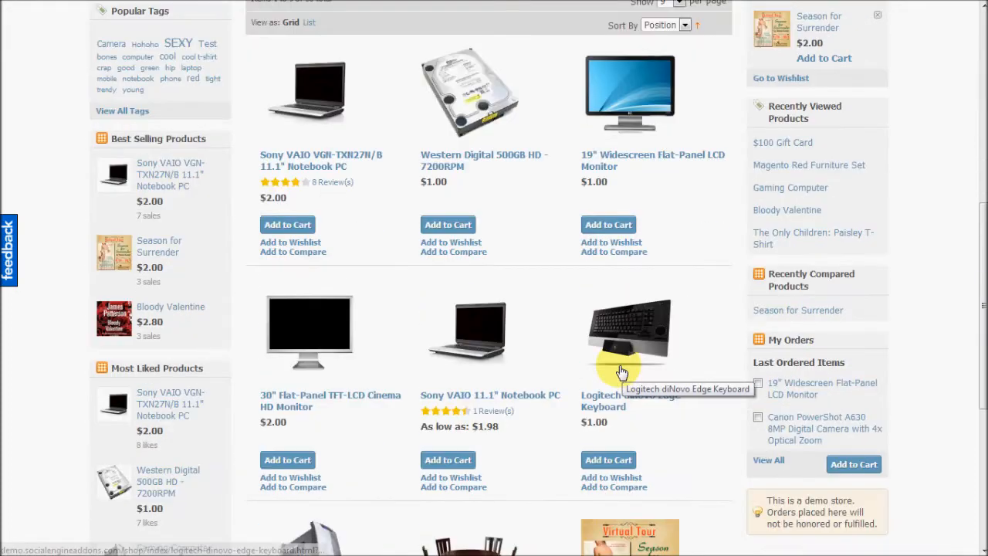
scroll(down, 3)
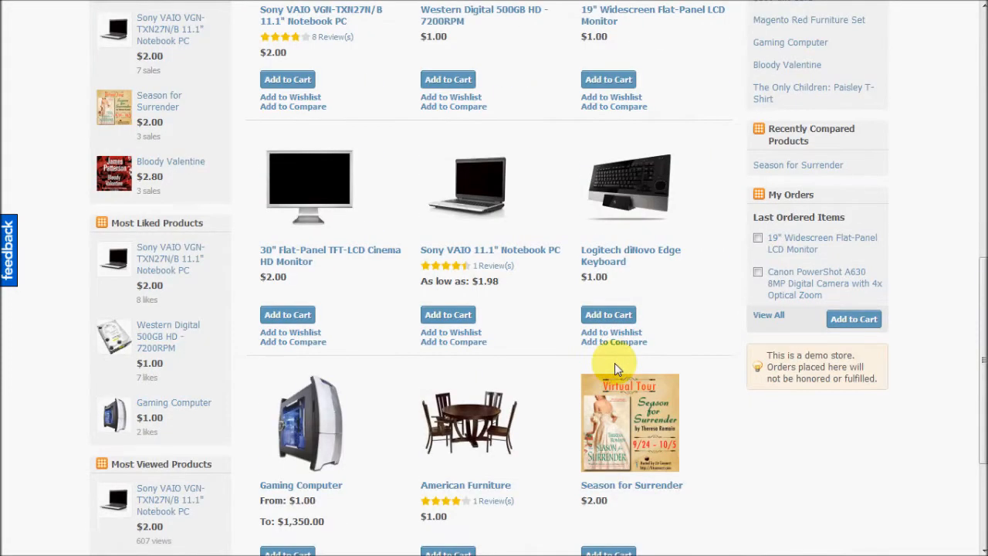
scroll(down, 3)
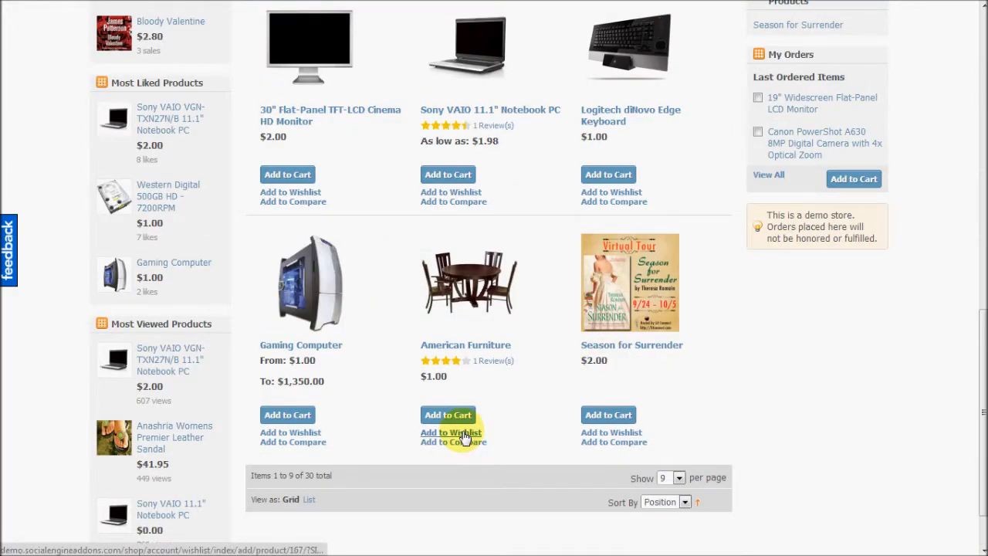
click(450, 433)
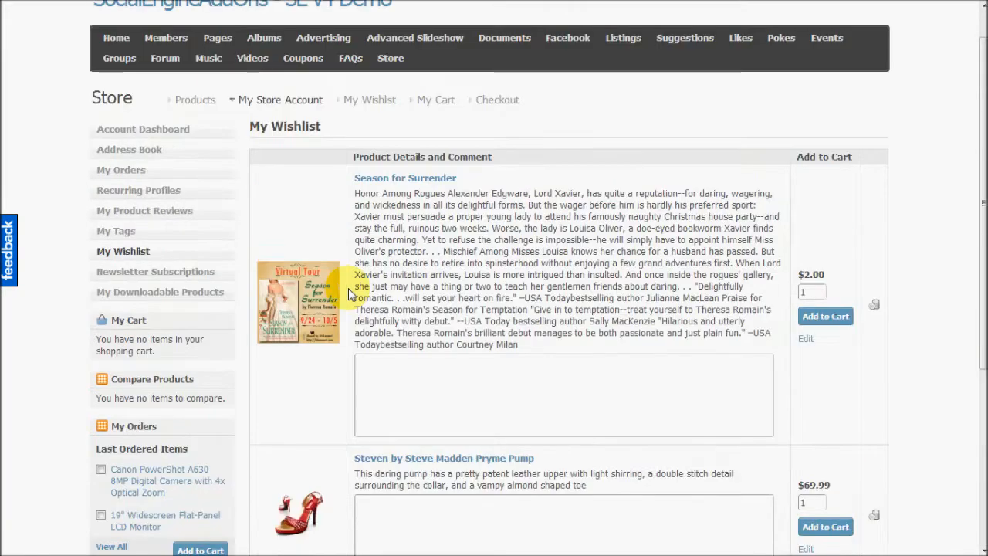
Comment "I want this for my new home..." on the American Furniture wishlist entry.
scroll(down, 3)
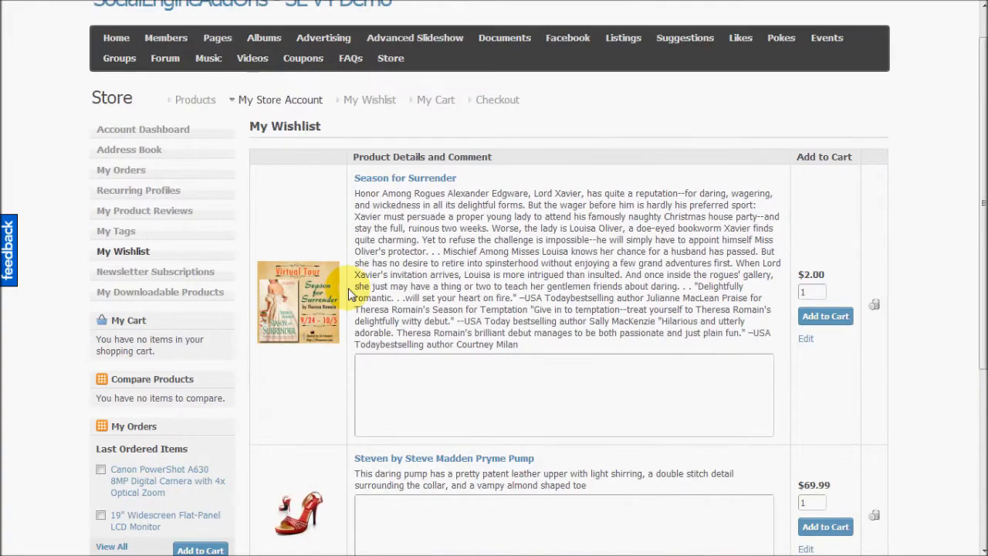
scroll(down, 3)
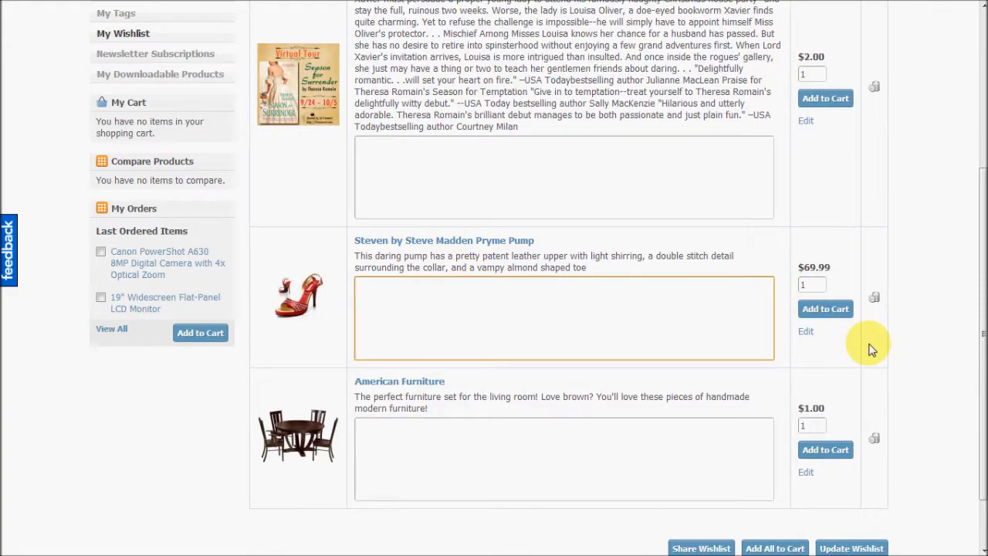
click(564, 459)
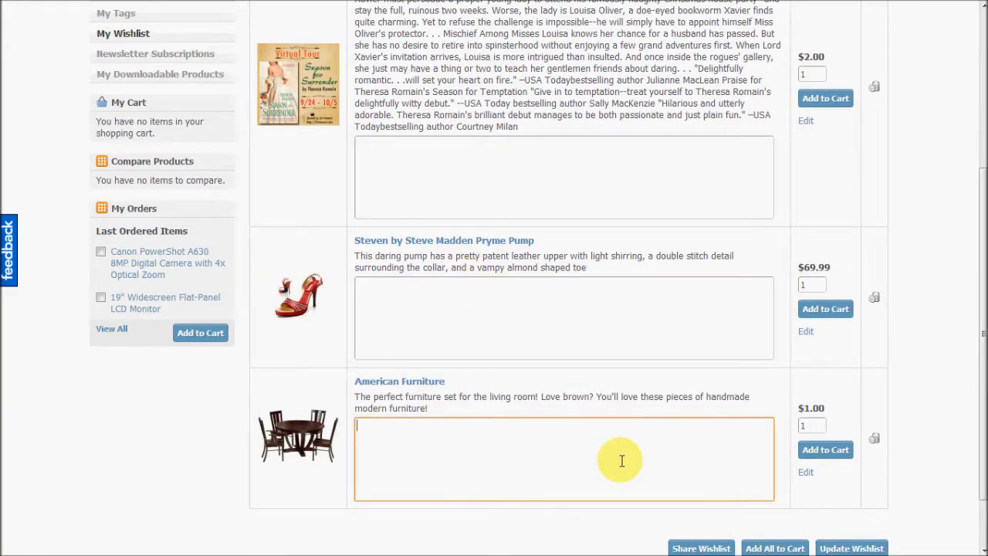
text(I want thia)
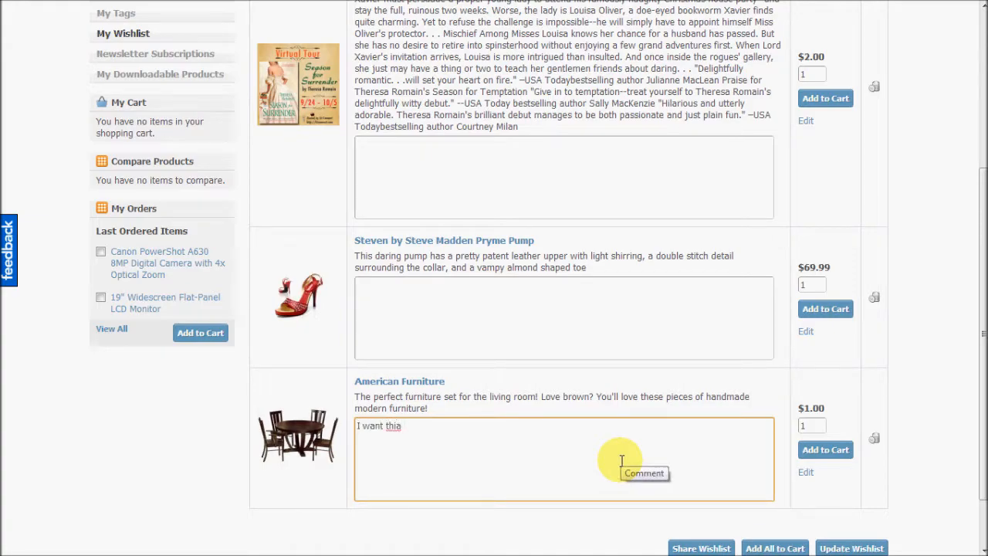
text(this for my new h)
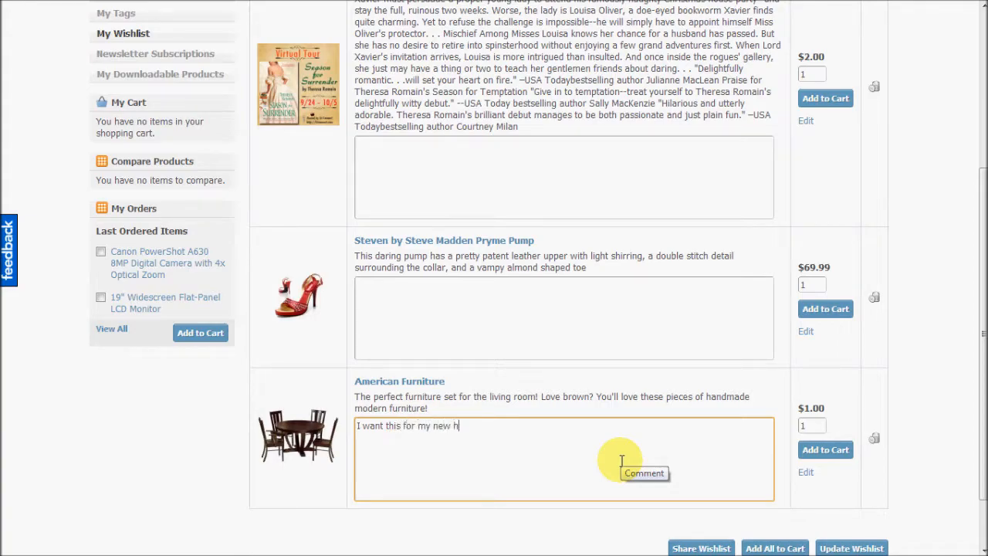
text(ome...)
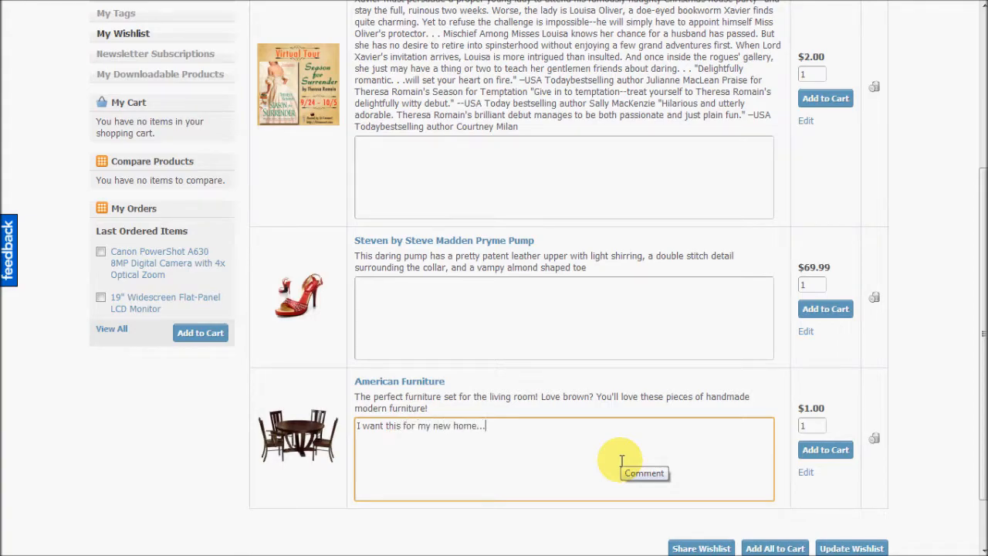
scroll(down, 3)
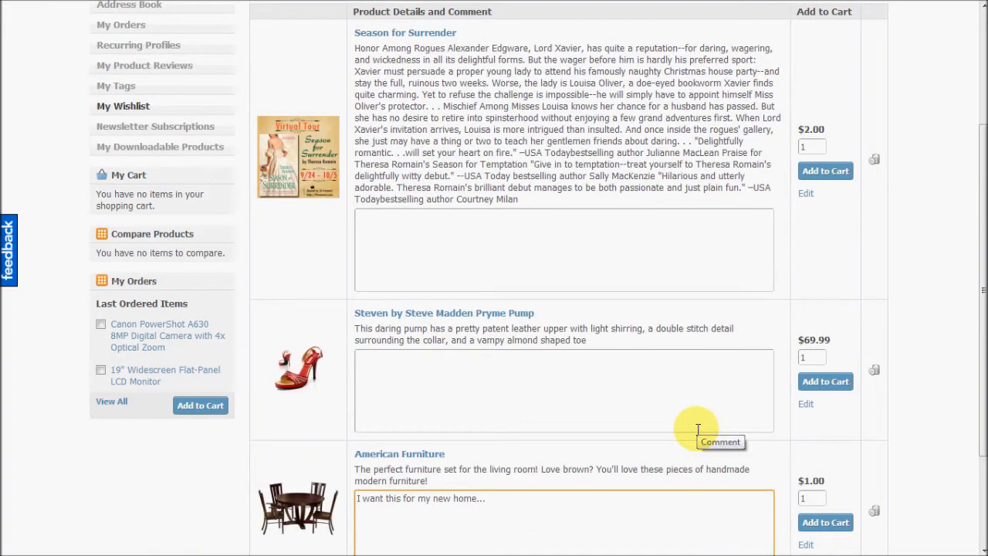
scroll(down, 3)
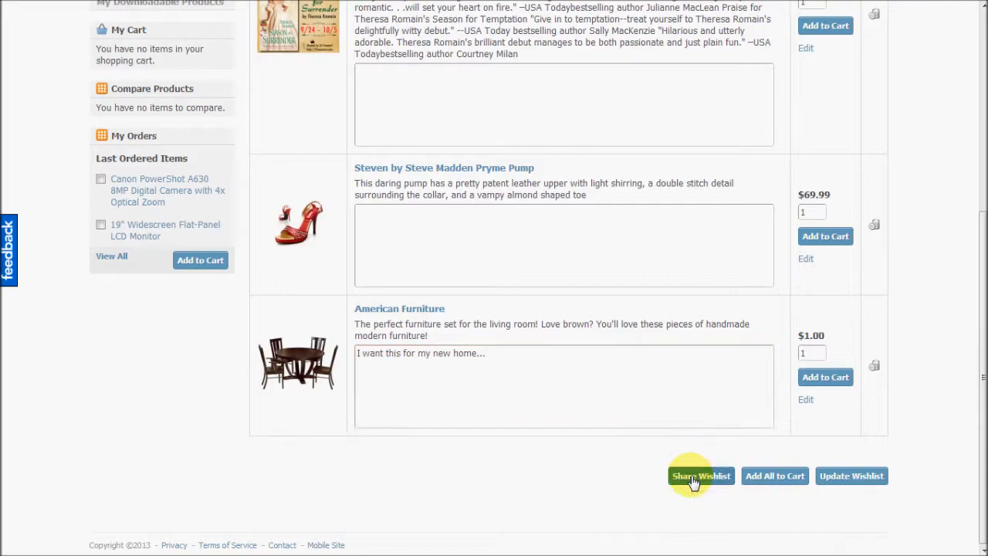
Start sharing the wishlist and enter the recipient's addons.com email address.
click(701, 476)
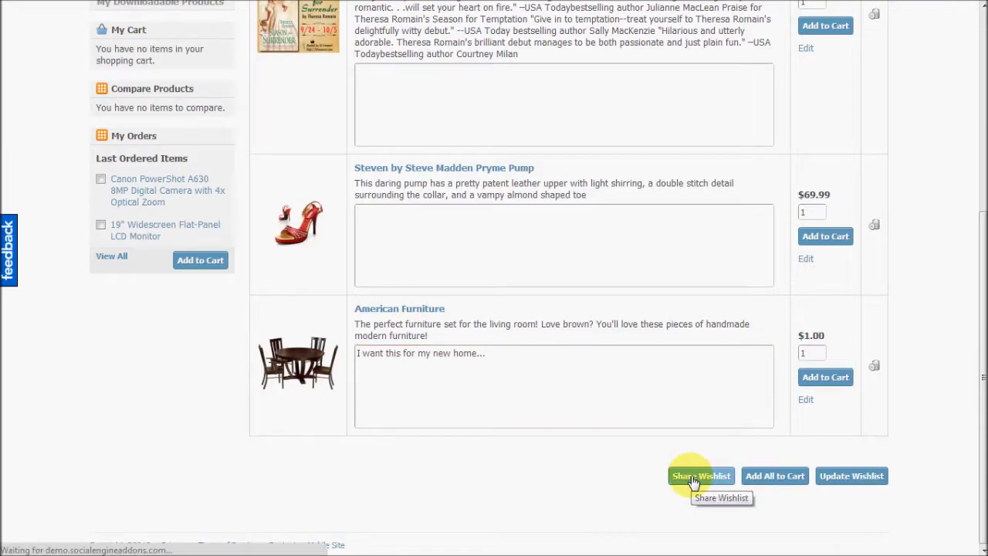
click(701, 476)
text(info@socialengine)
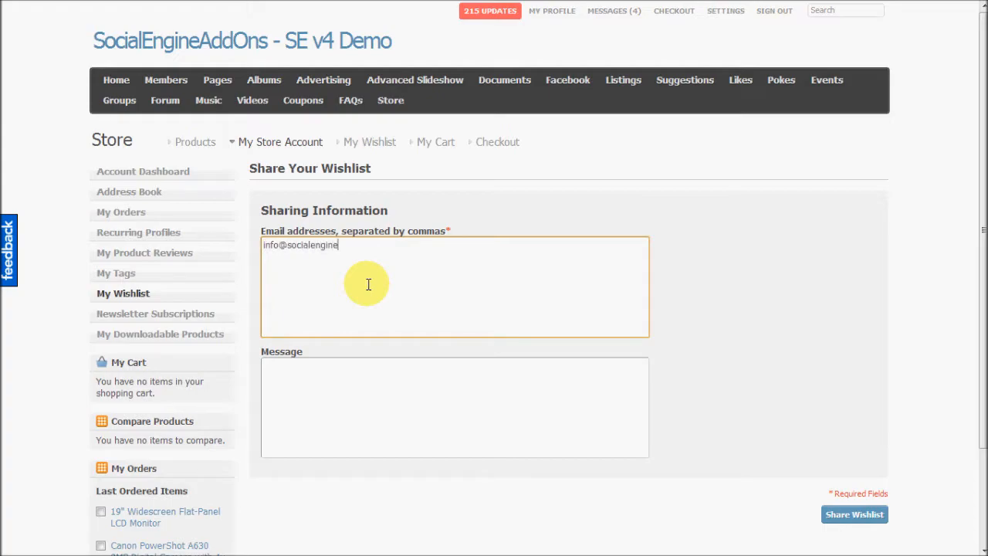
text(addons)
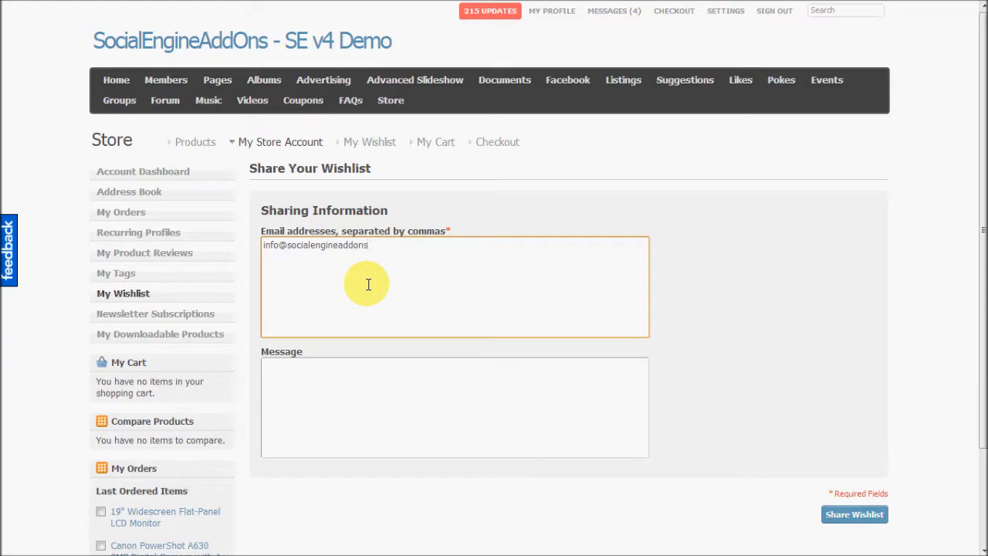
text(.com)
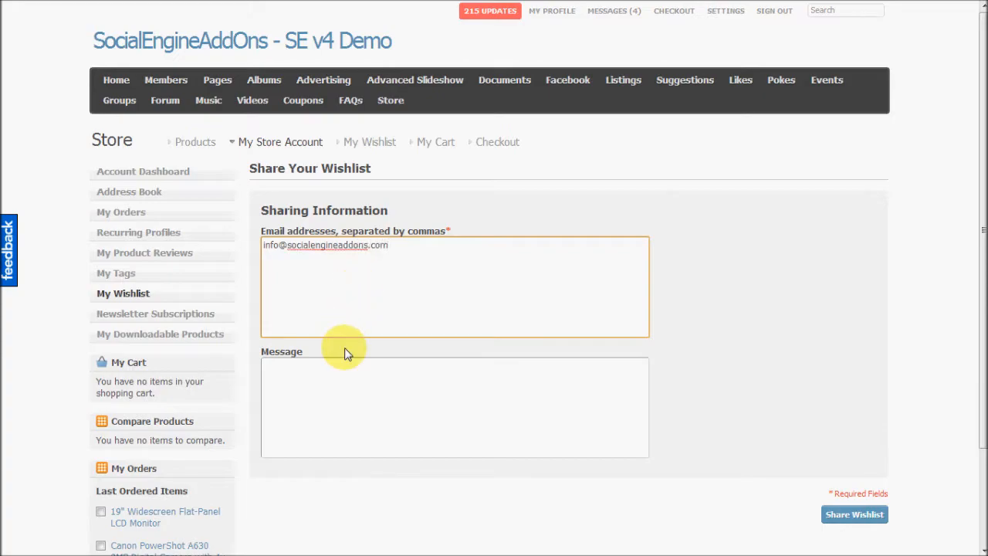
Add the message "Please gift these to me!!" and share the wishlist.
click(454, 407)
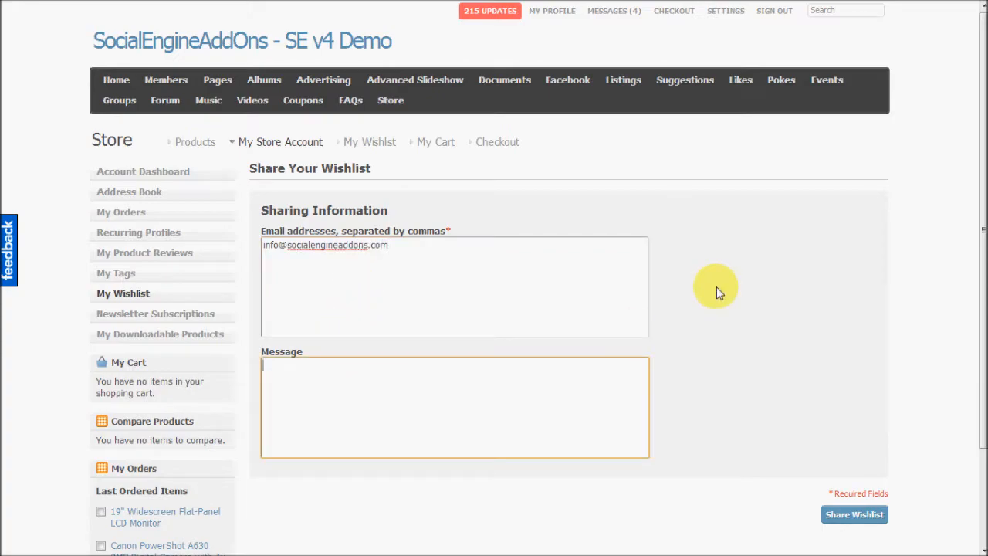
text(Please gif)
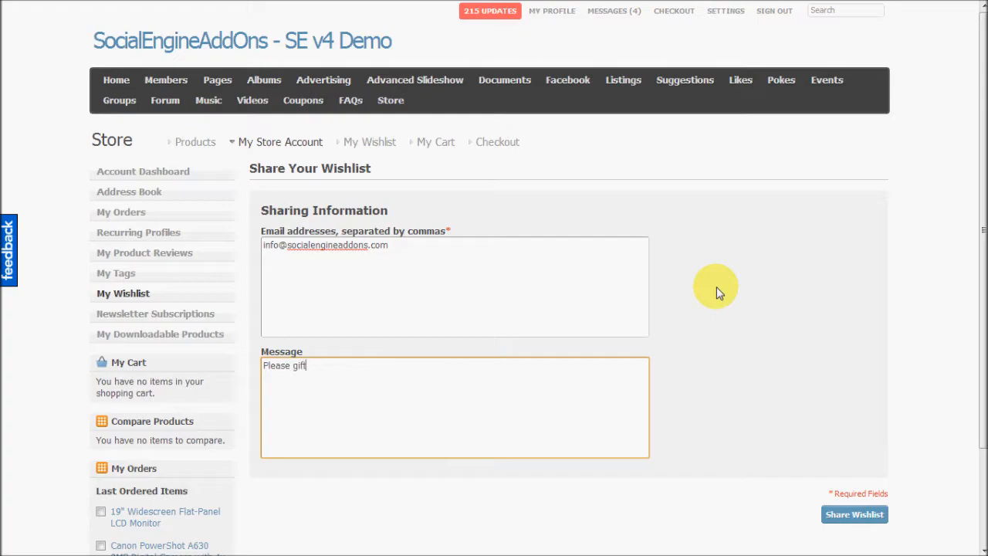
text(these ti)
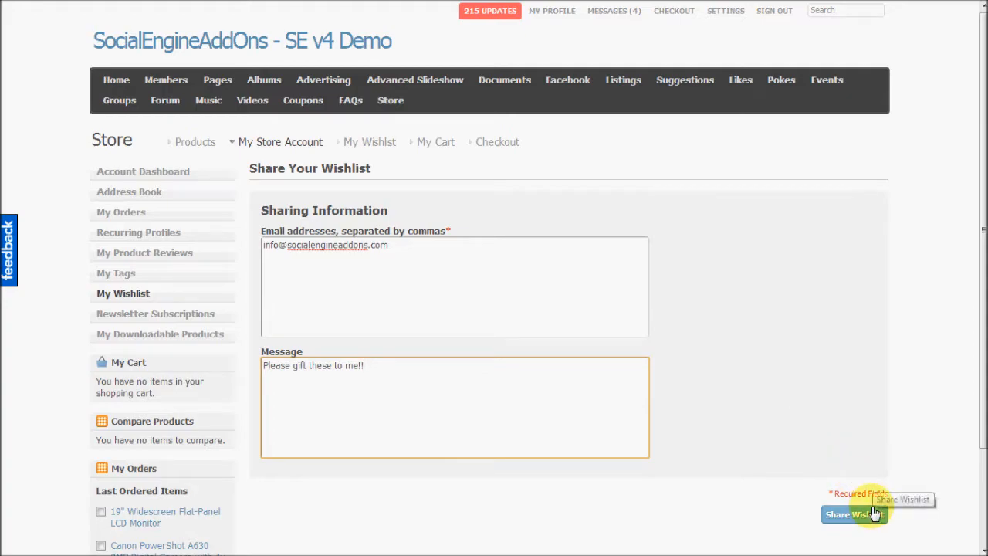
click(854, 514)
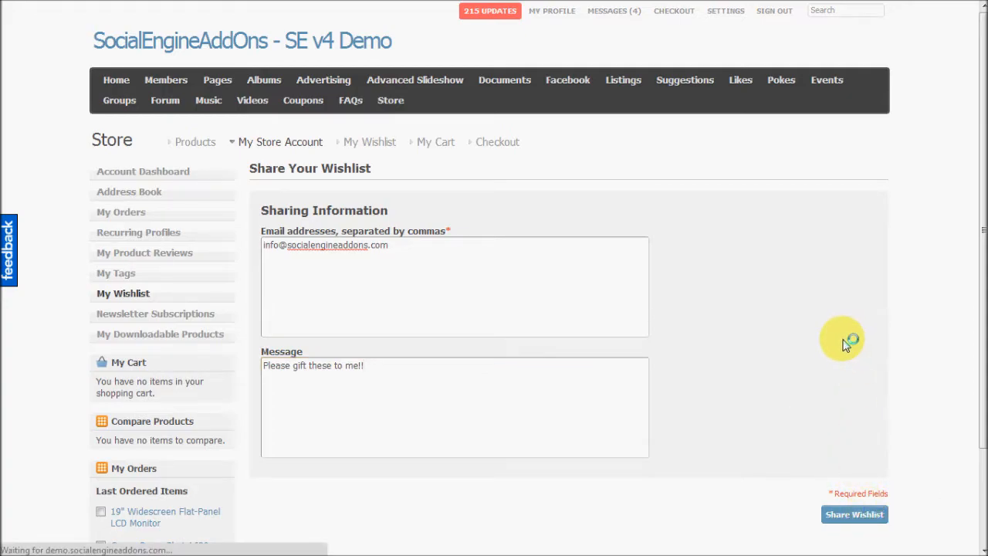
click(854, 515)
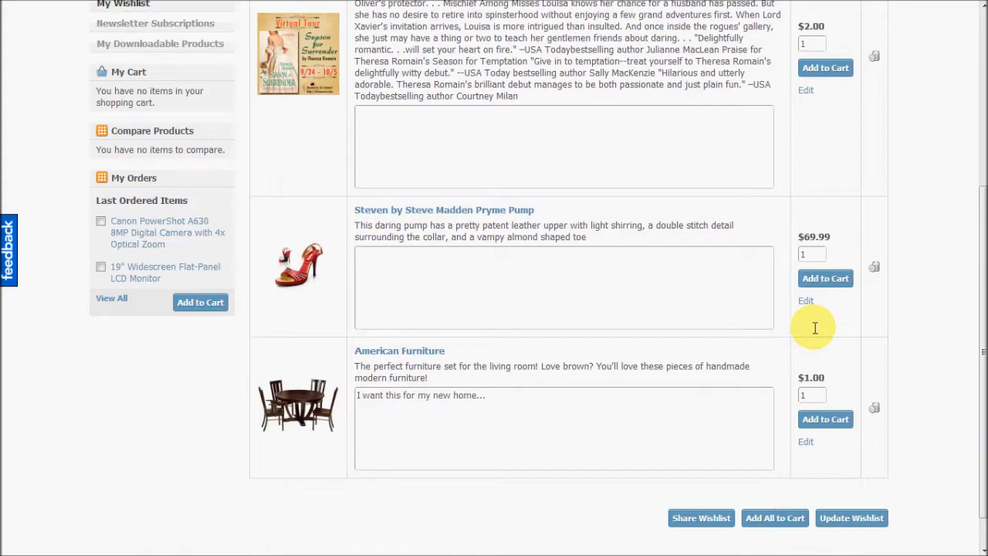
scroll(down, 3)
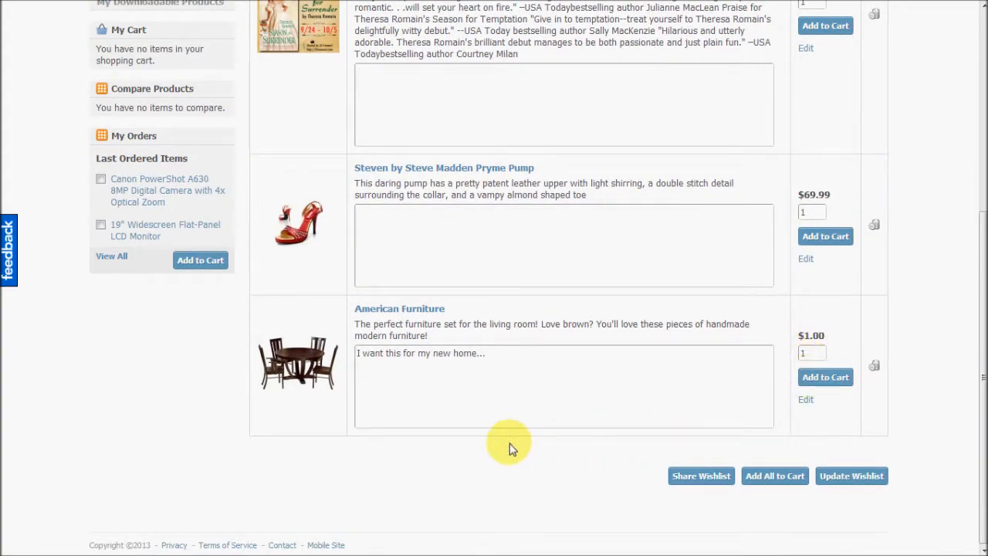
mouse_move(441, 470)
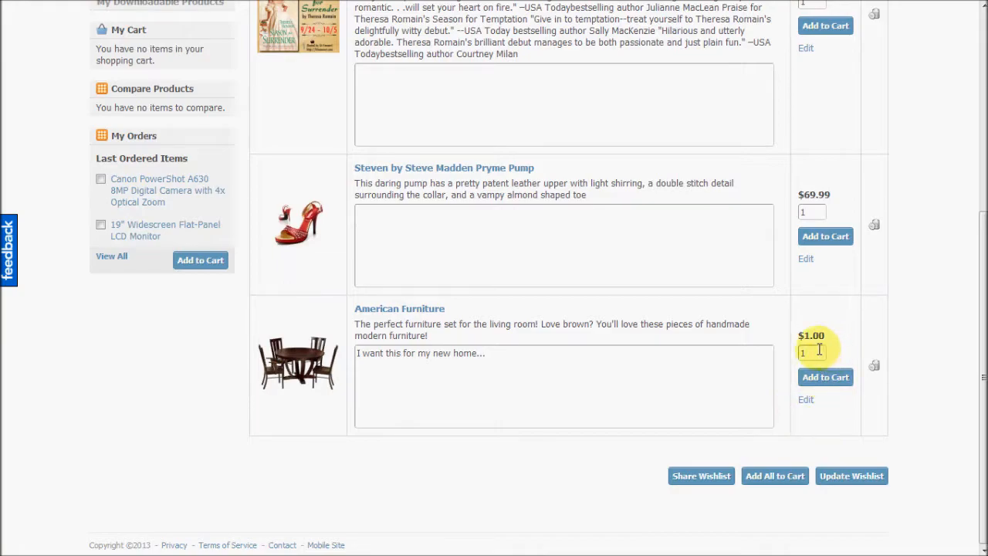
scroll(up, 3)
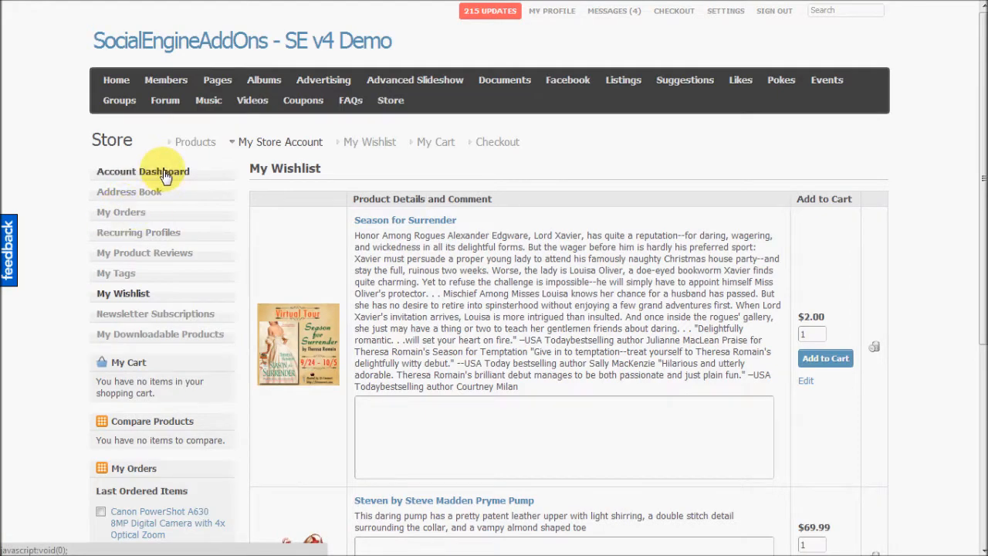
click(142, 170)
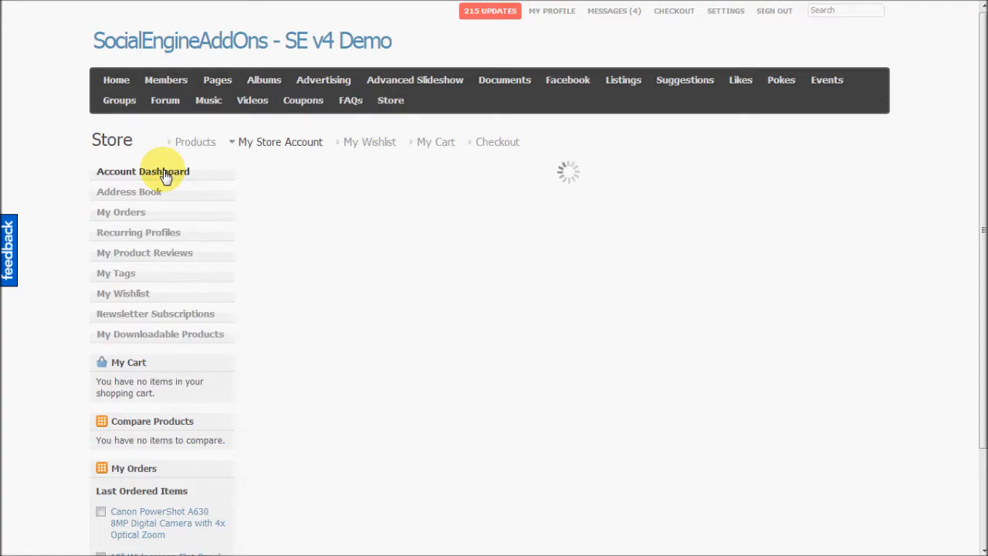
Open Account Dashboard from the My Store Account sidebar and review recent orders.
click(143, 170)
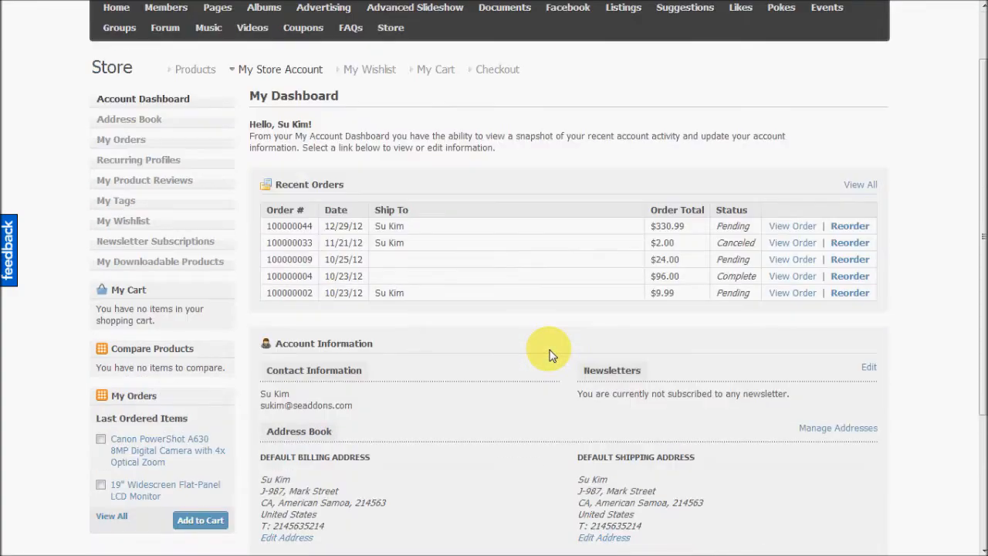
mouse_move(417, 386)
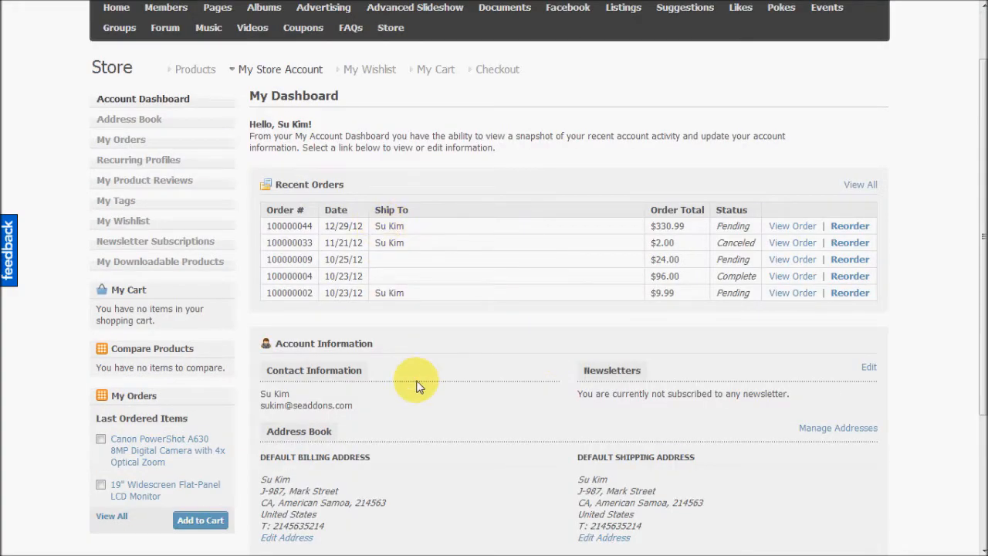
scroll(down, 3)
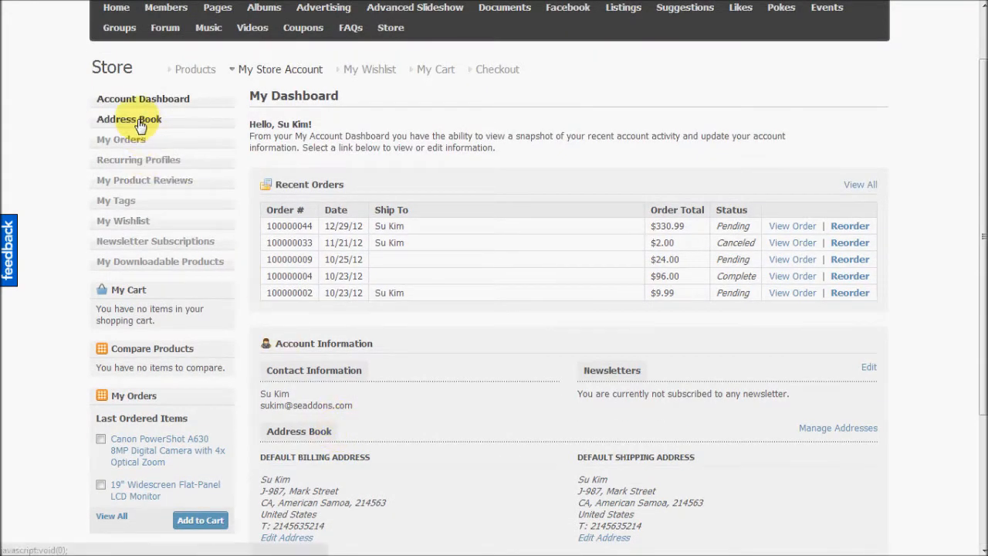
Open the Address Book with the default billing and shipping addresses.
click(129, 119)
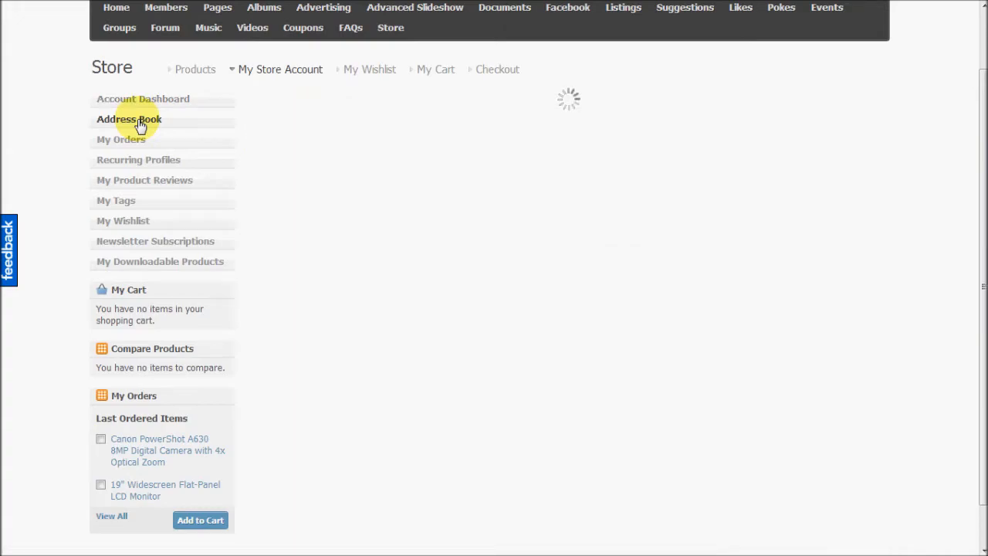
click(130, 118)
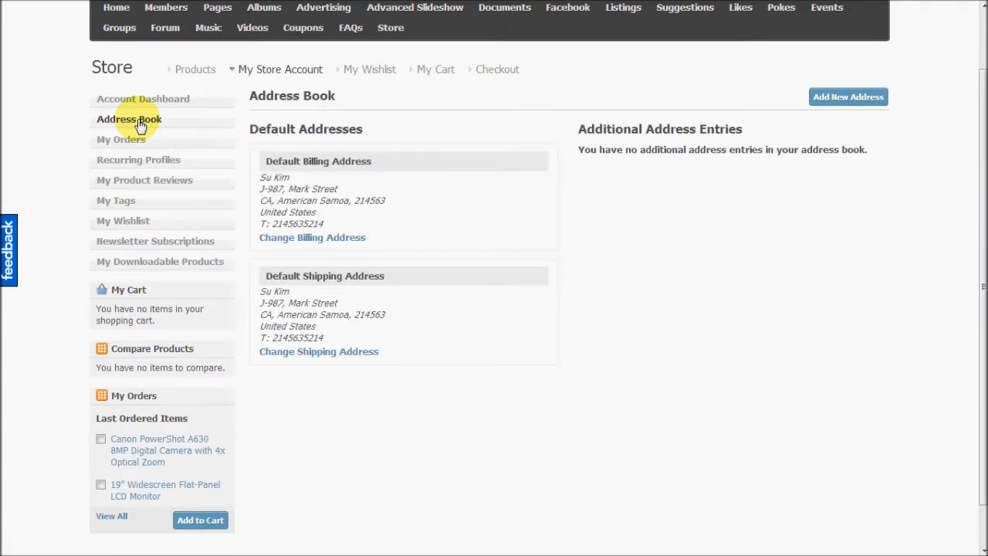
mouse_move(129, 145)
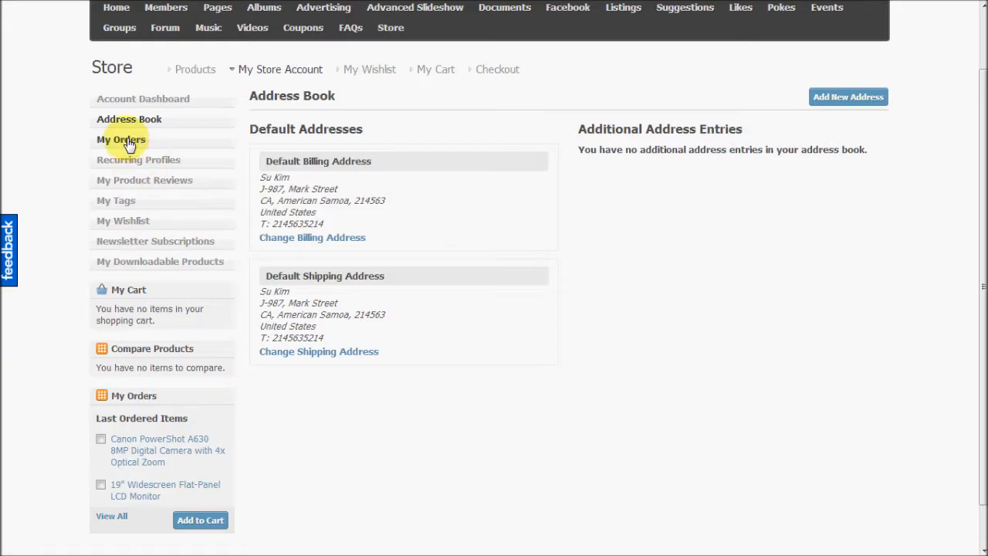
mouse_move(145, 180)
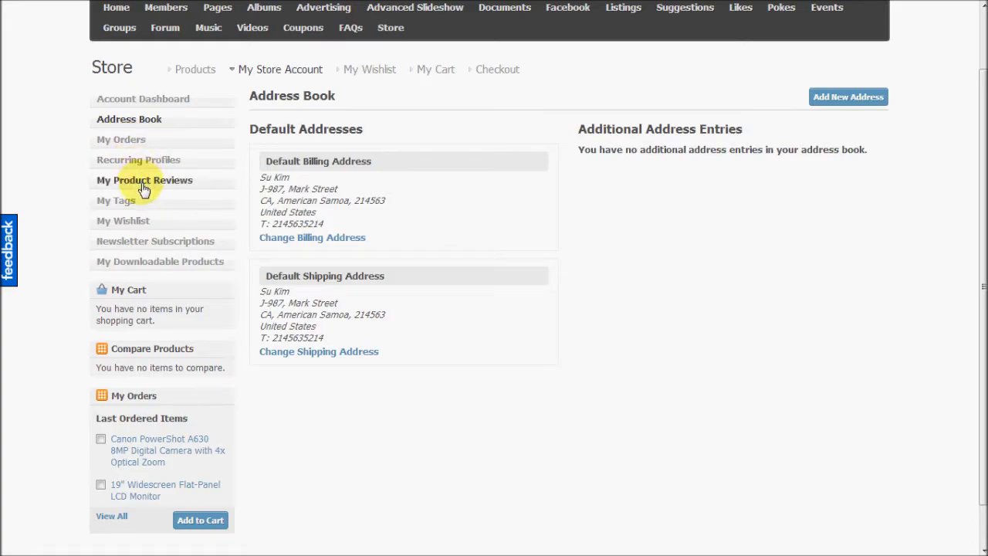
mouse_move(143, 188)
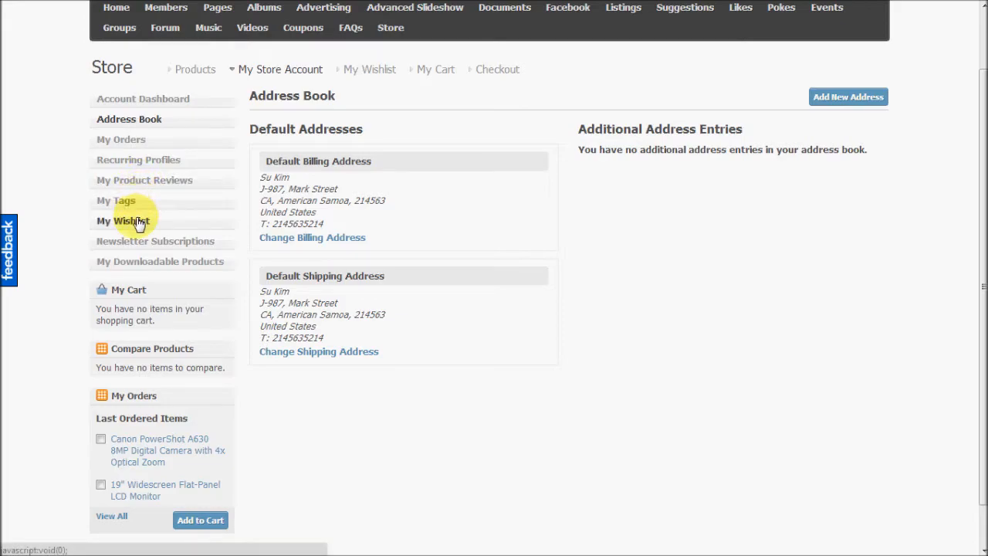
mouse_move(137, 245)
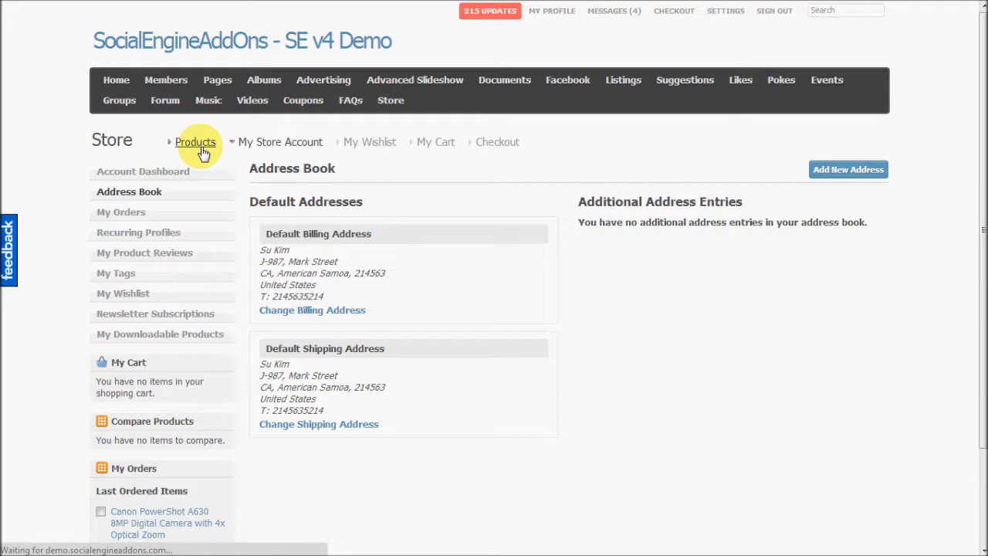
Browse Products > Apparel > Shirts and add three shirts to Compare Products.
click(196, 142)
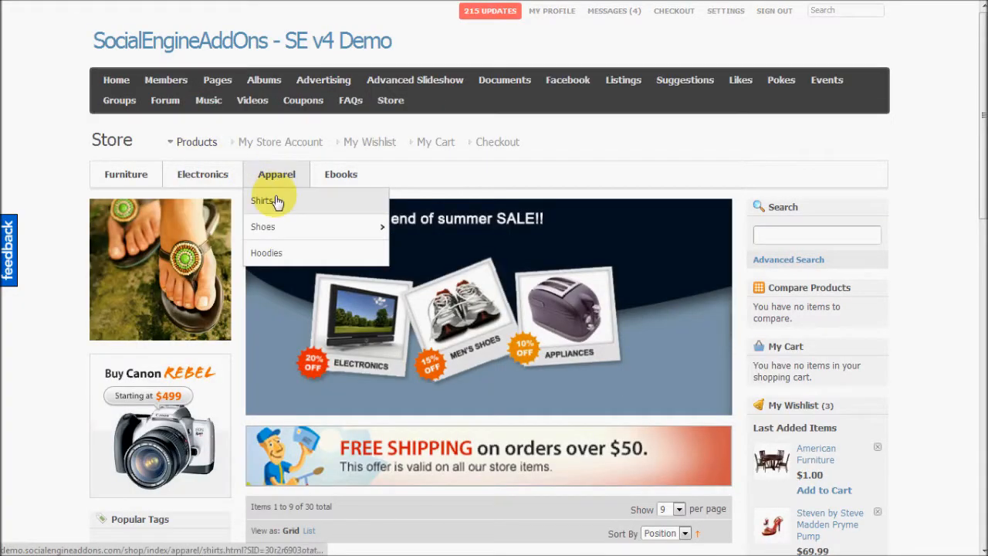
click(264, 200)
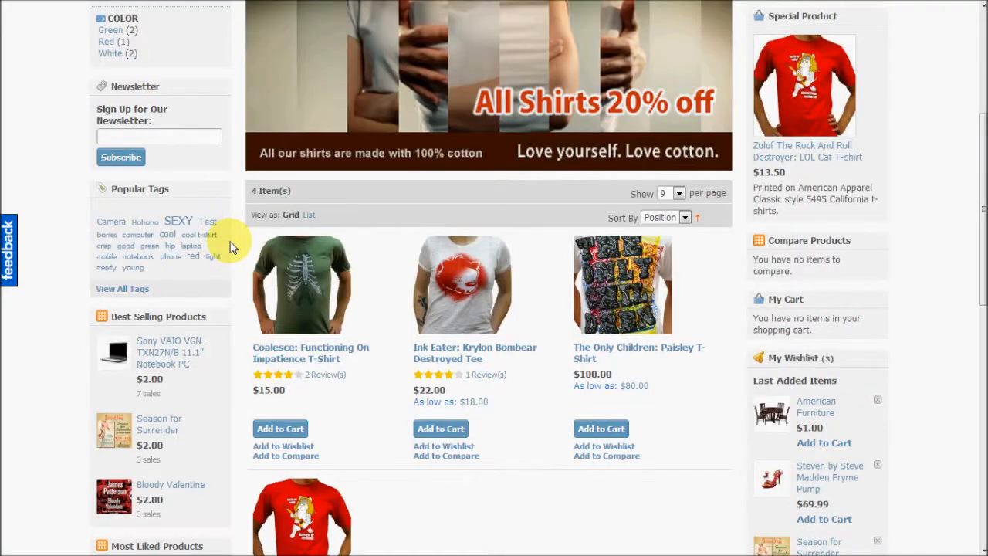
scroll(down, 3)
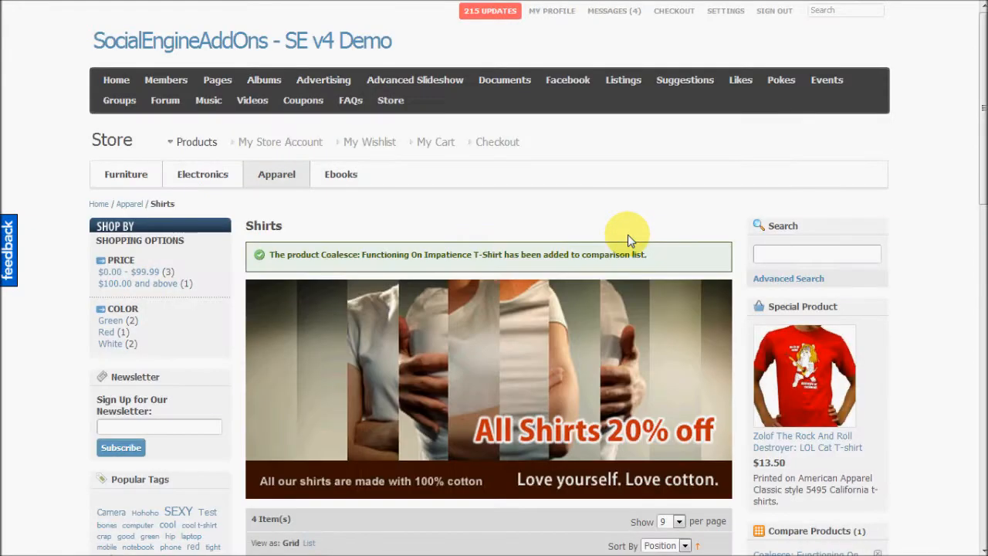
scroll(down, 3)
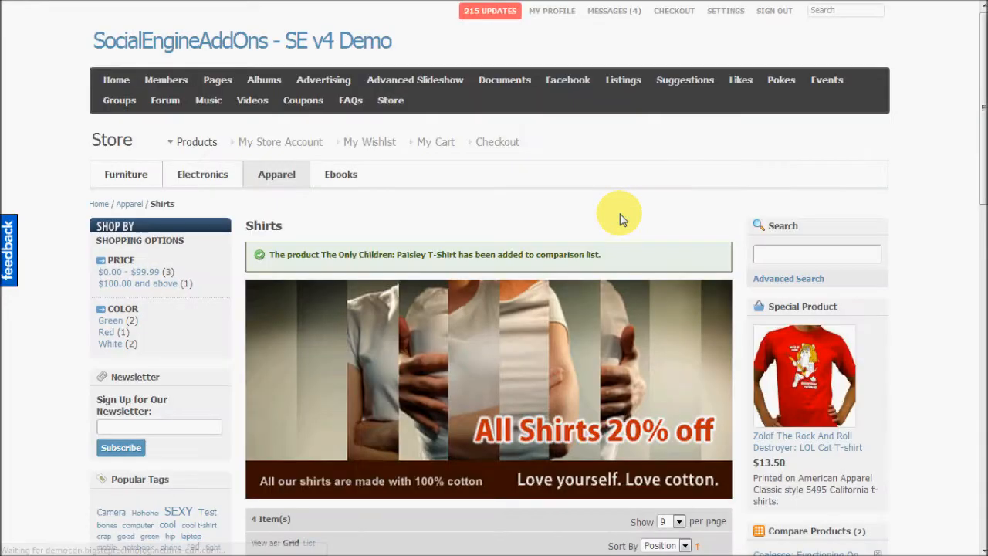
scroll(down, 3)
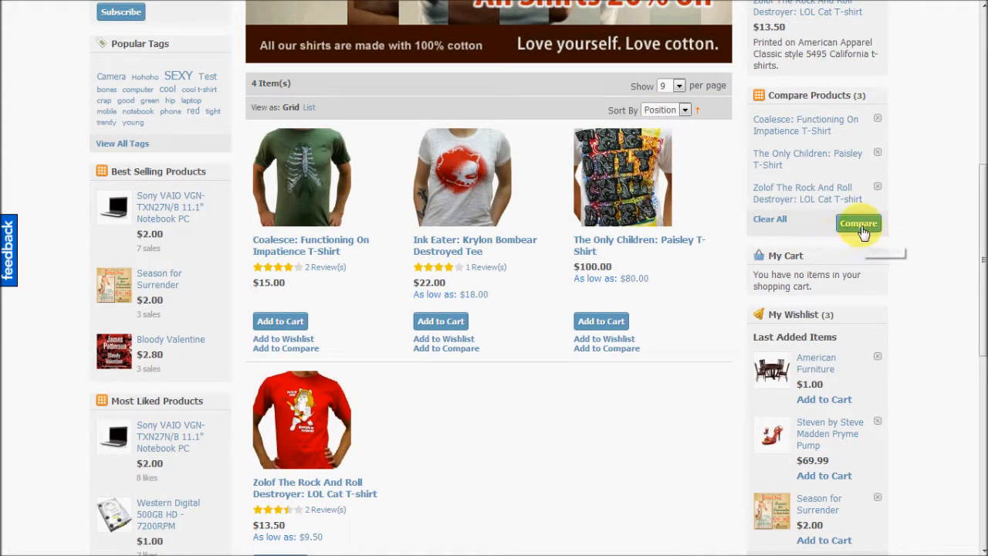
Launch the comparison of the three shirts and maximise the popup window.
click(858, 223)
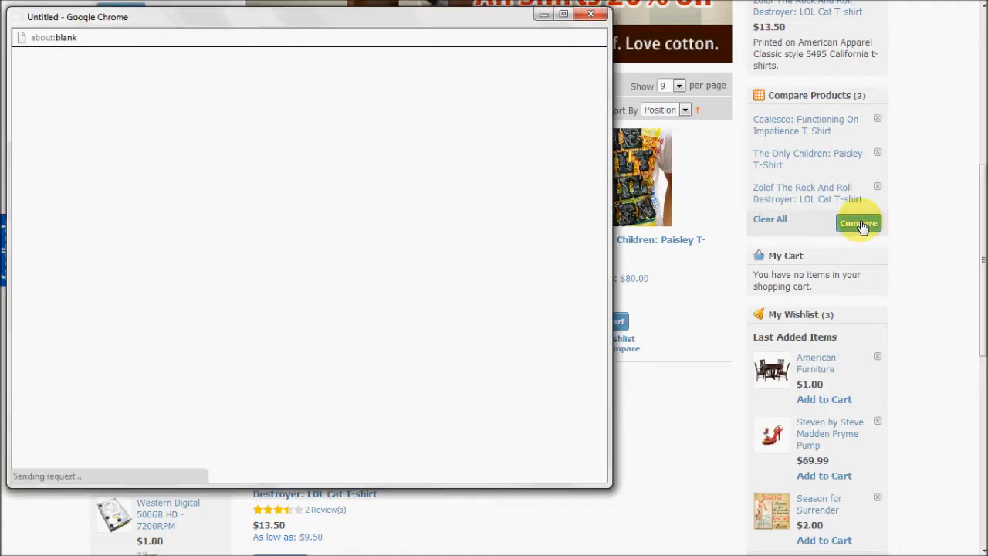
click(859, 223)
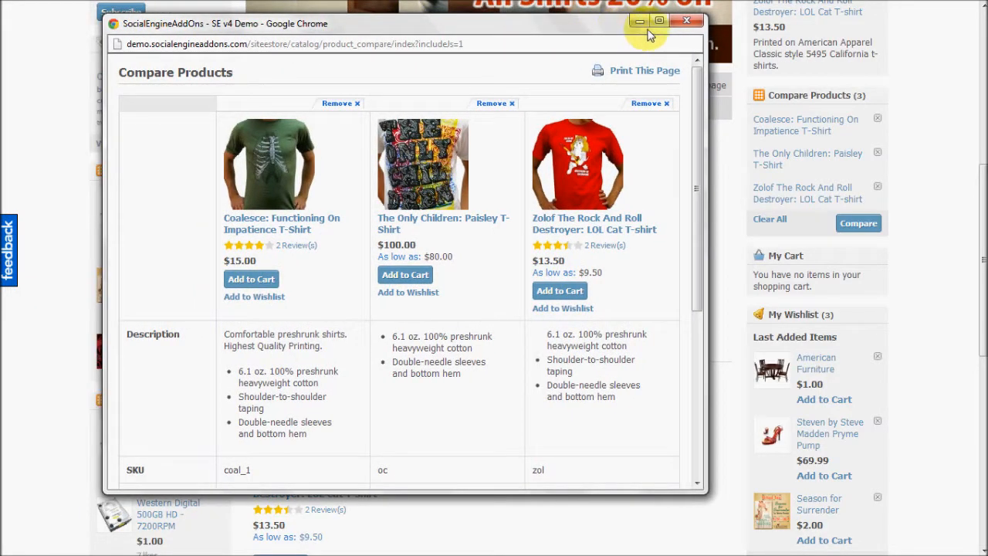
click(660, 22)
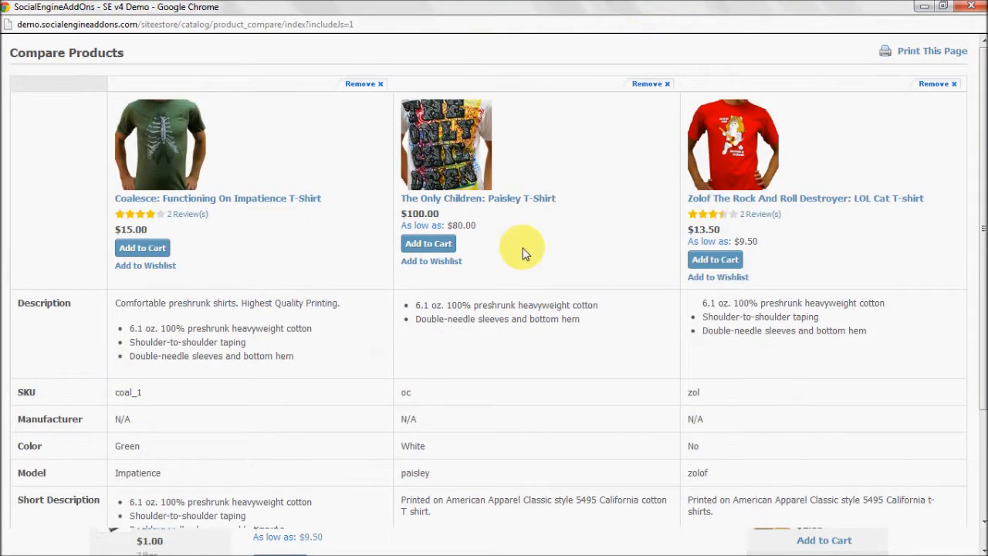
Scroll through the comparison table of descriptions, SKUs, colours, models and prices.
scroll(down, 3)
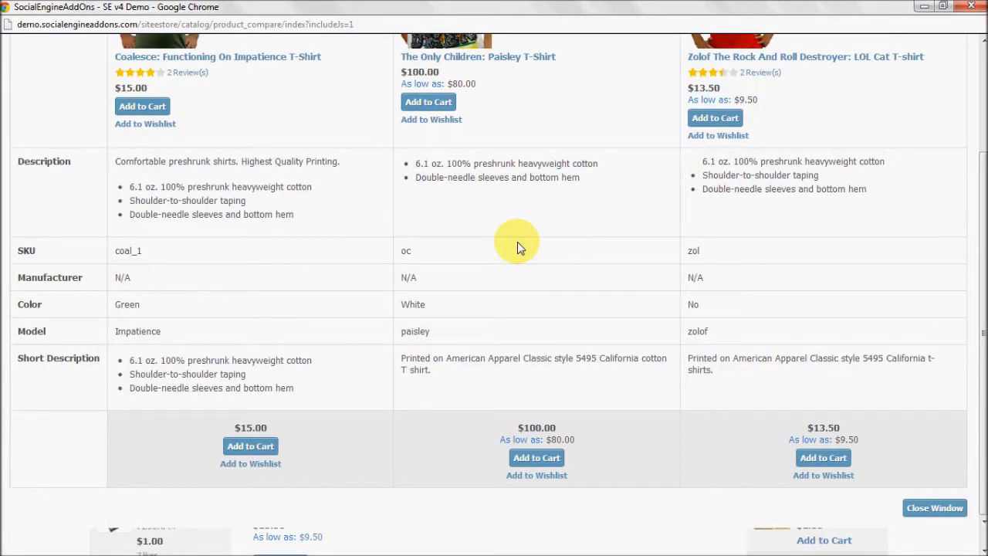
scroll(up, 3)
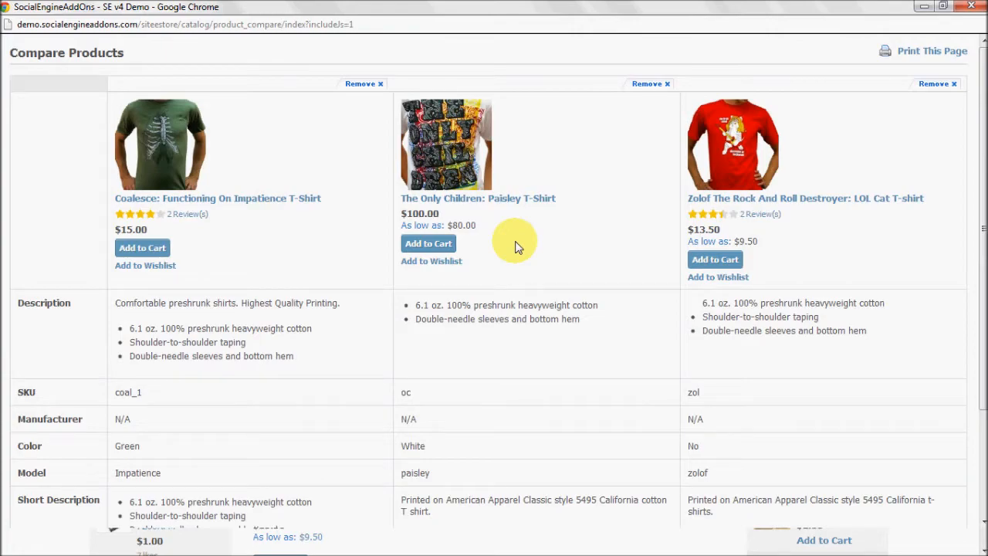
scroll(down, 3)
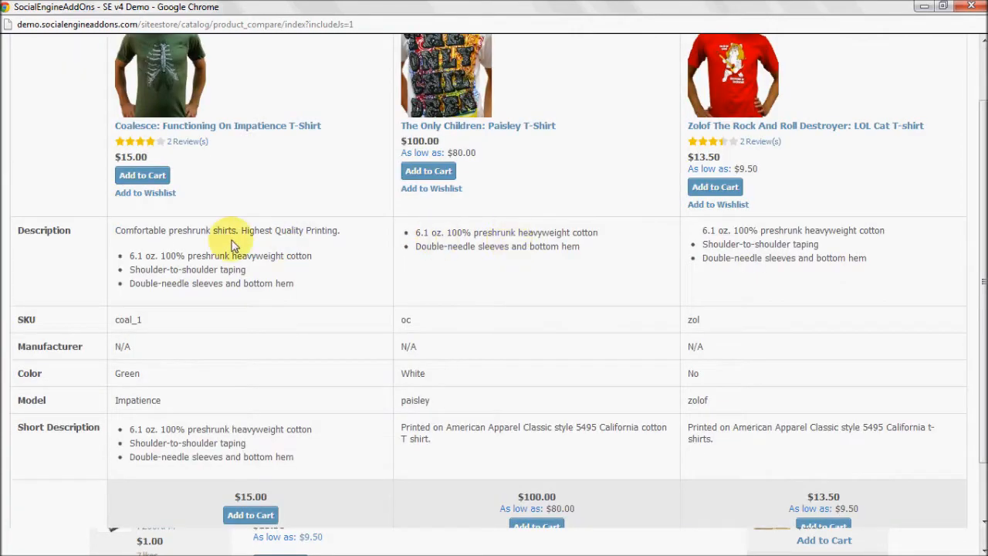
mouse_move(111, 346)
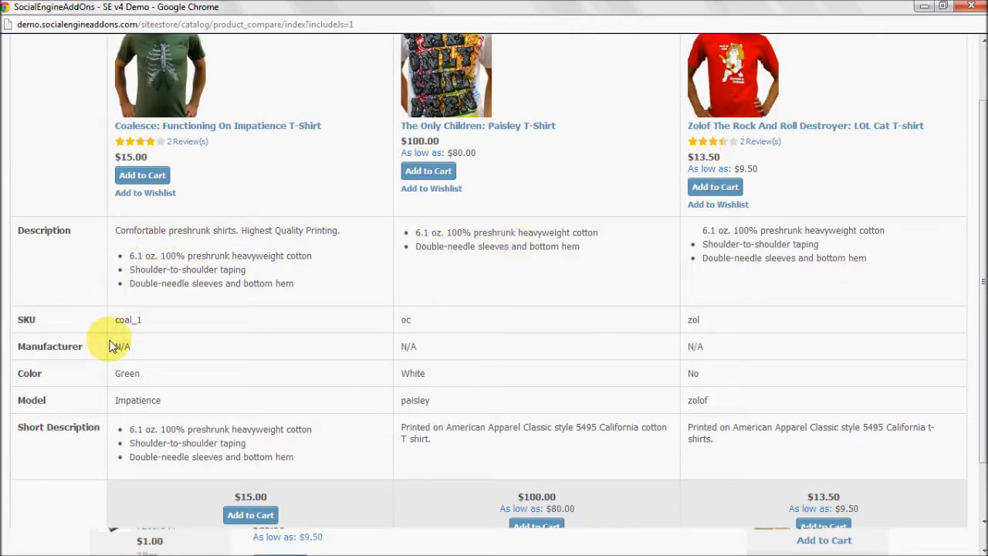
mouse_move(226, 364)
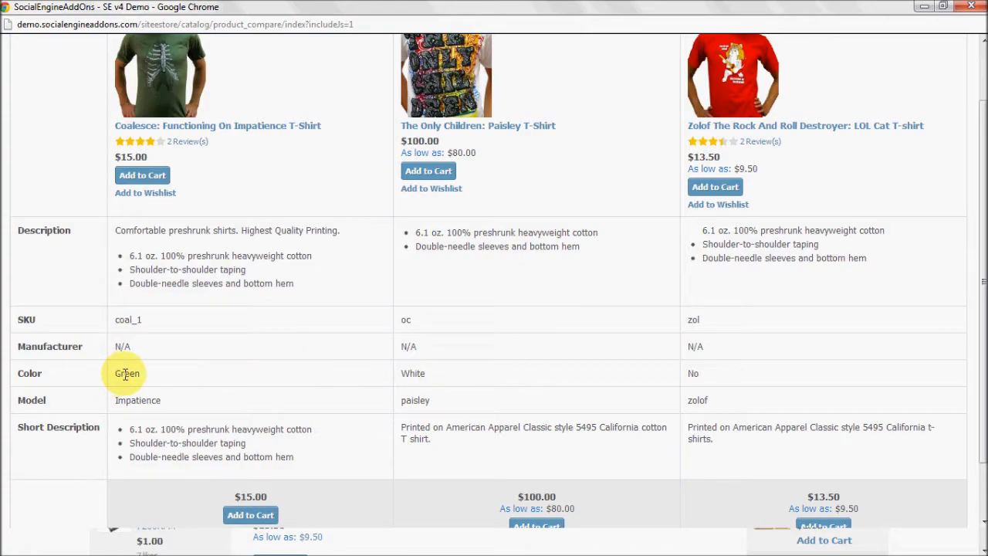
mouse_move(123, 400)
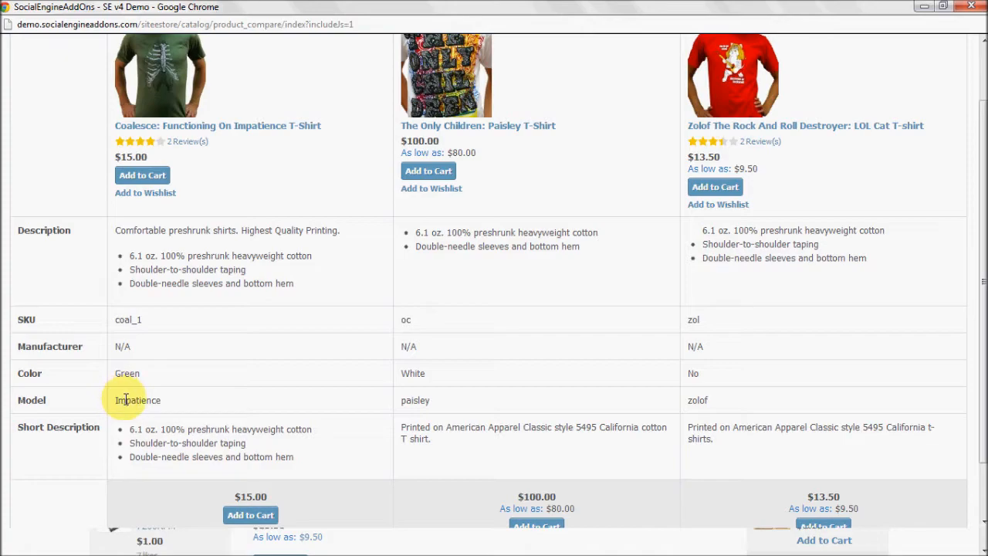
mouse_move(301, 380)
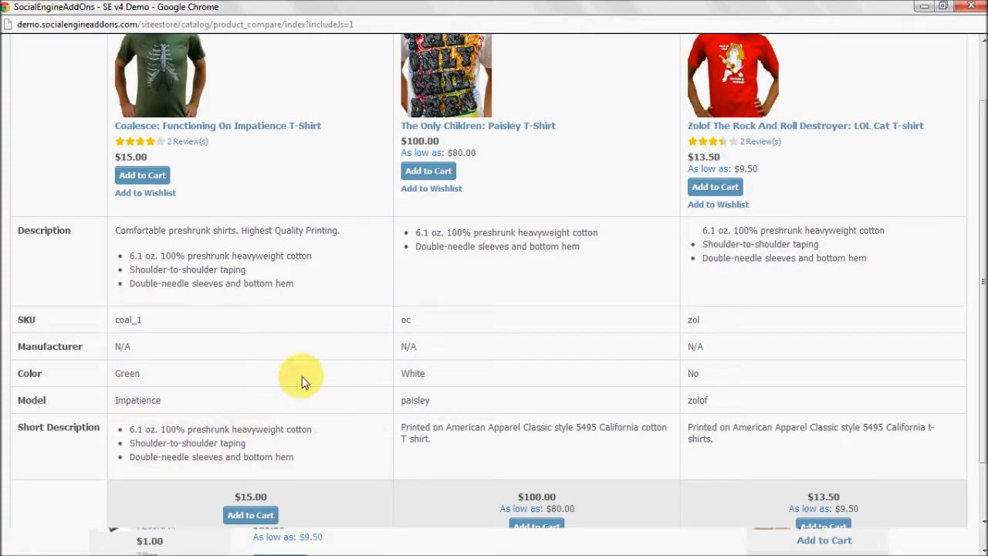
scroll(up, 3)
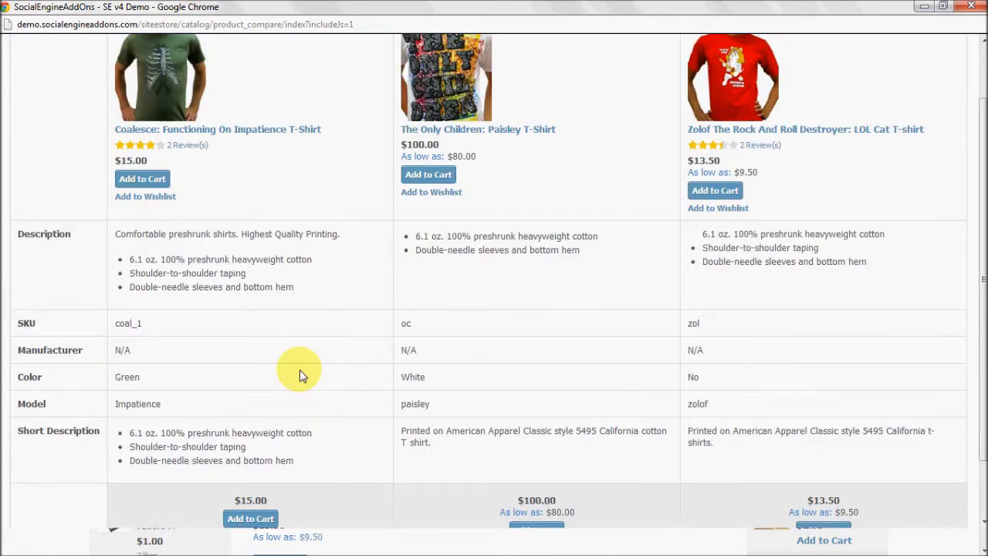
scroll(down, 3)
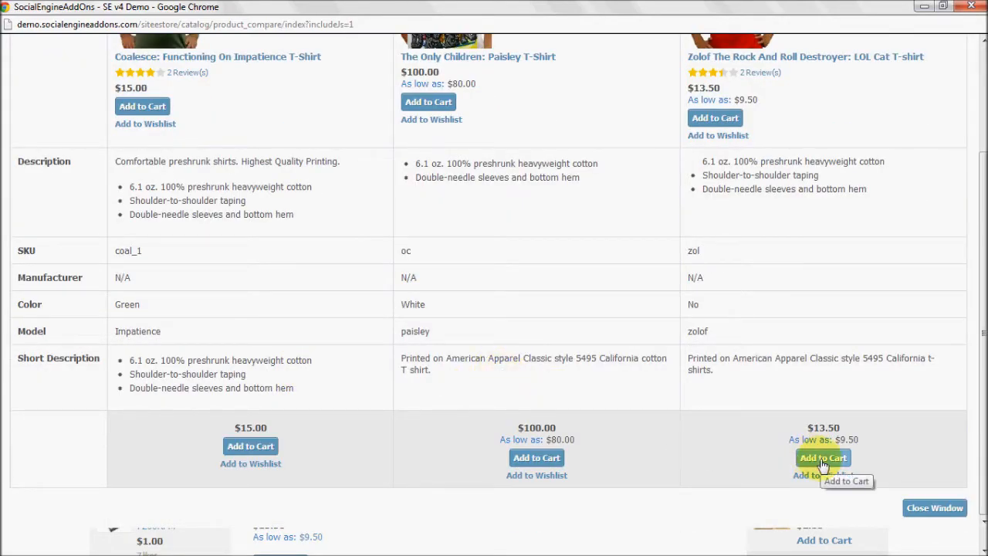
mouse_move(871, 439)
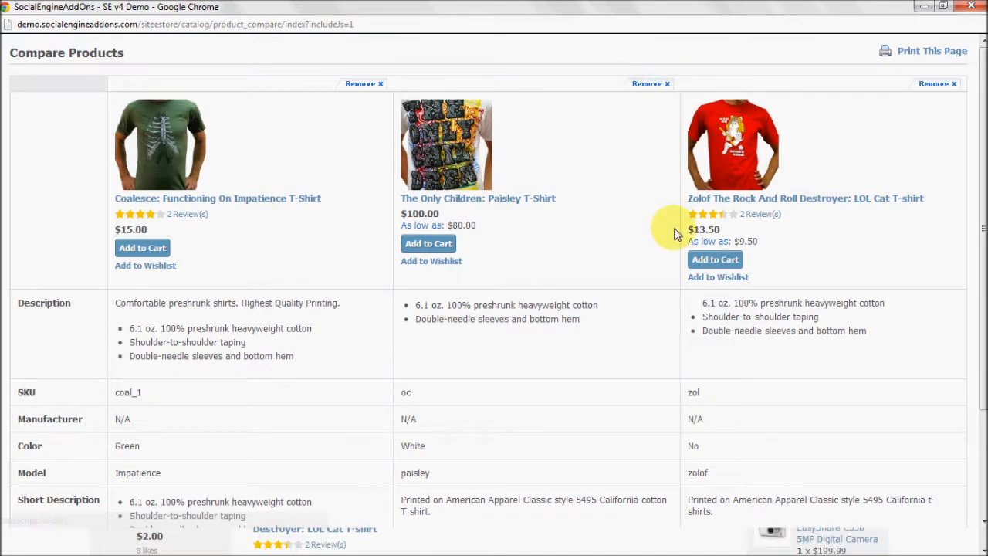
scroll(down, 3)
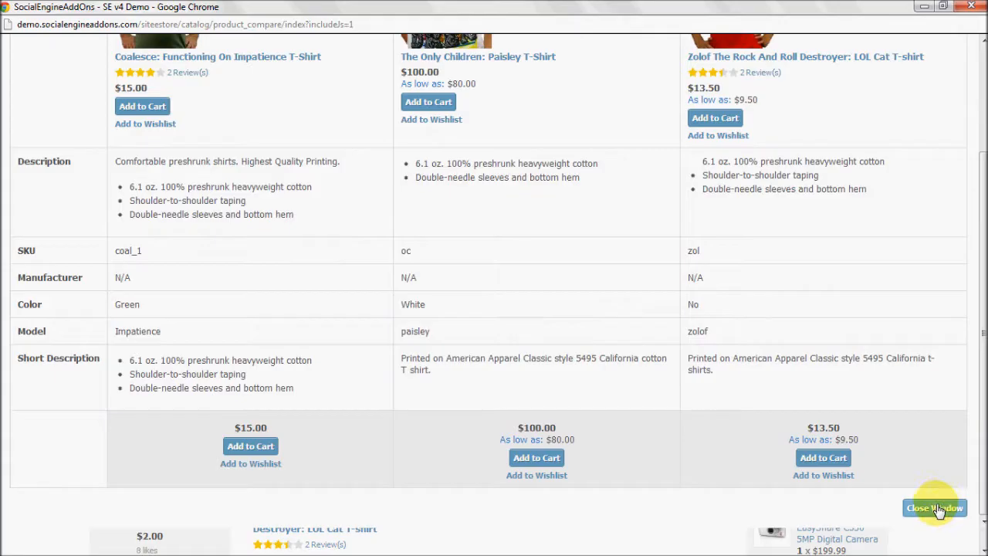
Close the comparison window and search the site for "Children", getting four results.
click(934, 508)
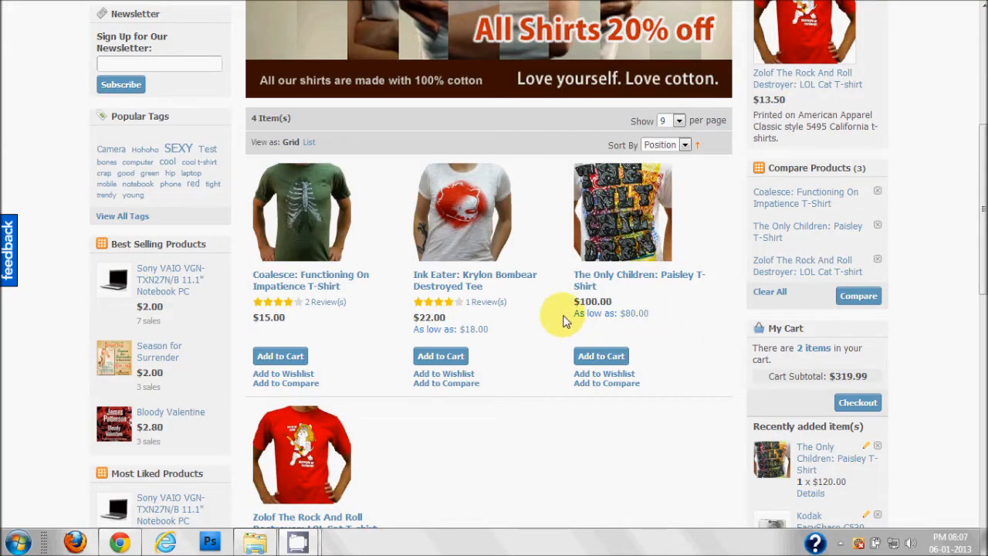
mouse_move(400, 336)
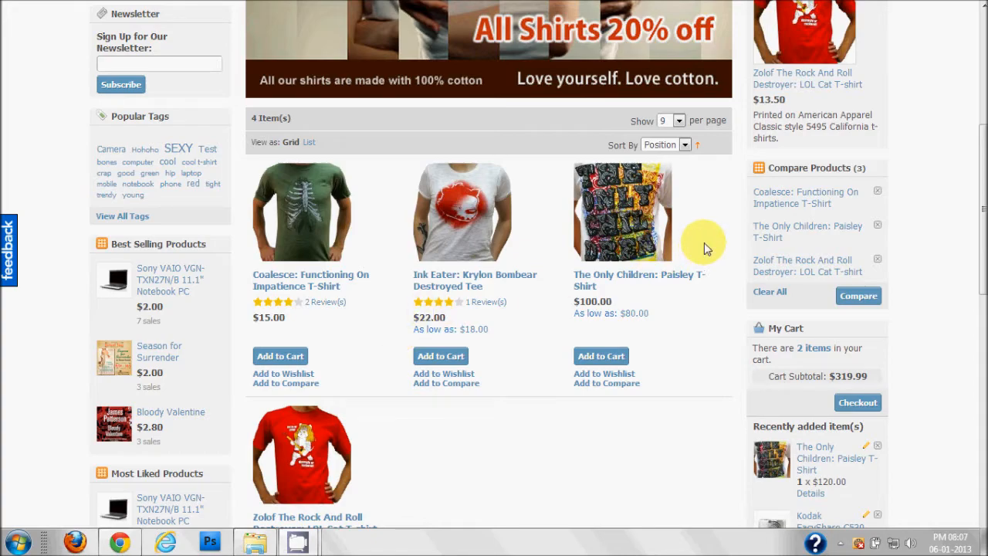
right_click(857, 131)
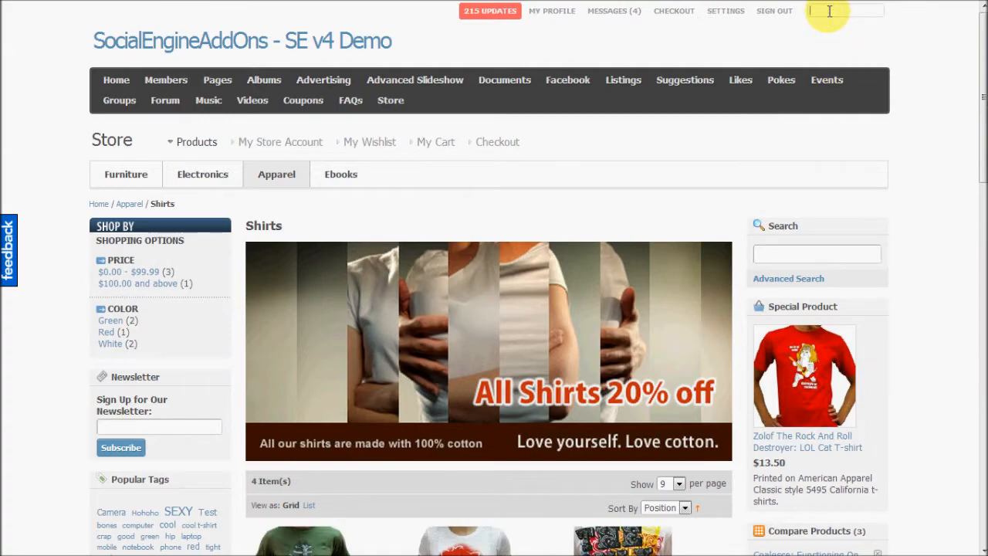
text(Children)
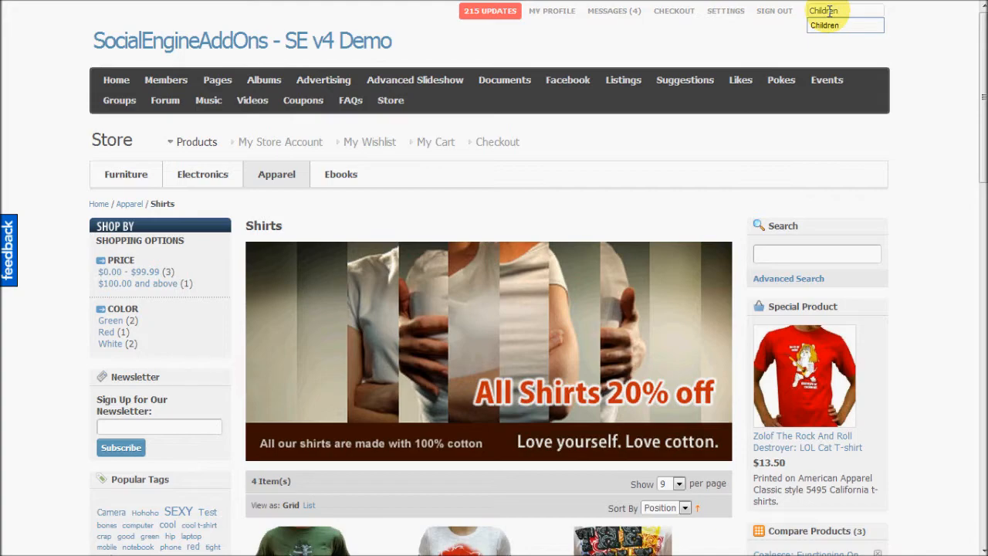
click(824, 25)
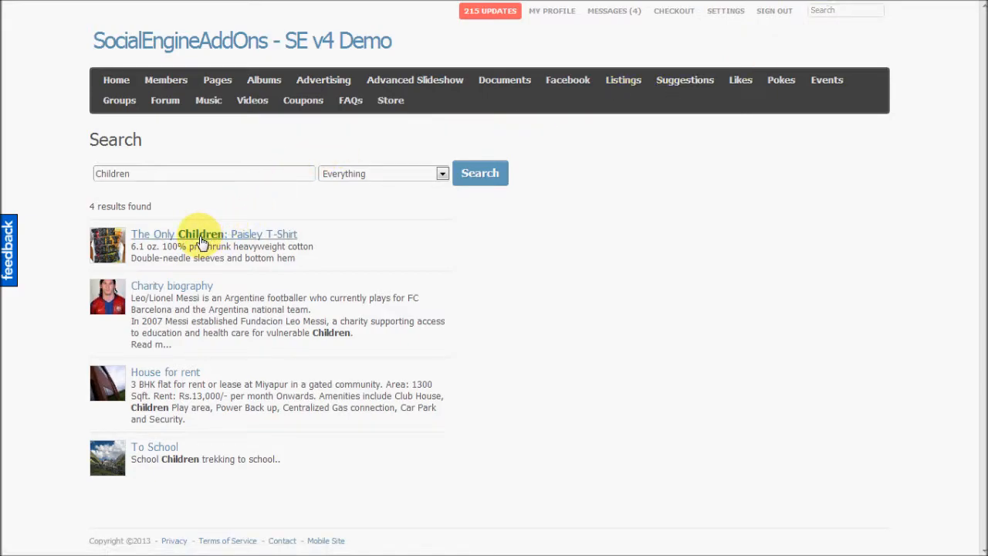
Open the Furniture category and scroll the product grid down to the Chair.
click(213, 235)
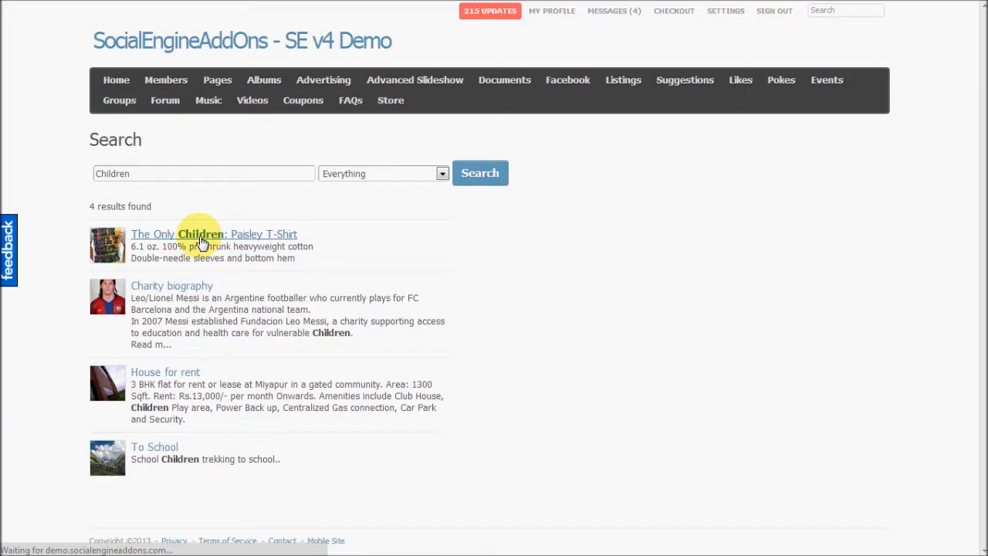
click(213, 235)
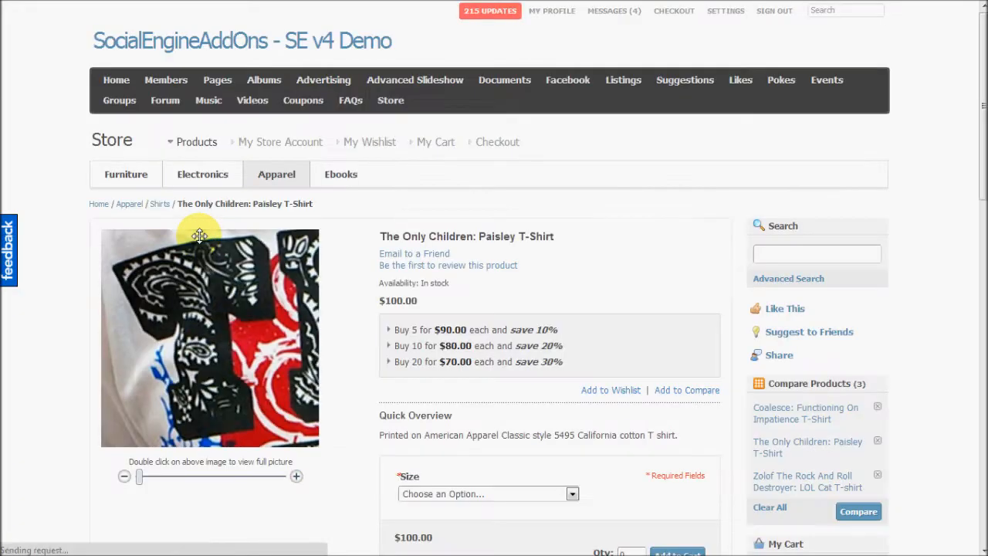
click(127, 173)
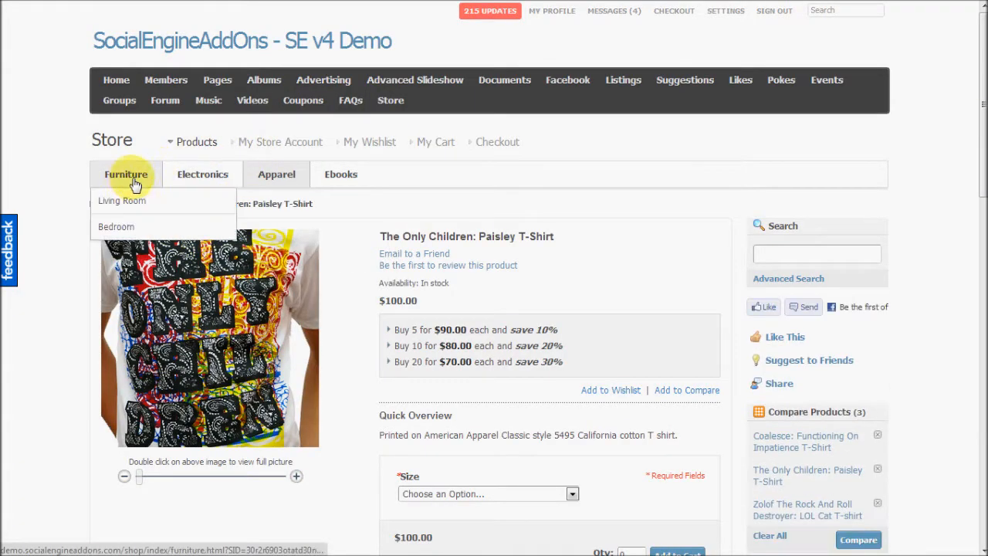
click(126, 173)
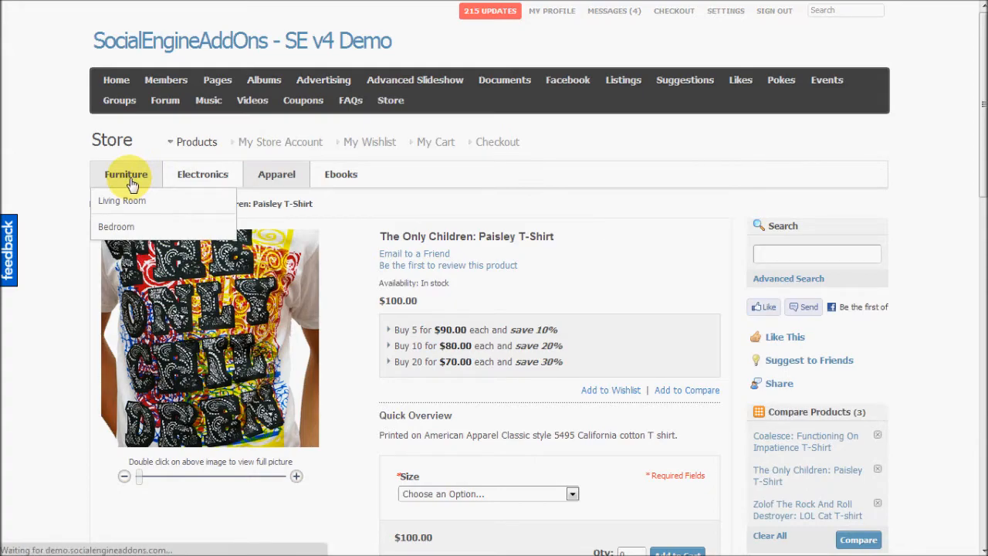
click(127, 173)
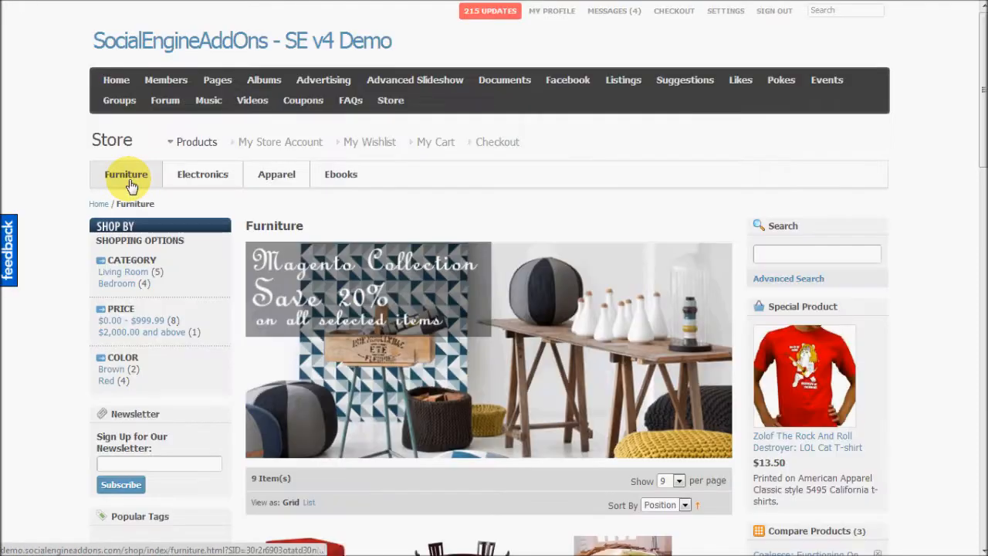
scroll(down, 3)
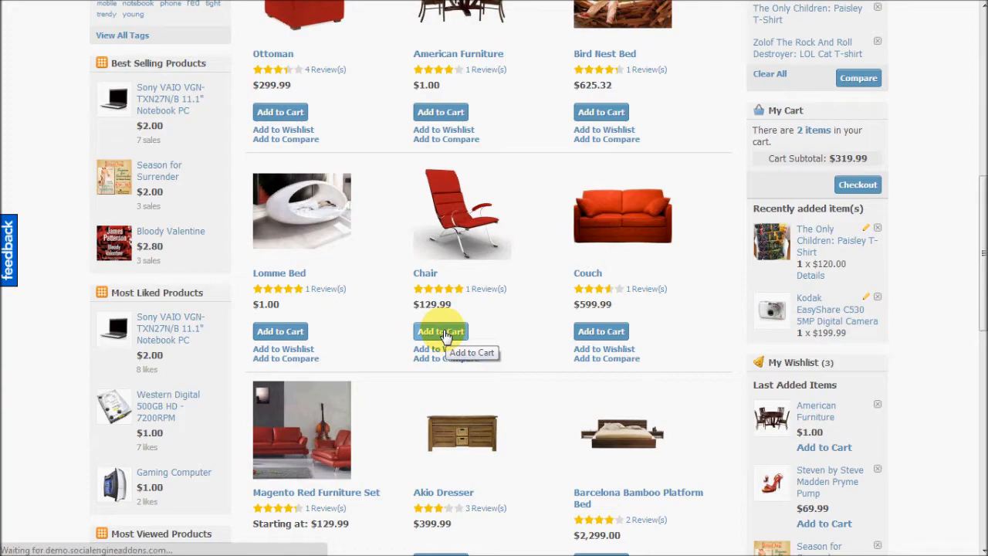
Add the Chair to the cart and review the three items totalling $449.98.
click(441, 330)
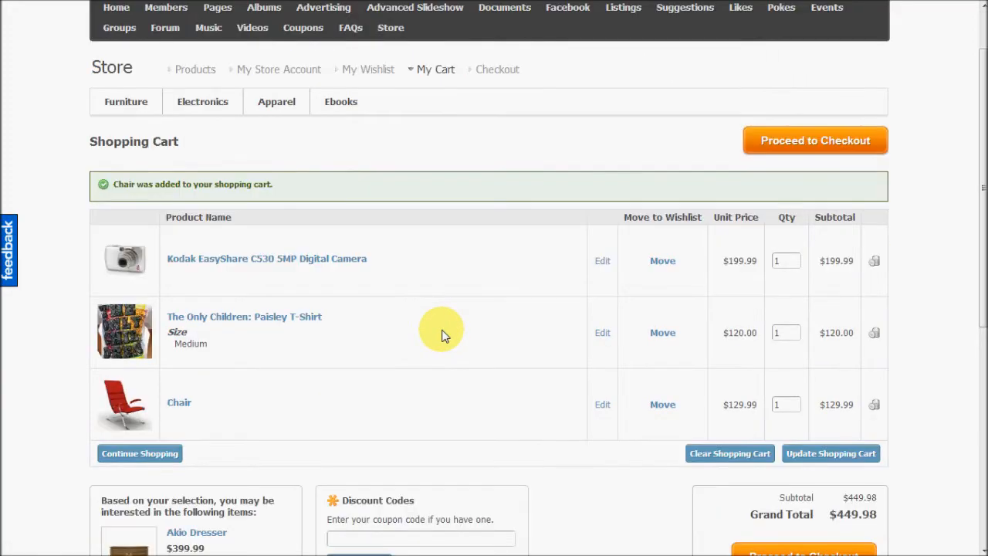
scroll(down, 3)
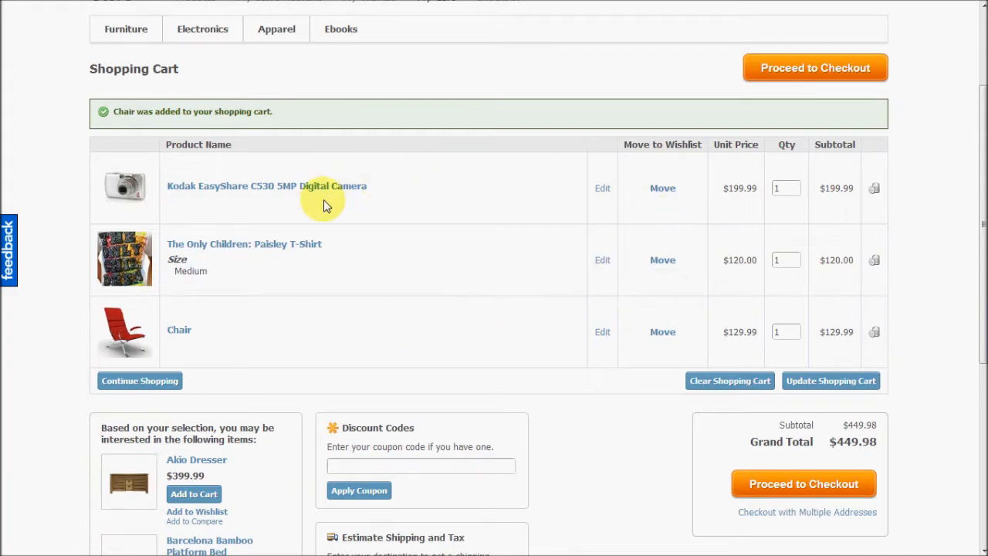
scroll(down, 3)
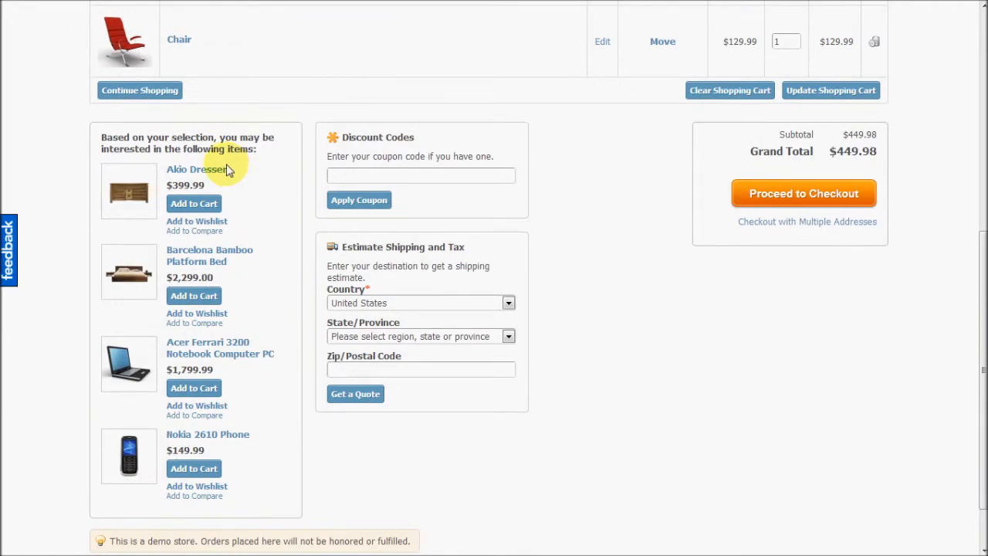
mouse_move(142, 308)
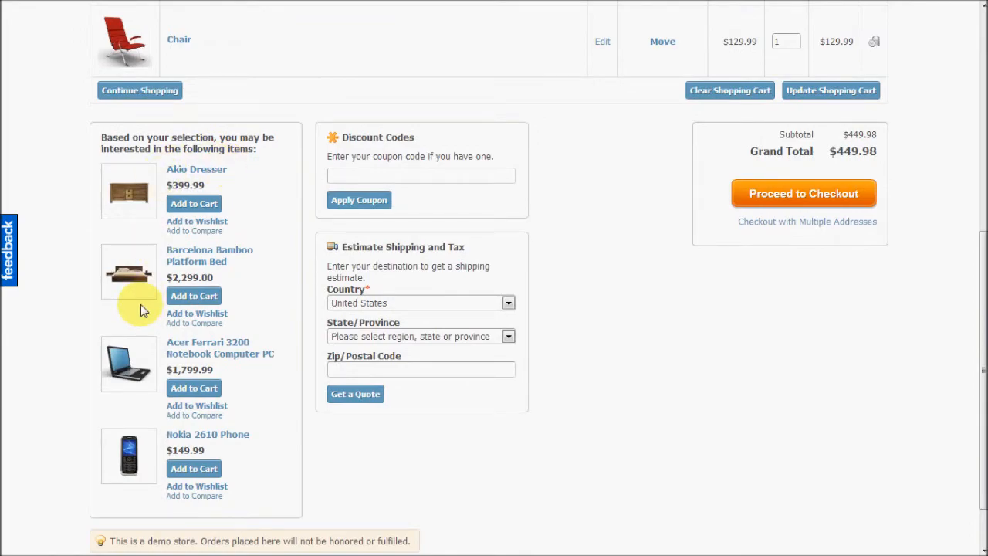
mouse_move(284, 171)
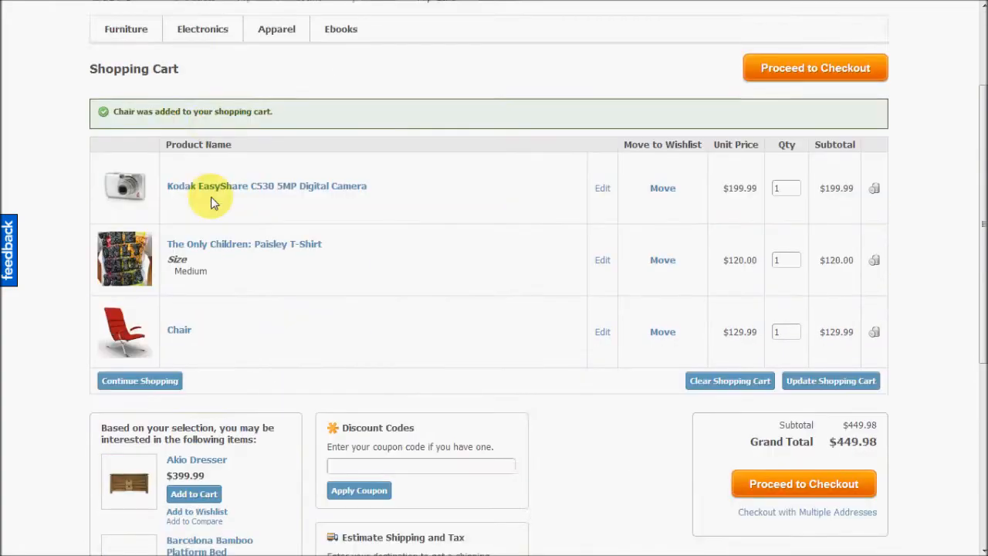
scroll(down, 3)
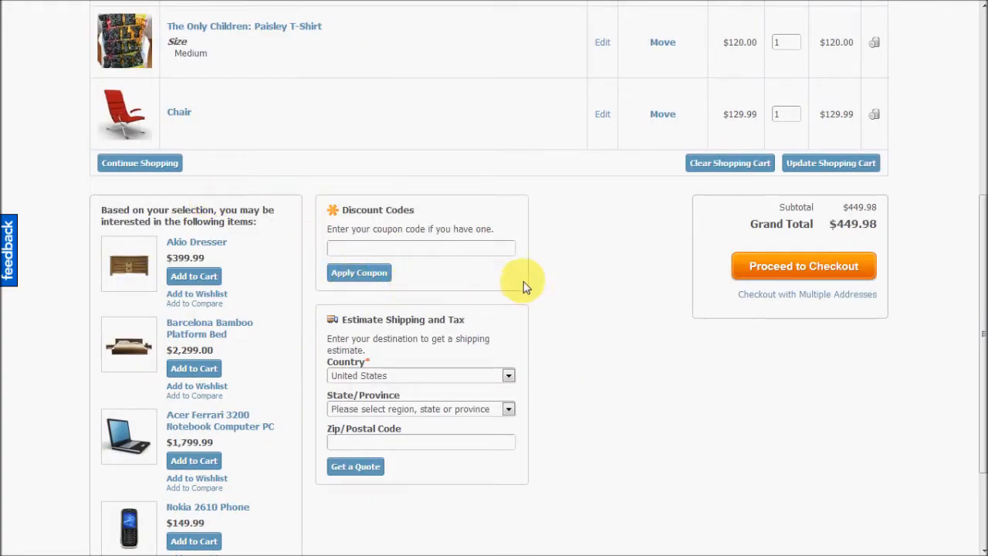
mouse_move(425, 336)
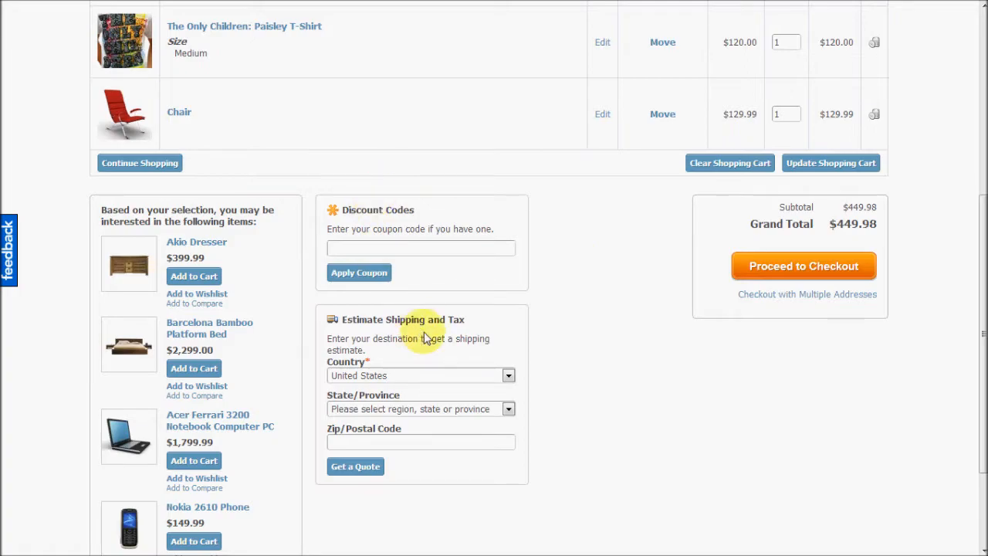
mouse_move(426, 337)
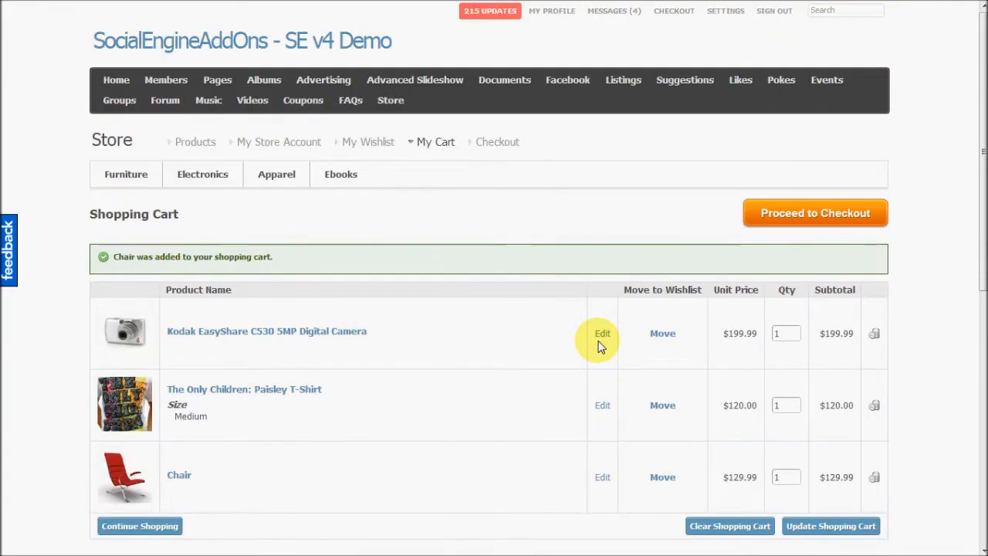
scroll(down, 3)
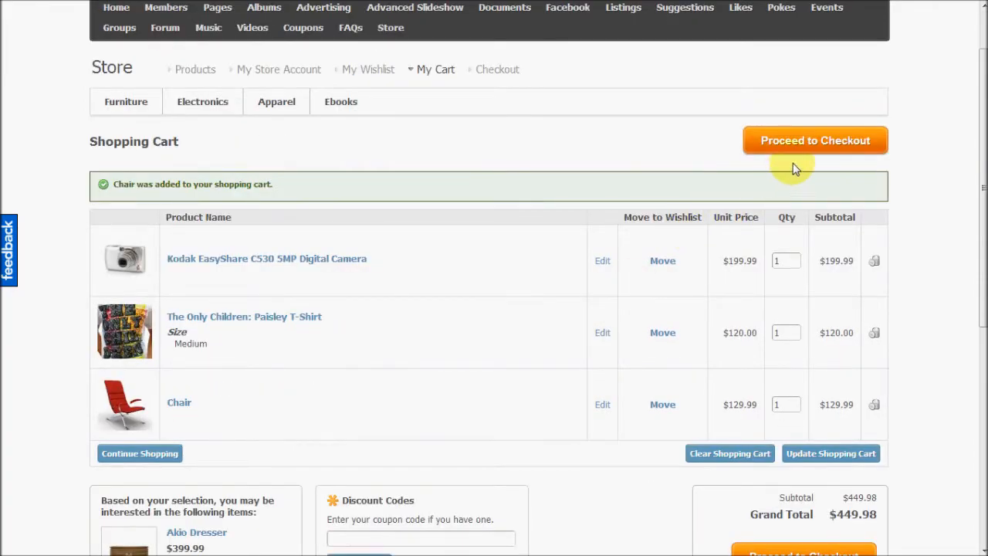
scroll(down, 3)
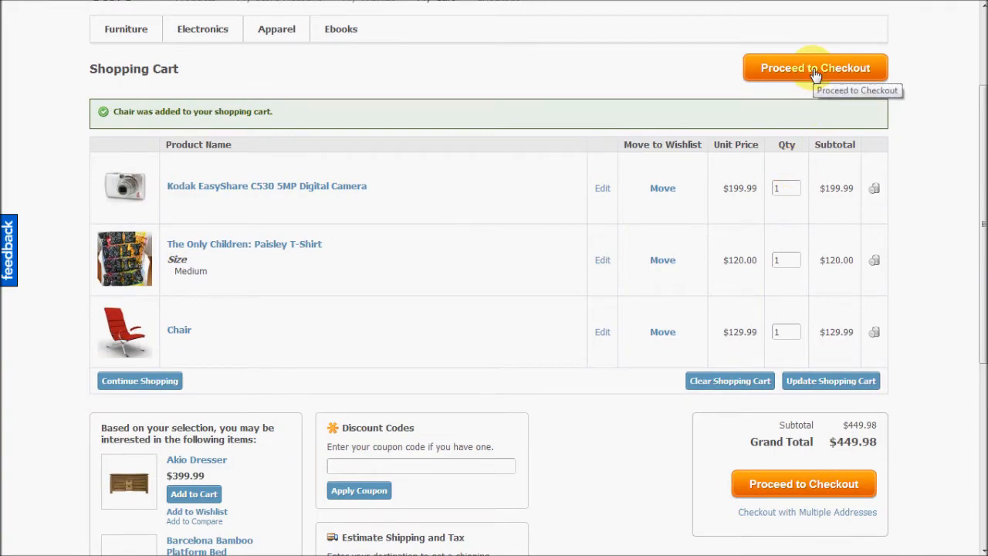
Proceed to checkout and continue with the saved billing address, shipping to the same address.
click(815, 68)
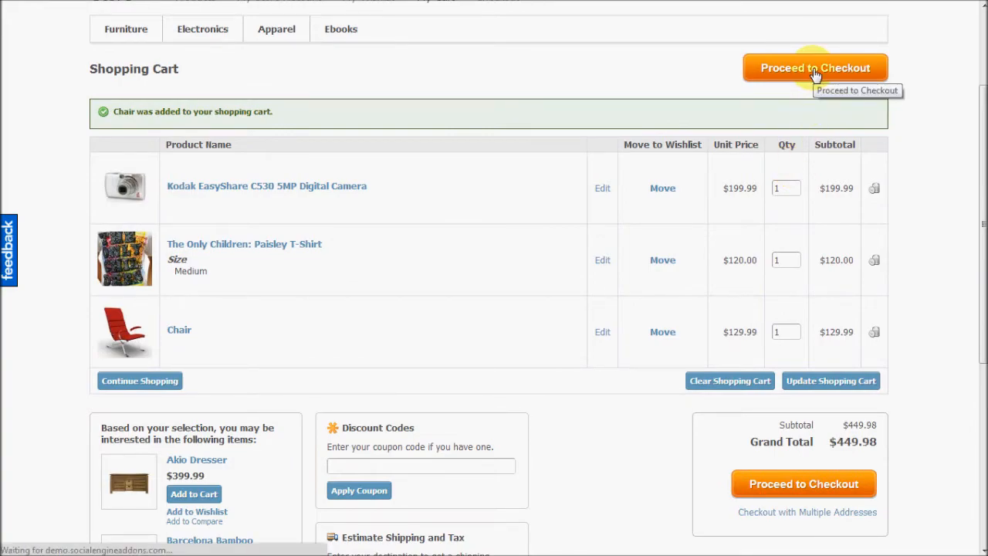
click(816, 68)
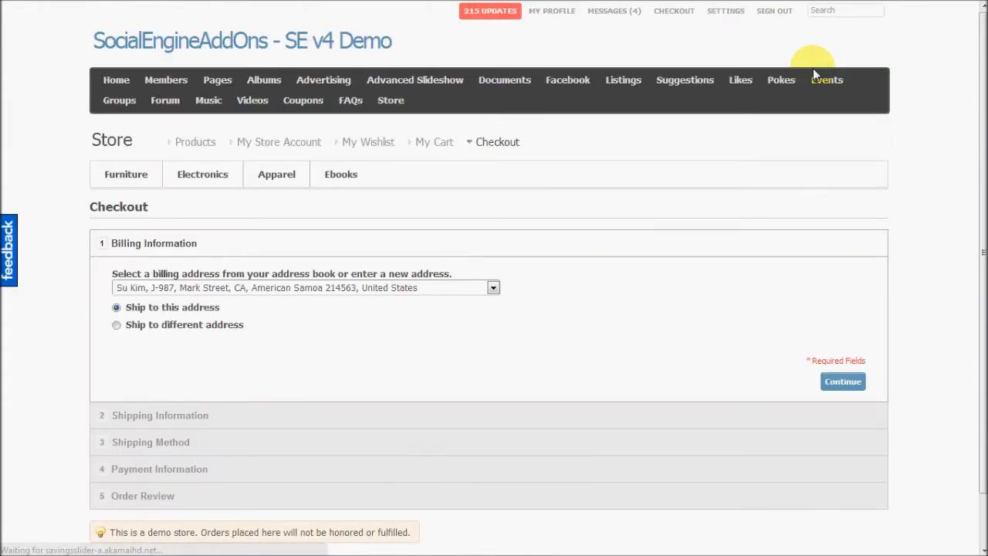
scroll(down, 3)
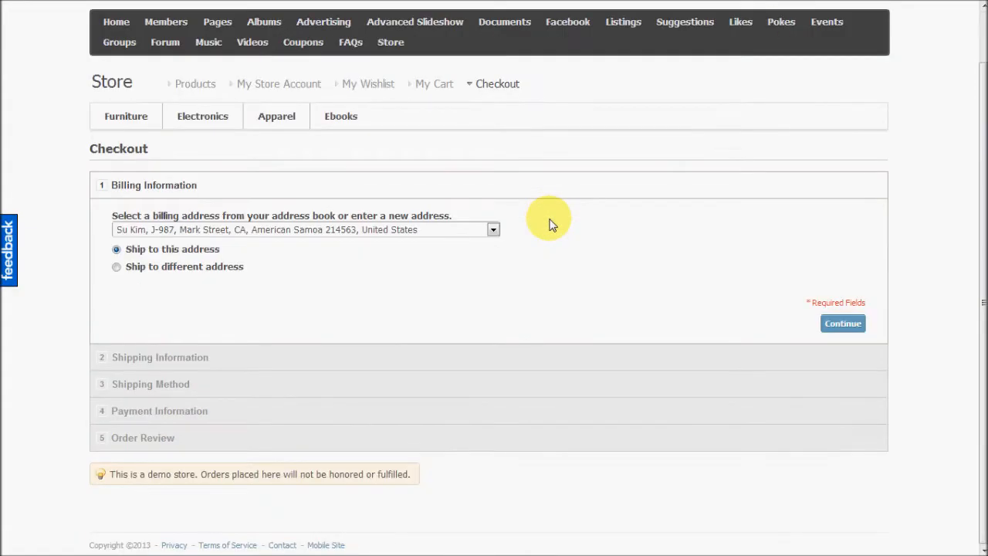
mouse_move(207, 232)
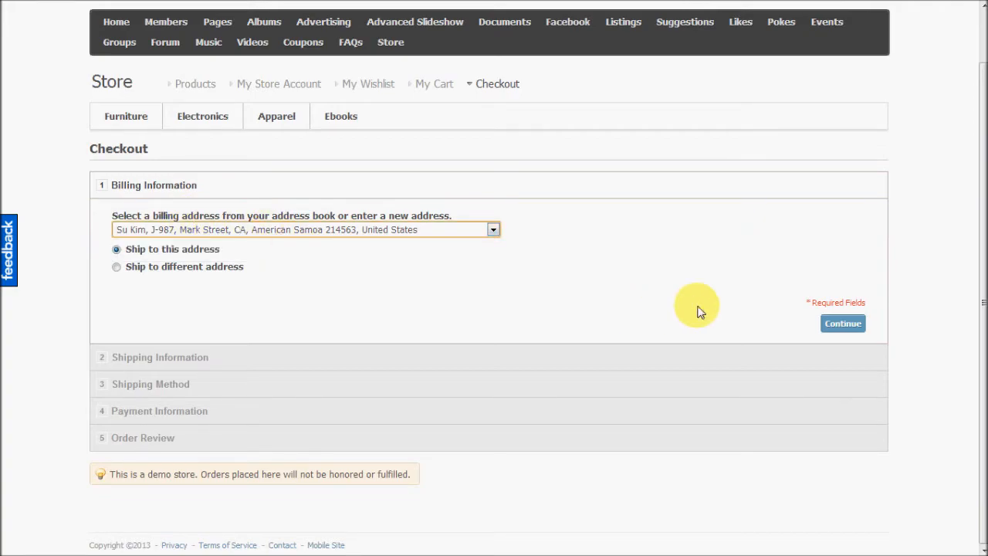
click(843, 323)
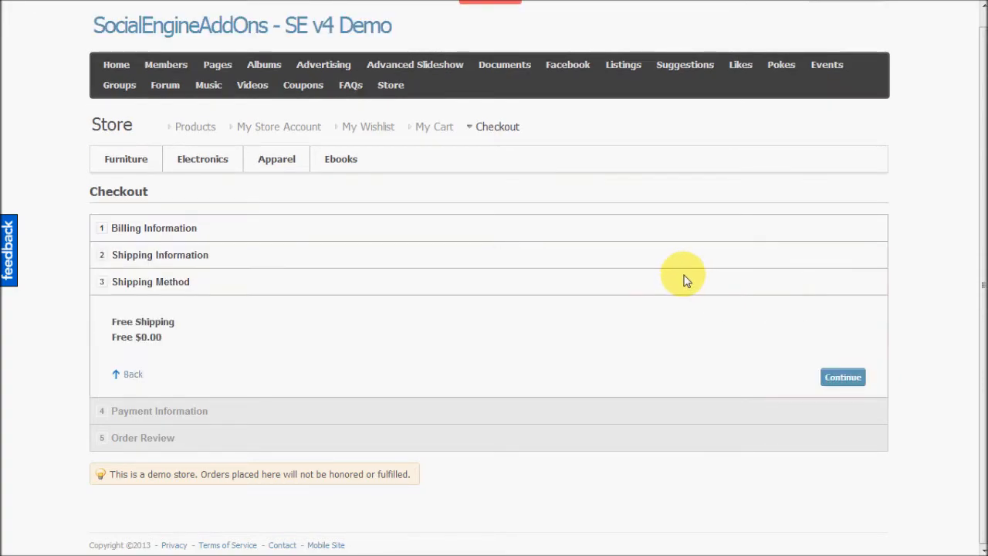
mouse_move(162, 355)
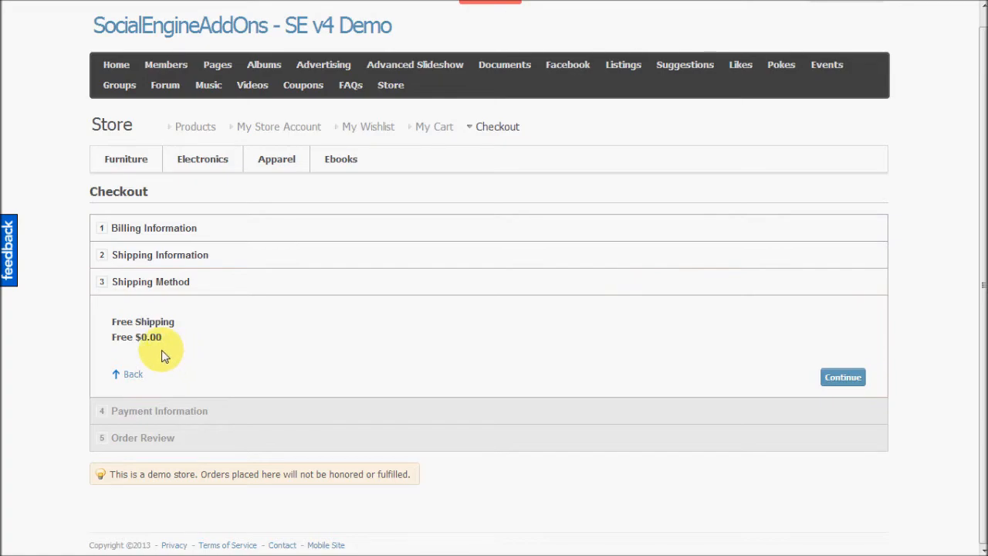
mouse_move(99, 352)
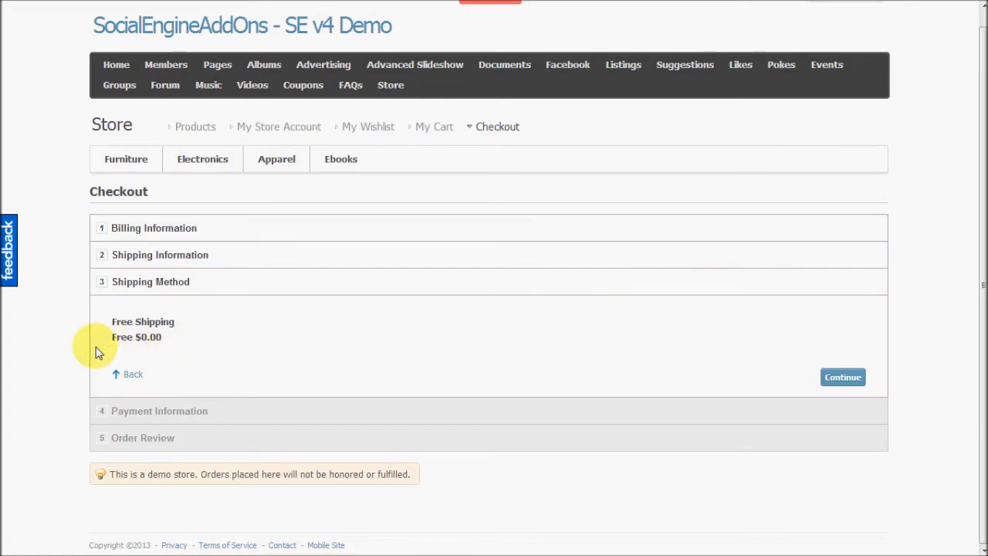
mouse_move(871, 328)
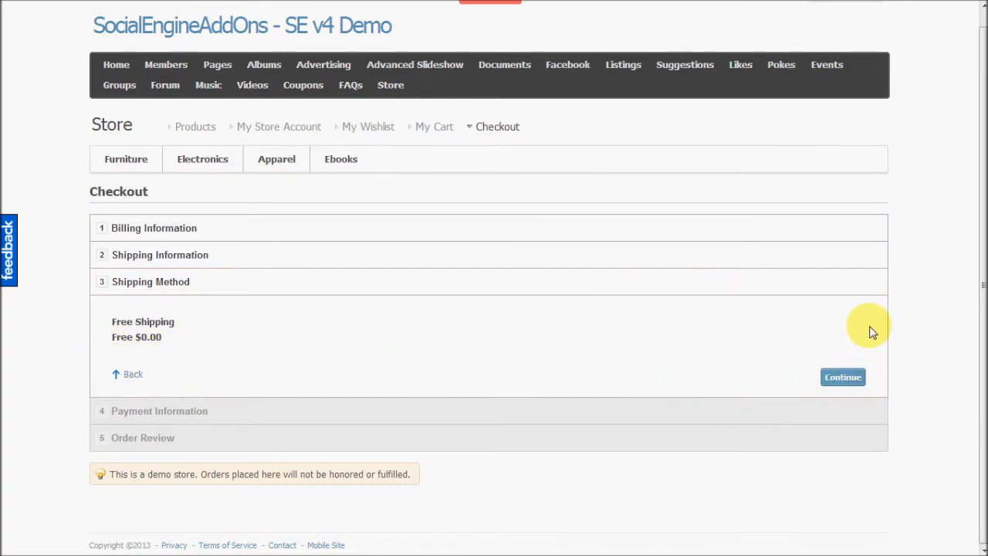
mouse_move(266, 348)
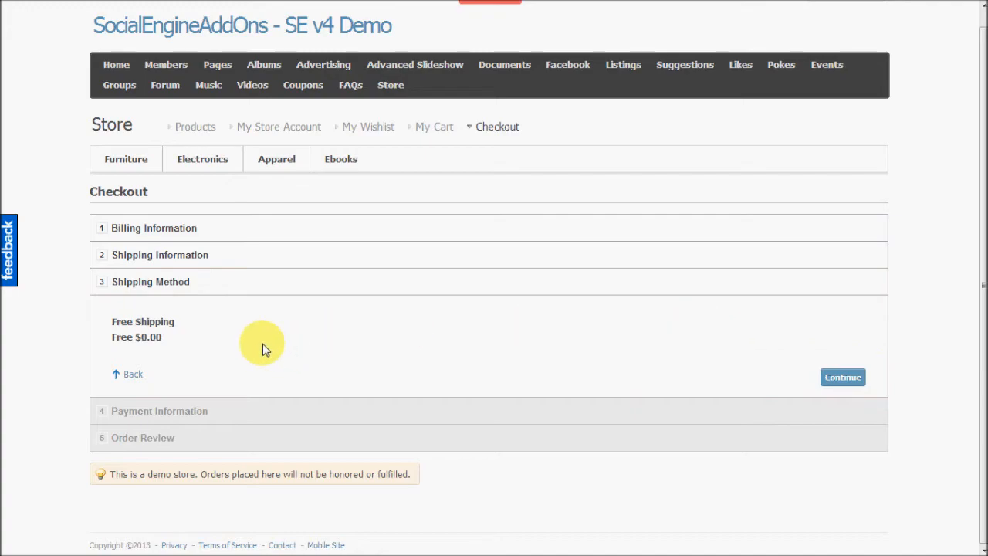
mouse_move(500, 343)
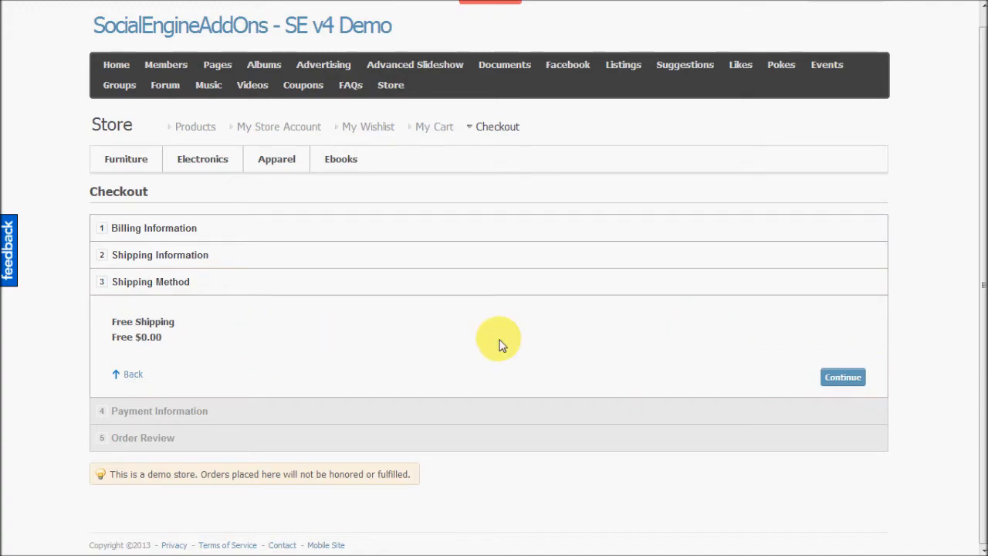
Continue with Free Shipping and select Check / Money order as the payment method.
click(843, 377)
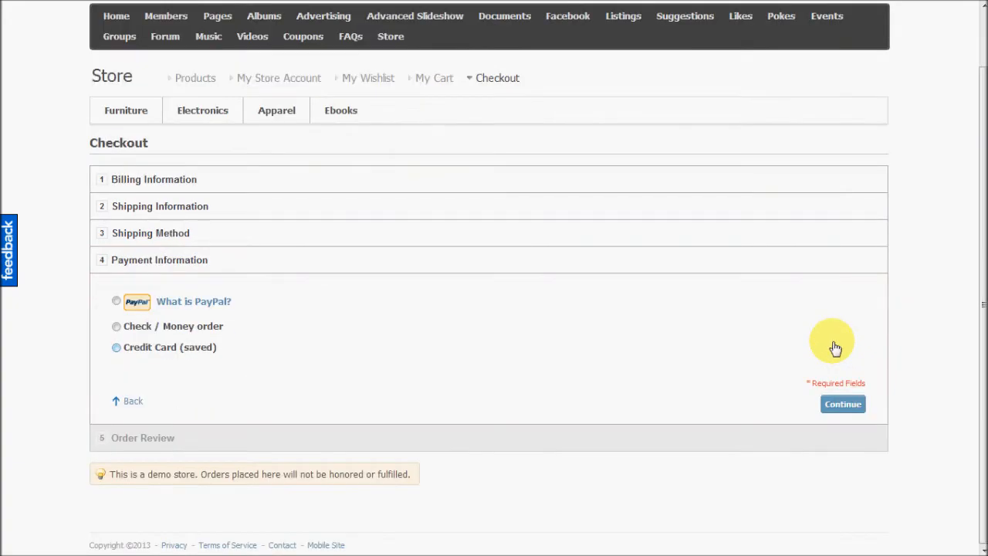
click(118, 326)
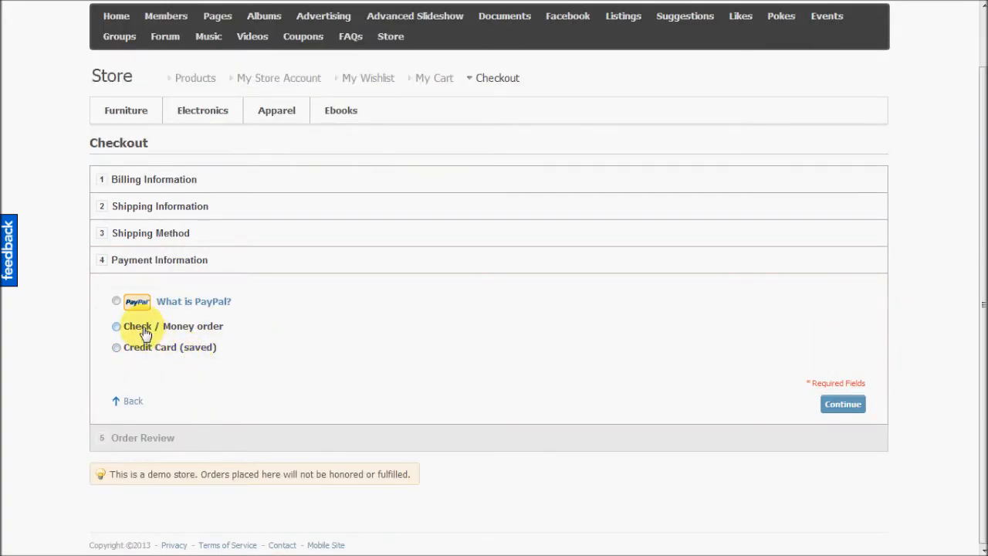
click(118, 326)
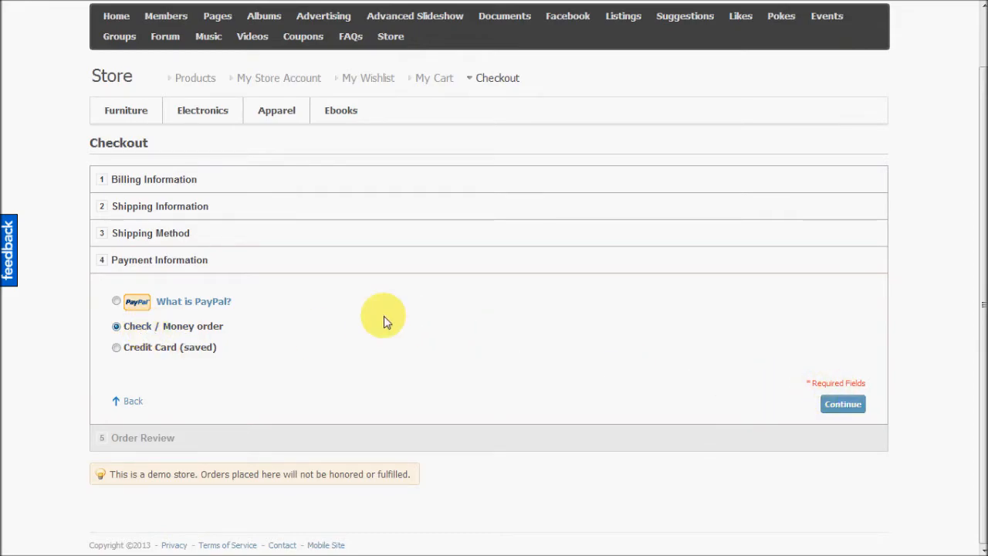
mouse_move(114, 300)
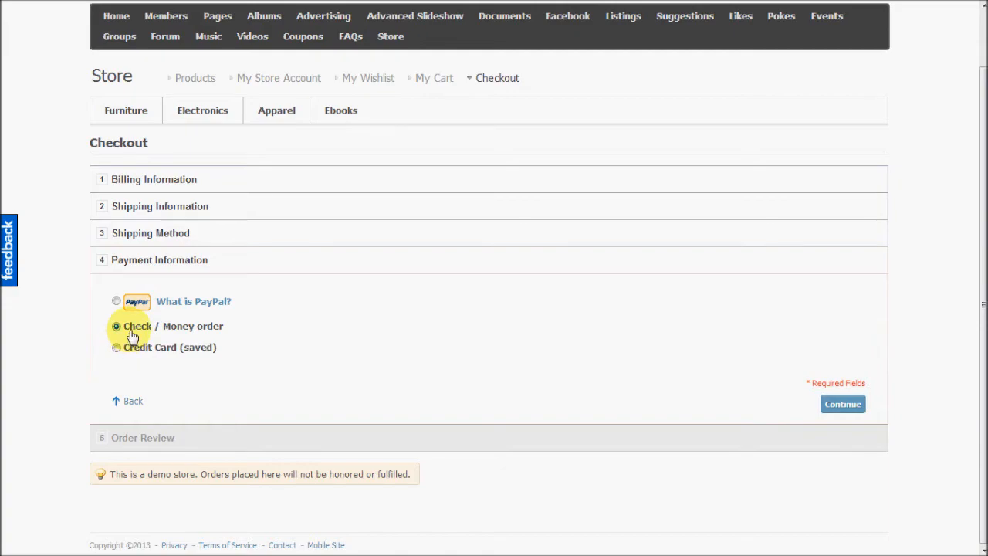
click(843, 405)
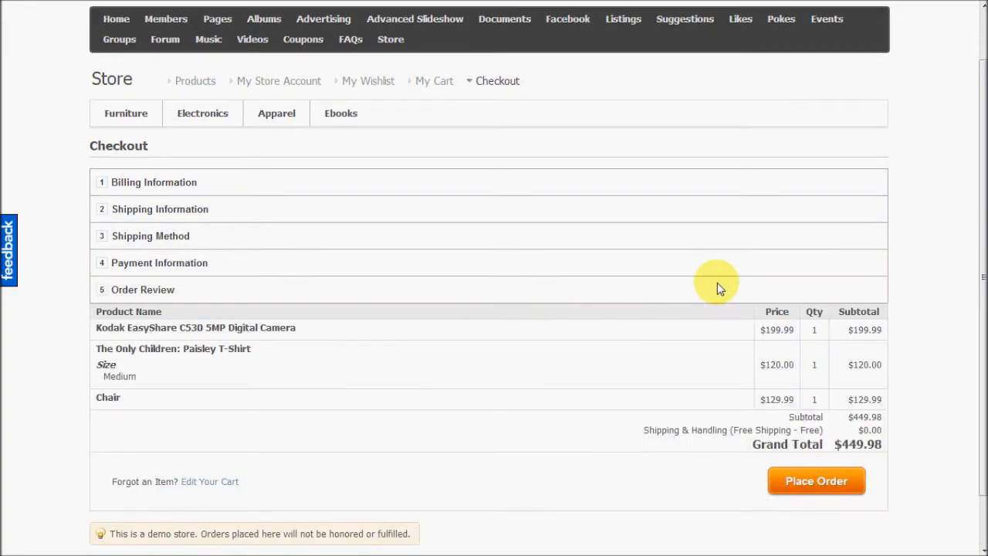
Place the order for the camera, T-shirt and chair, receiving order #100000045.
scroll(down, 3)
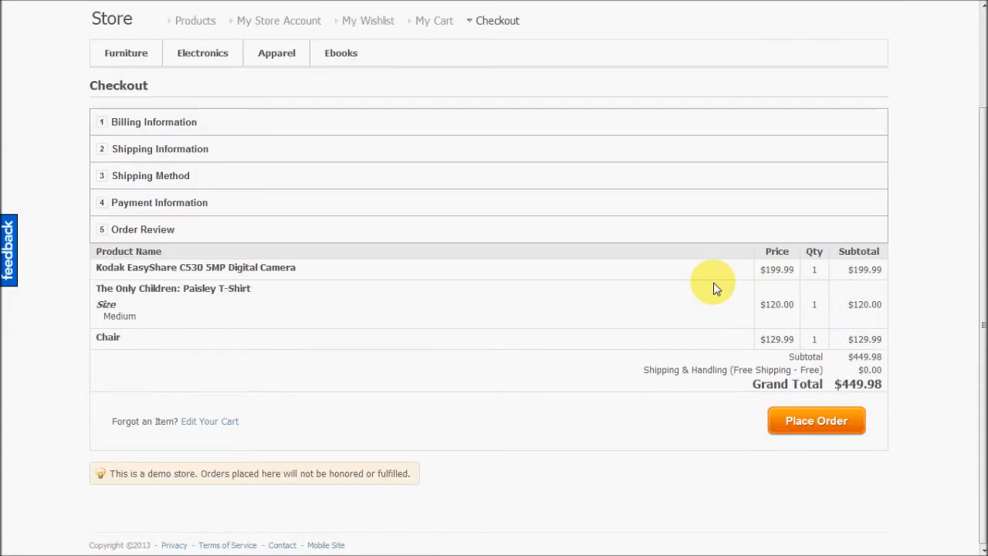
mouse_move(129, 343)
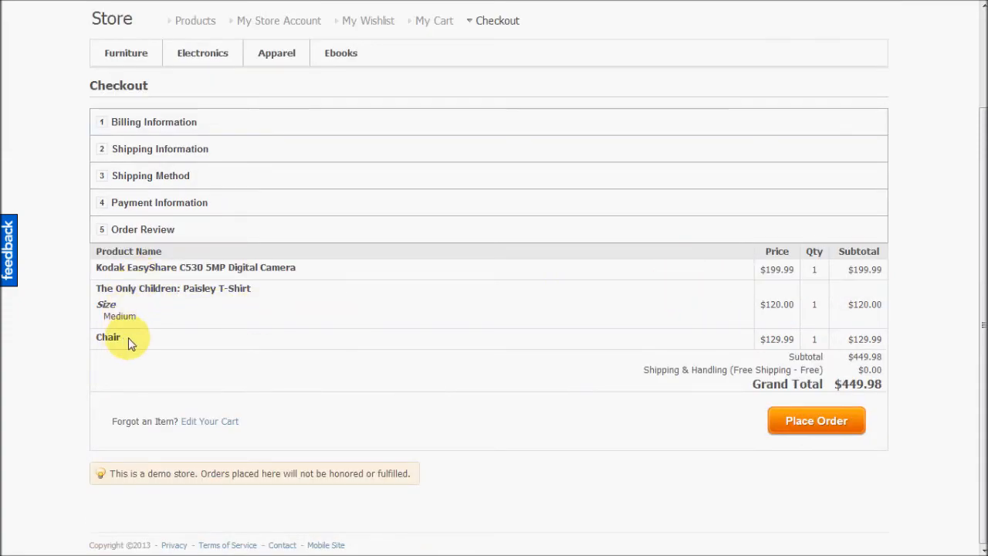
mouse_move(817, 420)
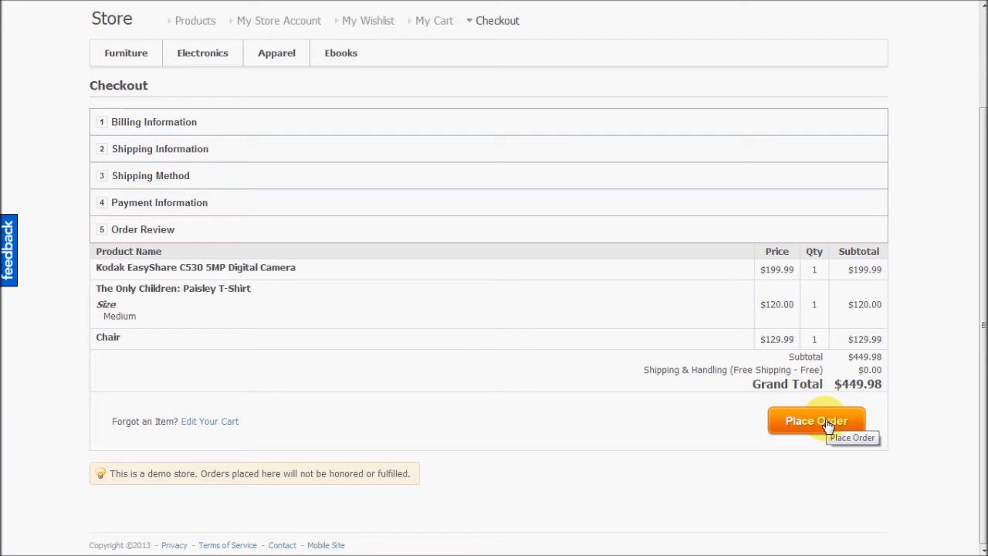
click(816, 420)
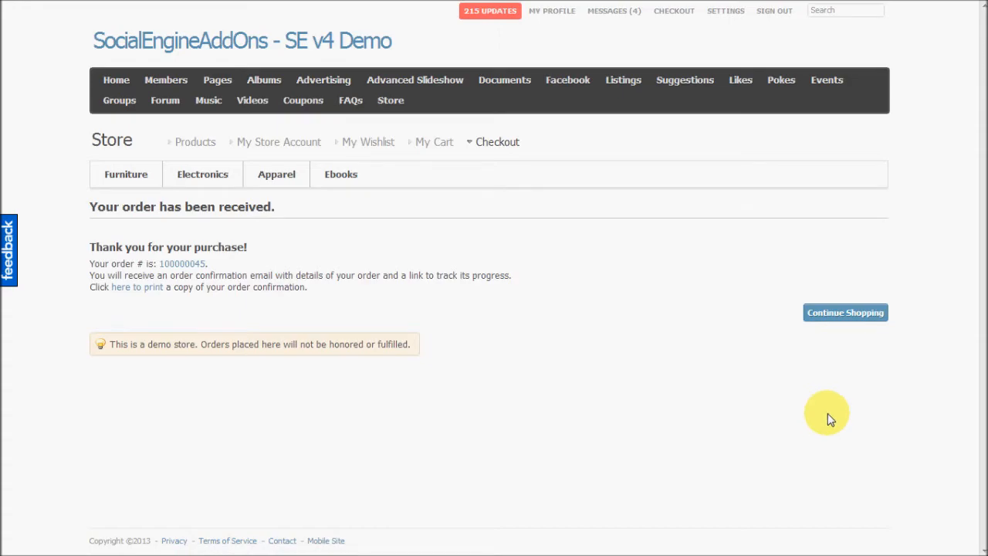
mouse_move(846, 311)
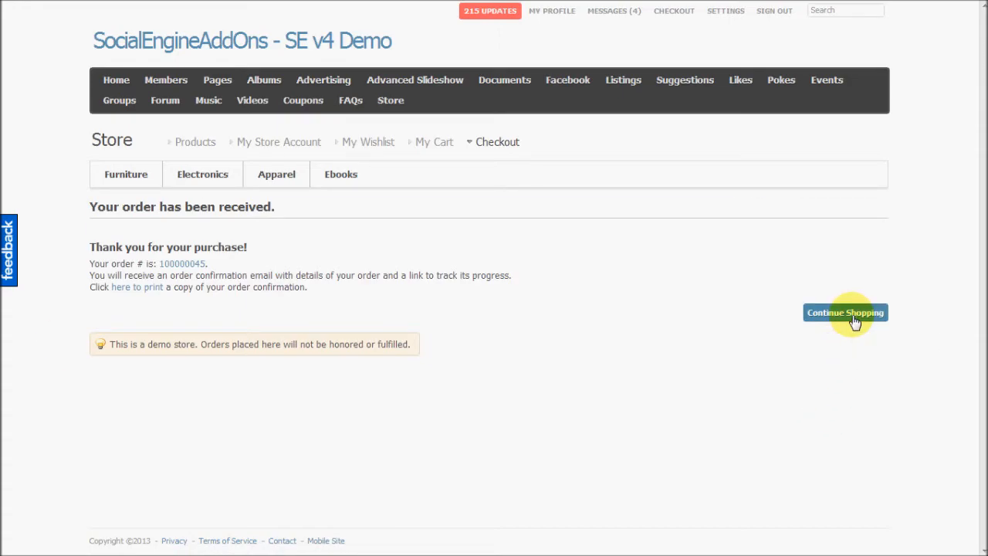
Continue shopping from the confirmation and return to the store front page via Home.
click(846, 312)
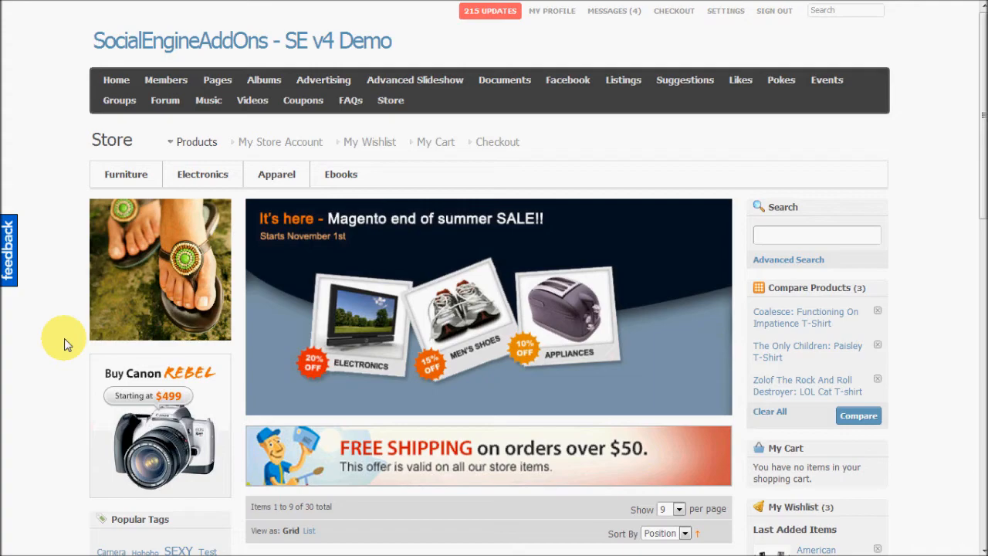
mouse_move(120, 100)
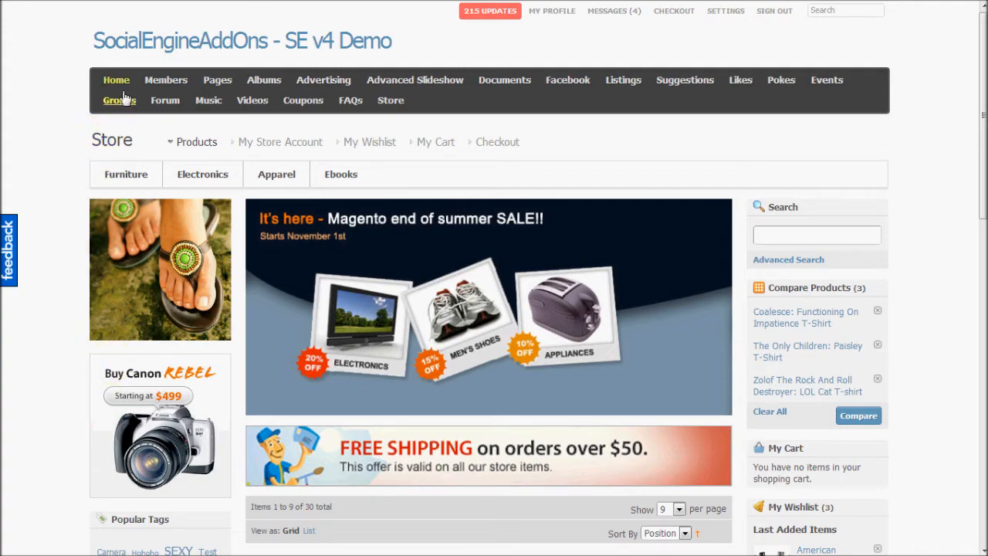
click(116, 80)
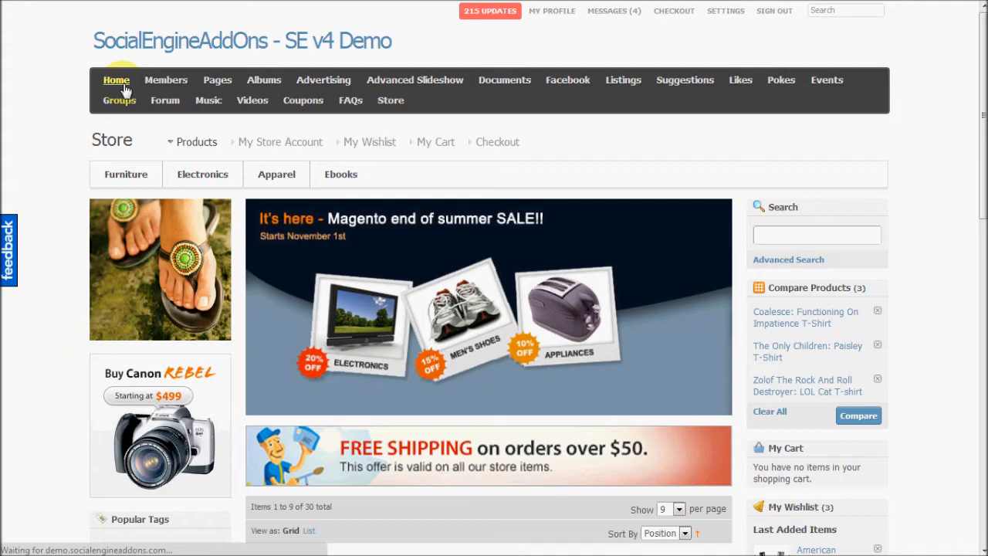
click(116, 80)
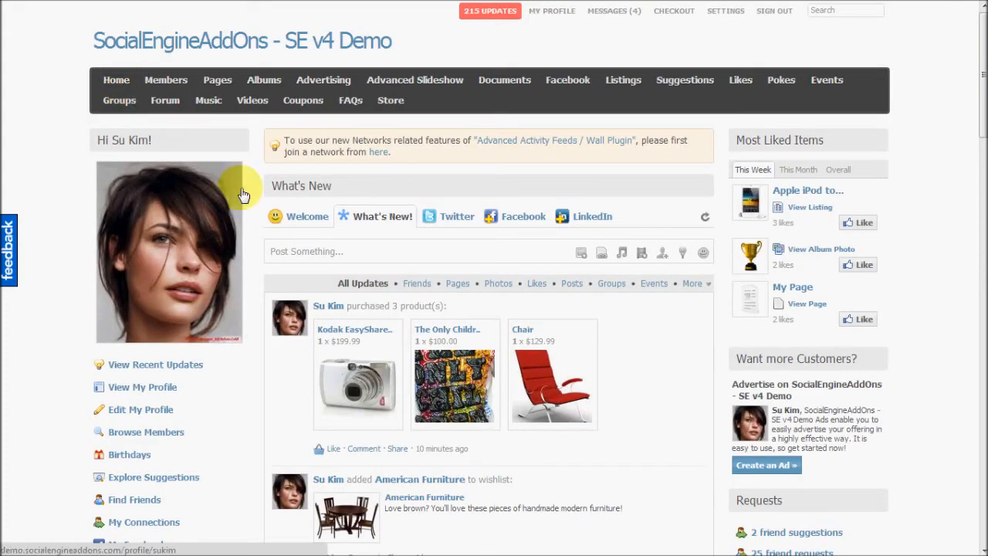
scroll(down, 3)
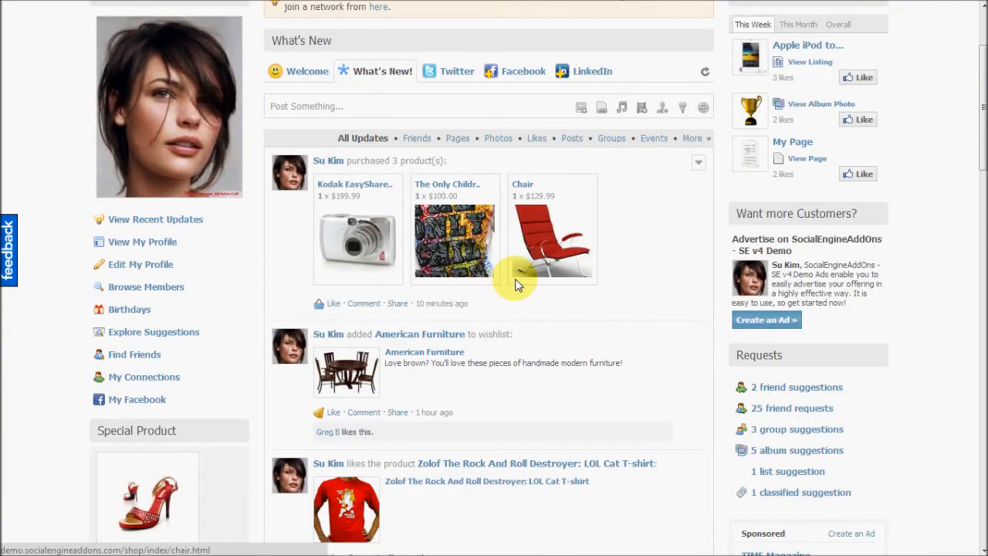
mouse_move(670, 226)
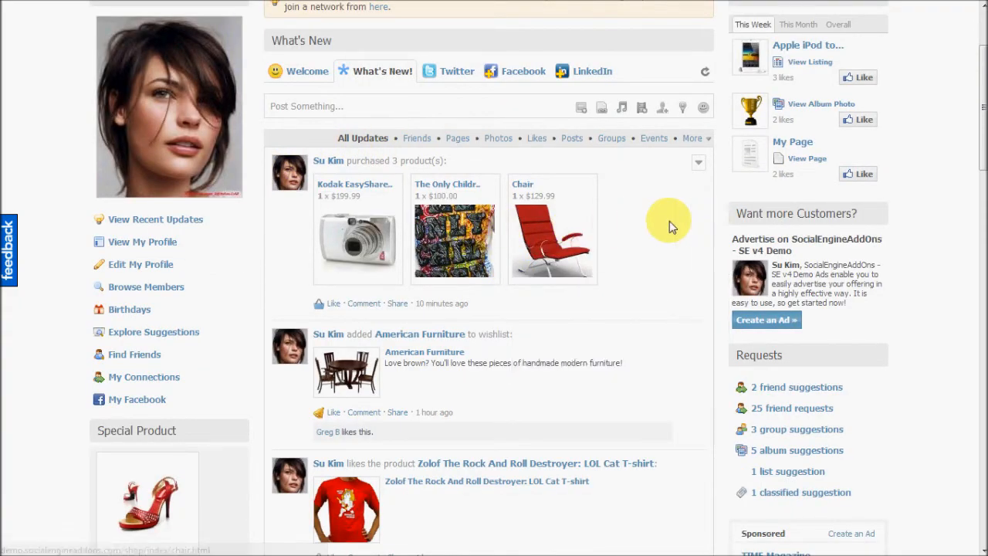
mouse_move(254, 250)
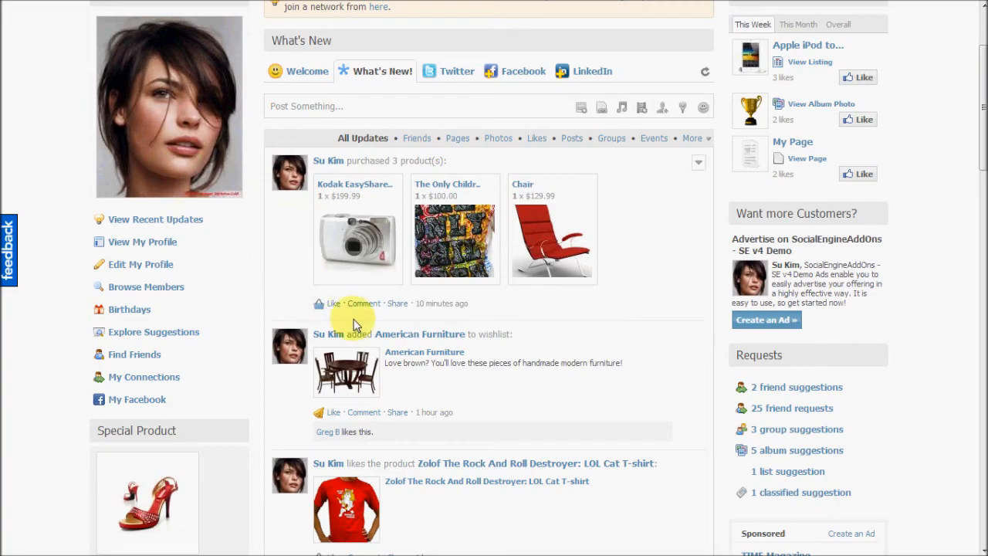
scroll(down, 3)
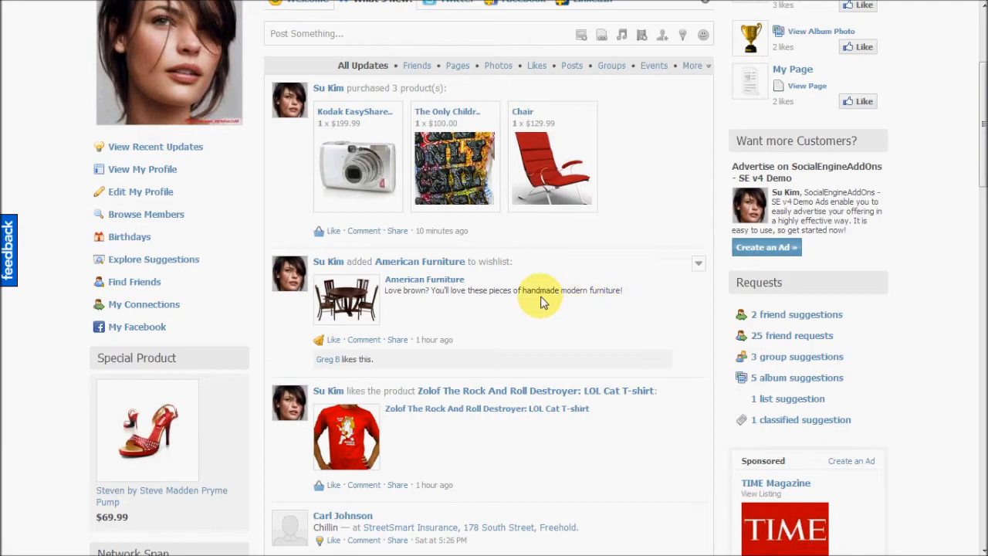
scroll(down, 3)
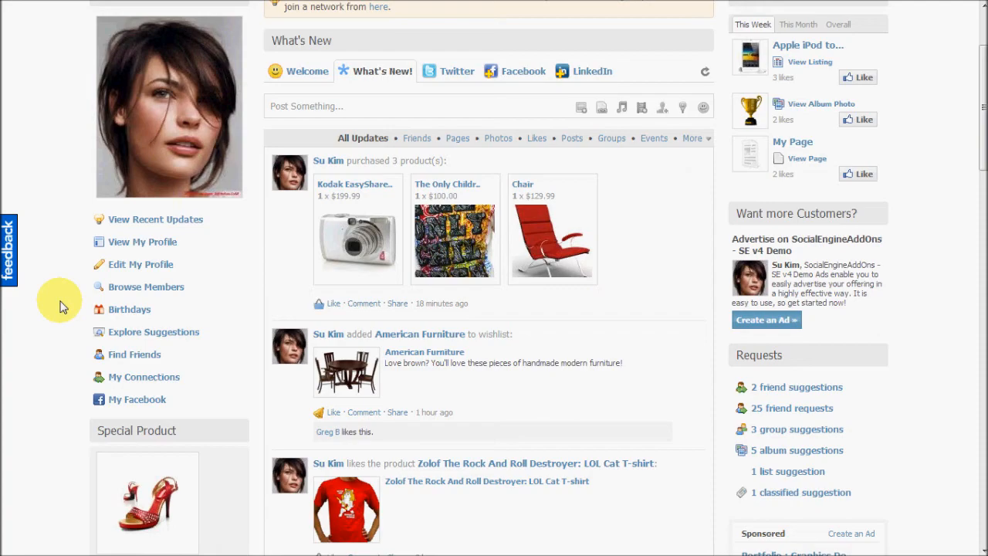
scroll(up, 3)
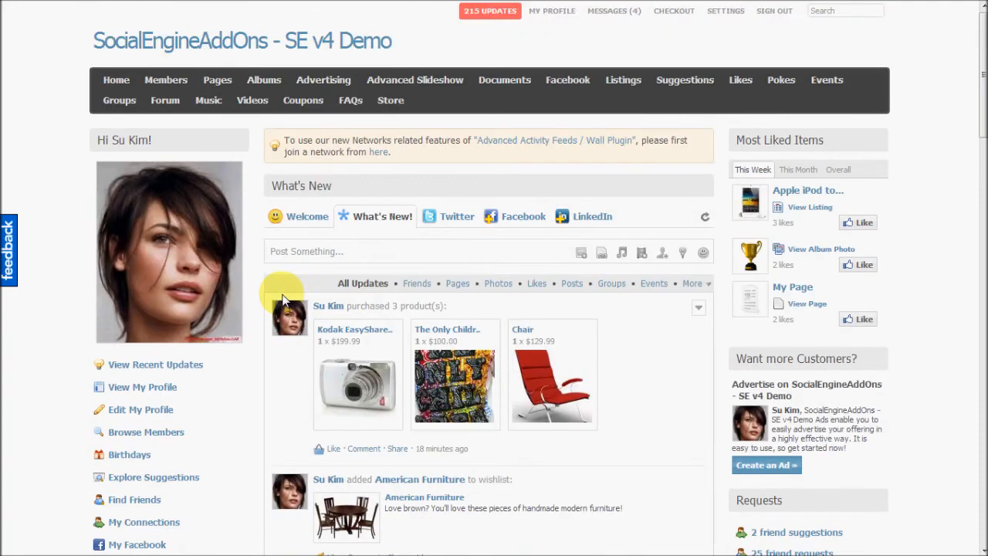
Go to the Store front page and scroll down the product grid led by the Sony VAIO notebook.
click(391, 100)
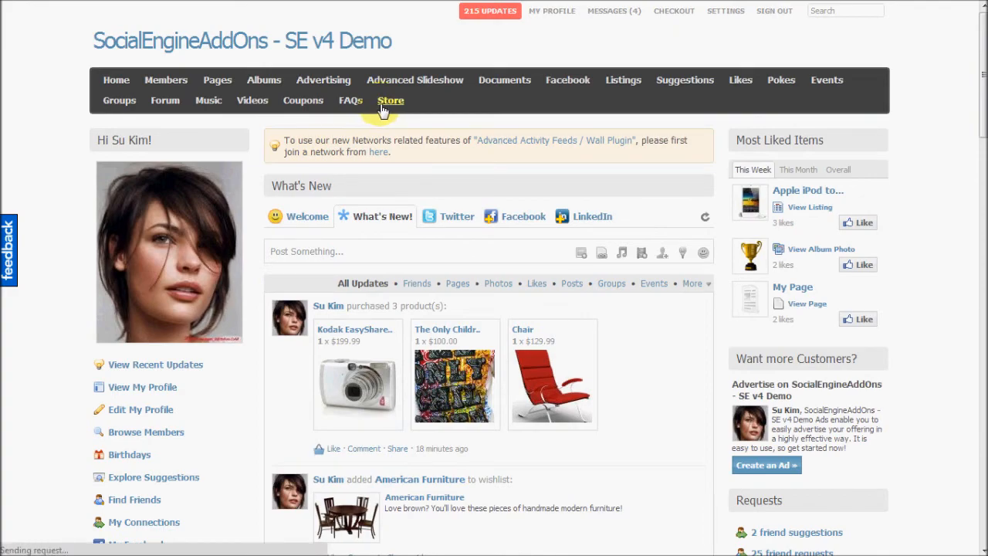
click(389, 101)
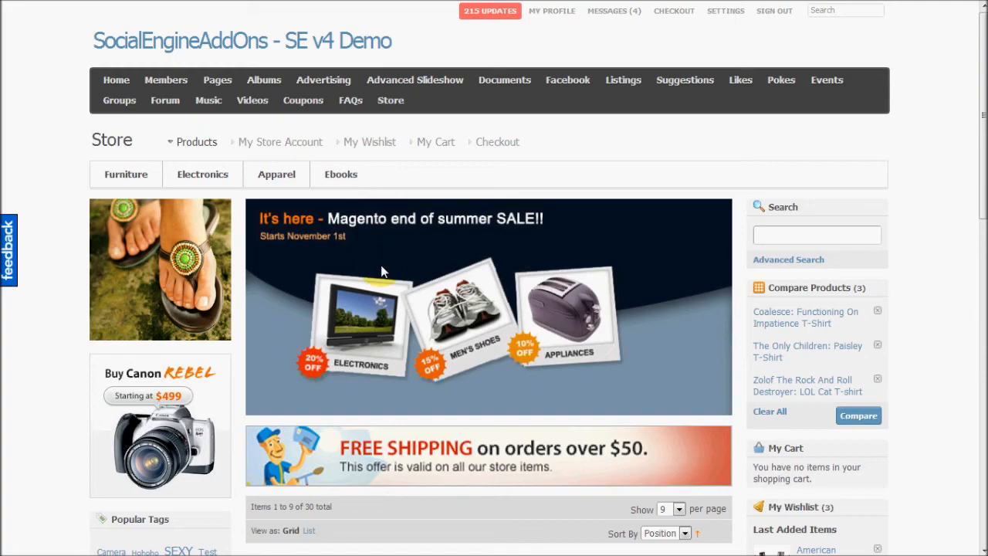
scroll(down, 3)
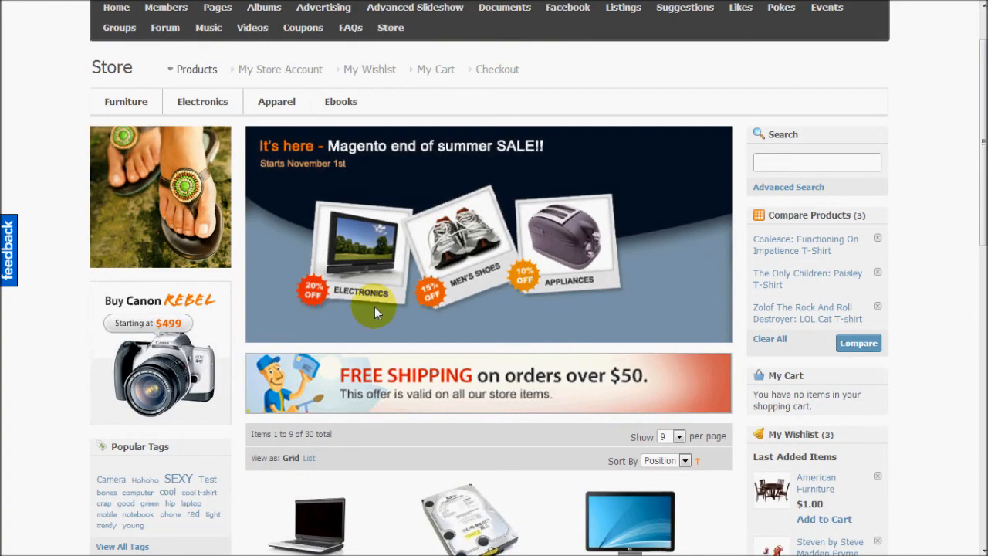
scroll(down, 3)
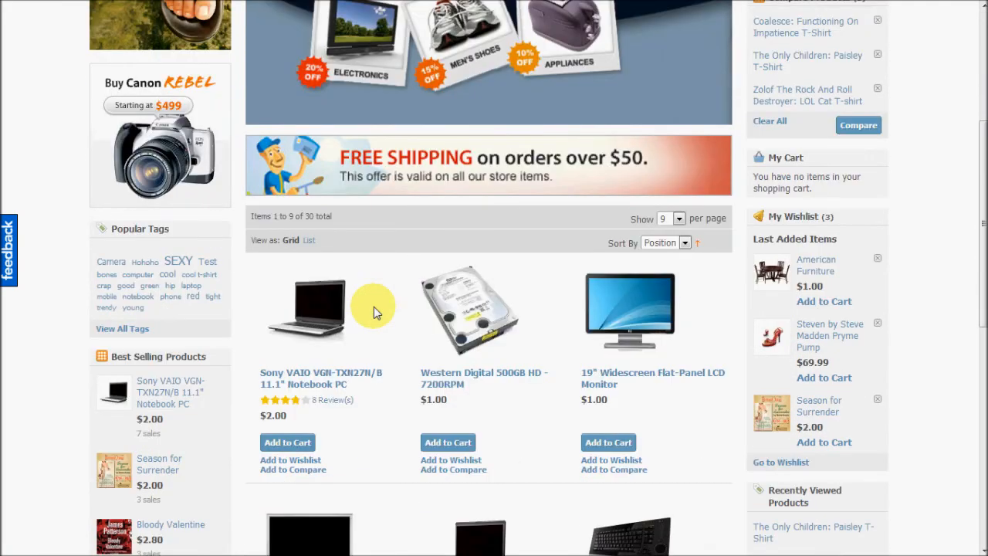
mouse_move(369, 301)
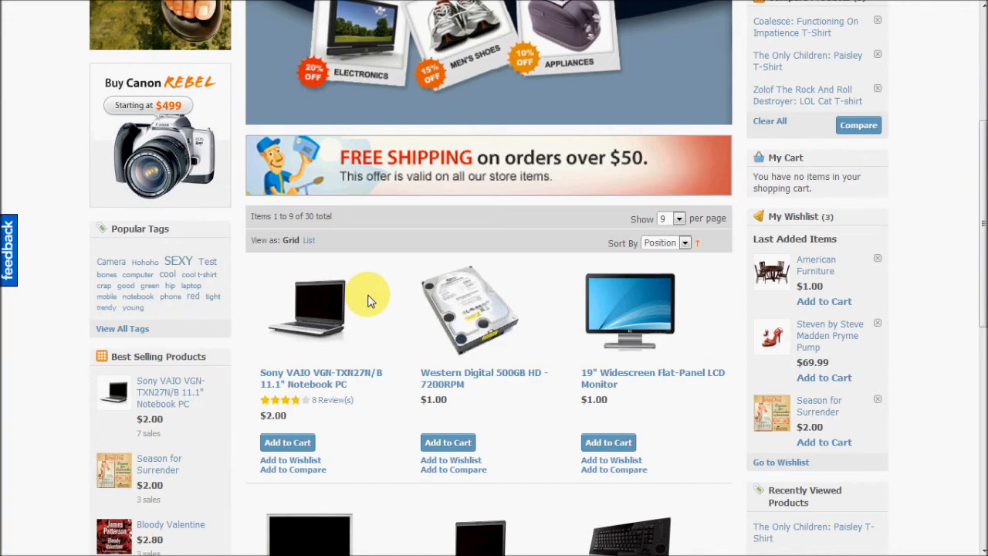
scroll(down, 3)
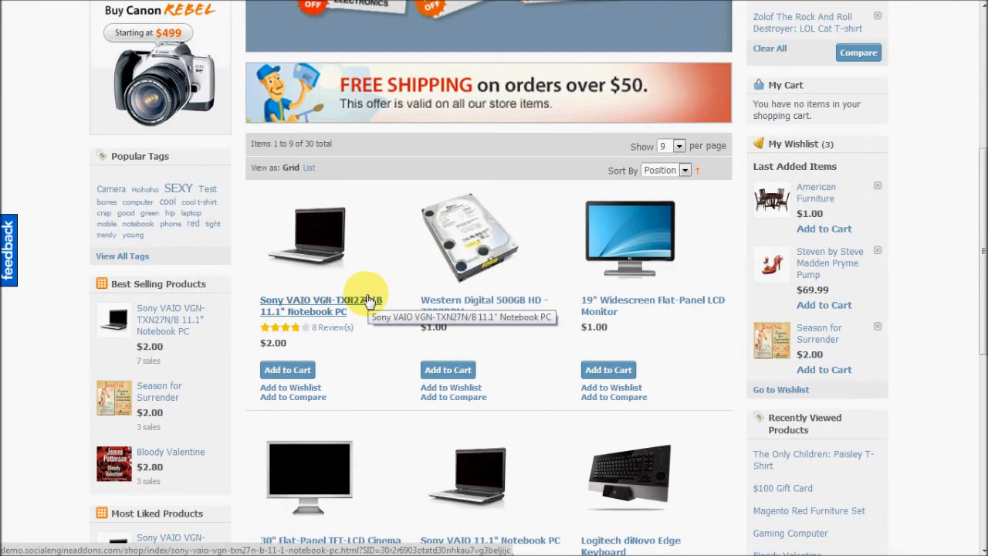
mouse_move(358, 285)
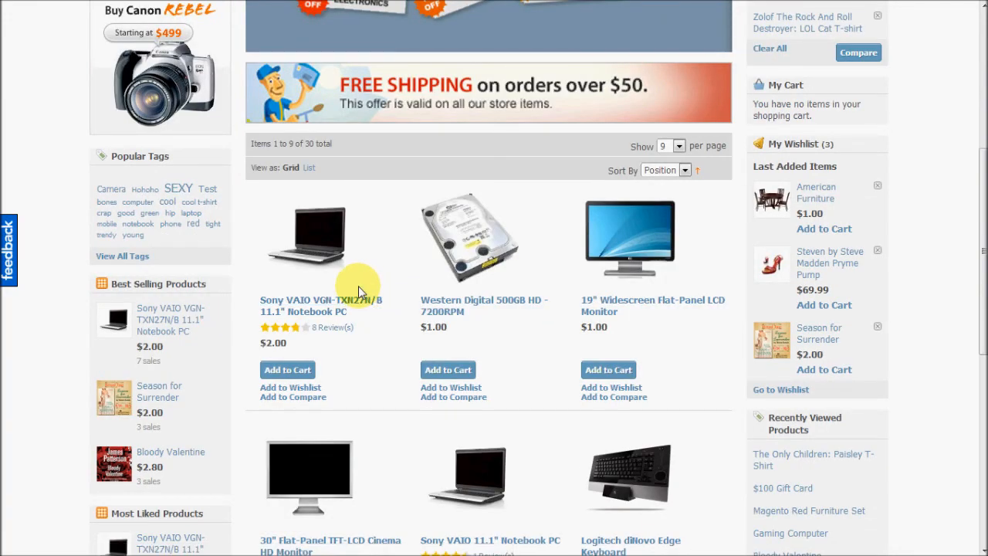
mouse_move(348, 301)
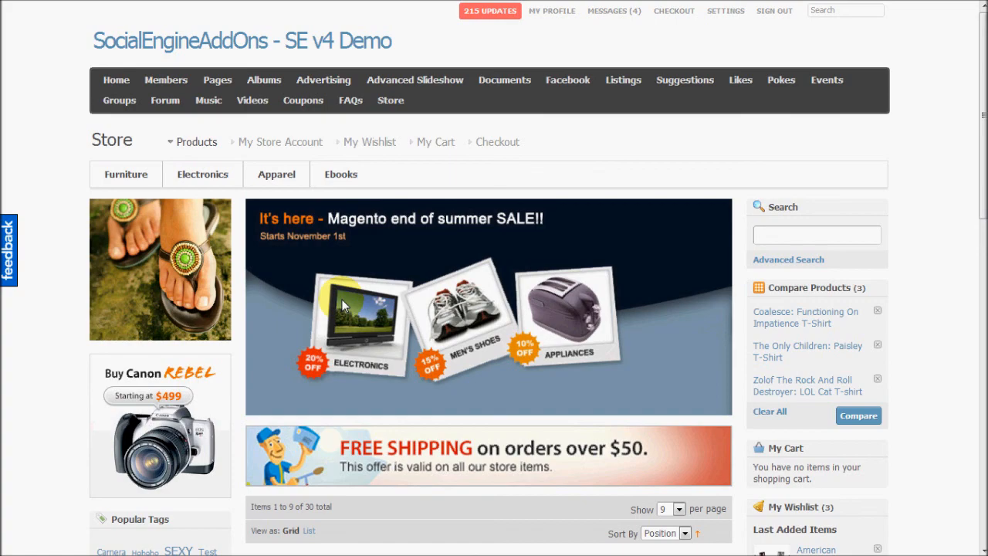
mouse_move(336, 301)
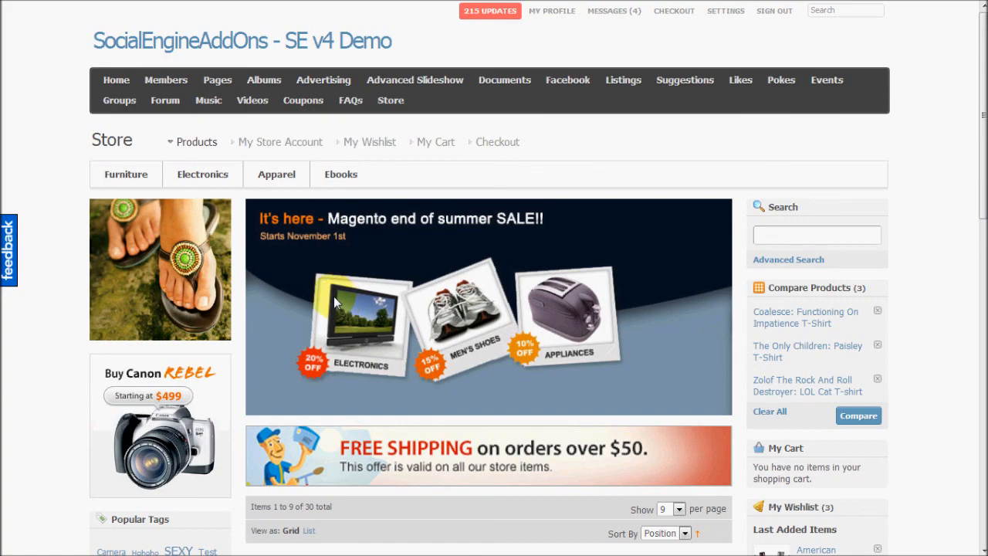